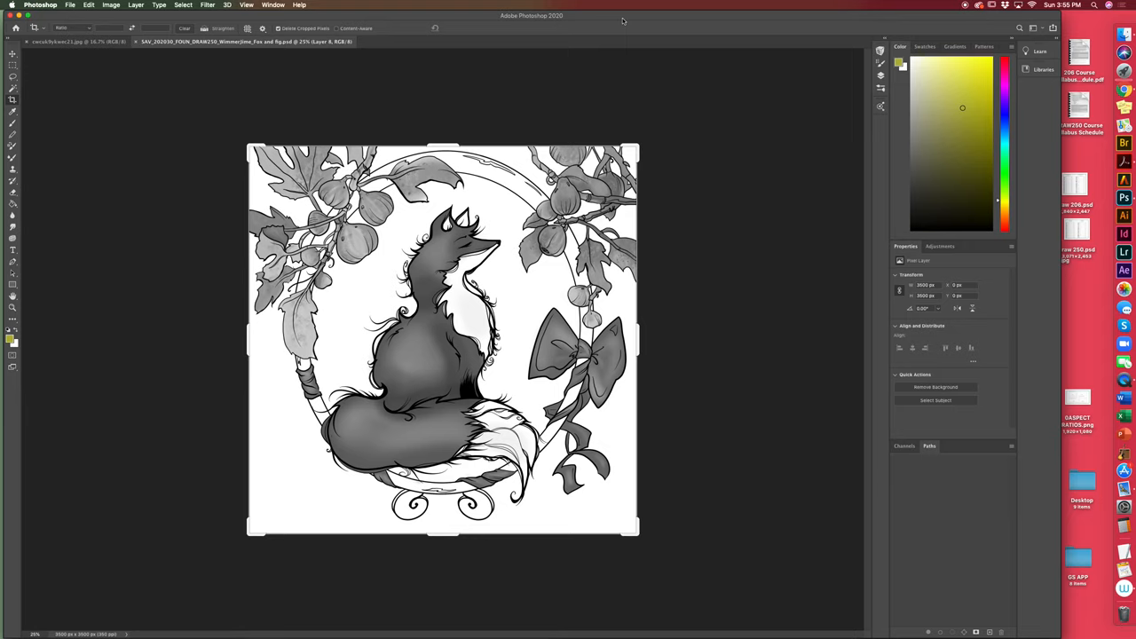
pyautogui.moveTo(686, 64)
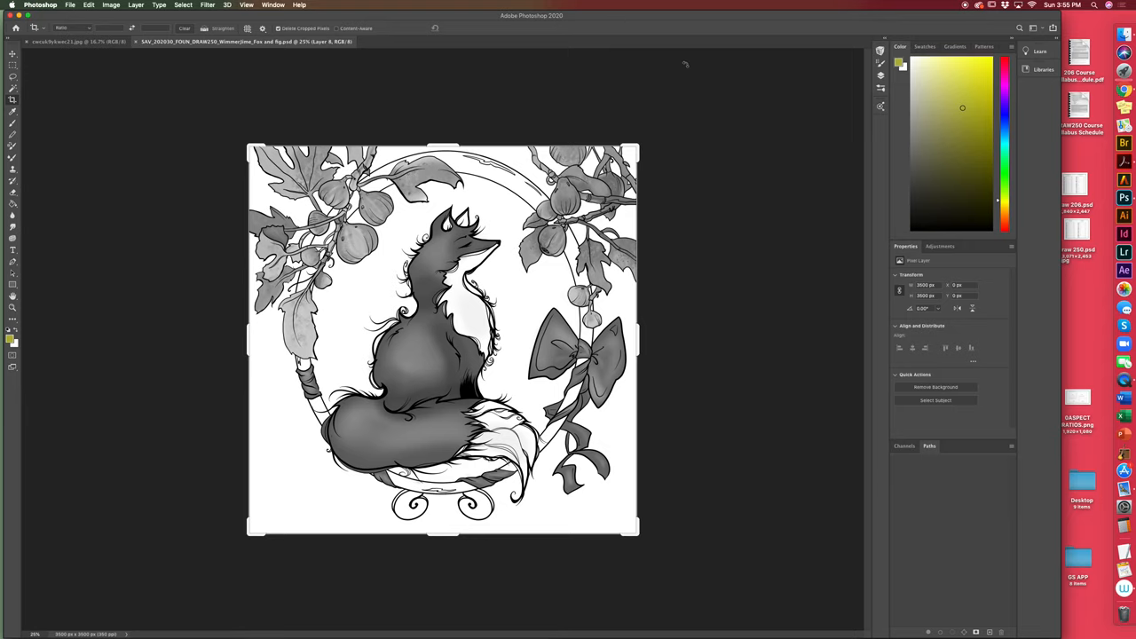
pyautogui.moveTo(685, 60)
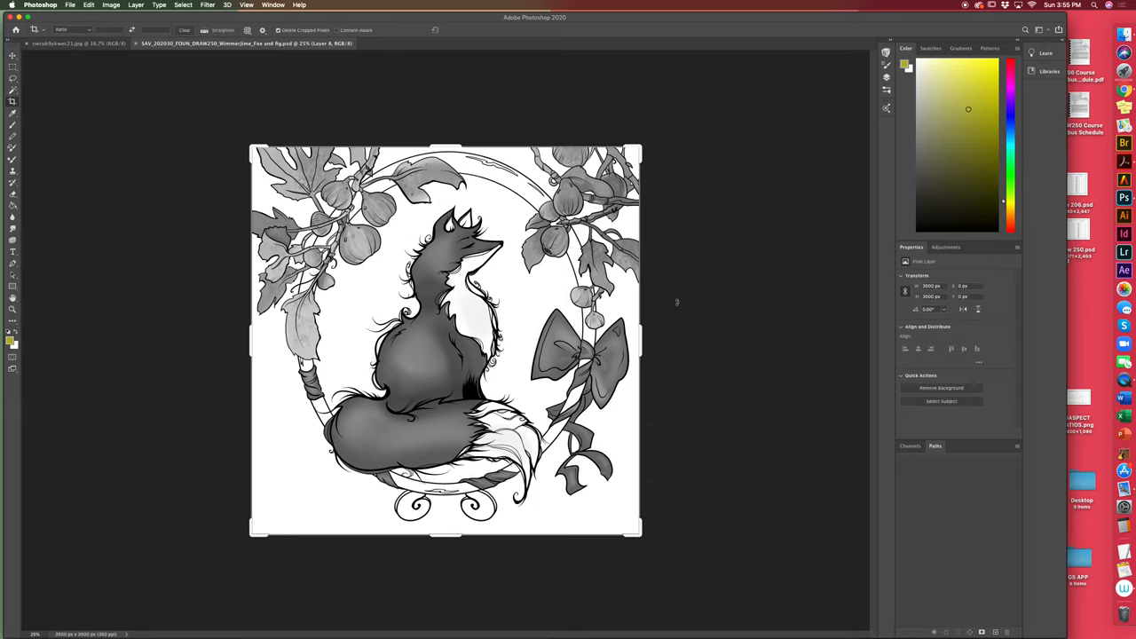
# Step: Create a blank Letter-size print document alongside the fox illustration
pyautogui.click(71, 5)
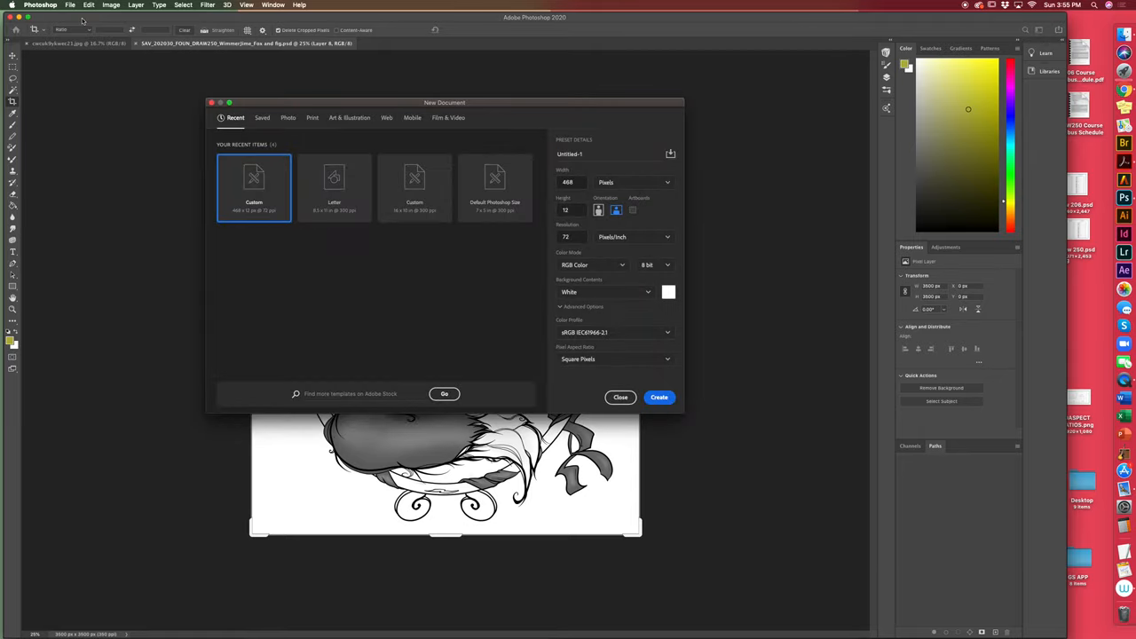
pyautogui.click(572, 238)
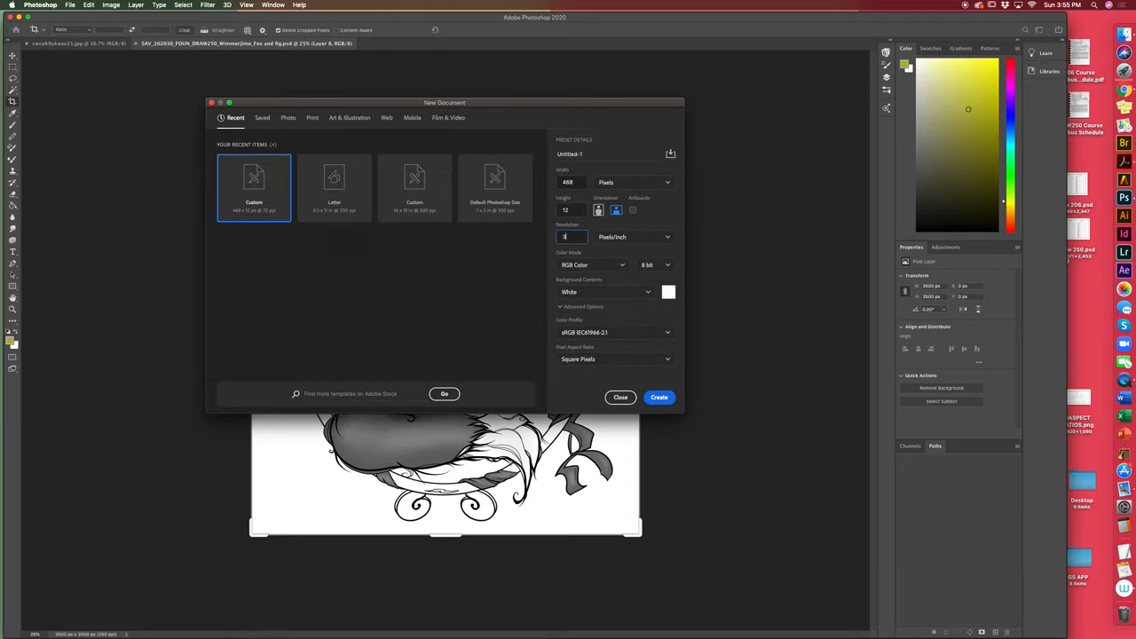
pyautogui.click(659, 398)
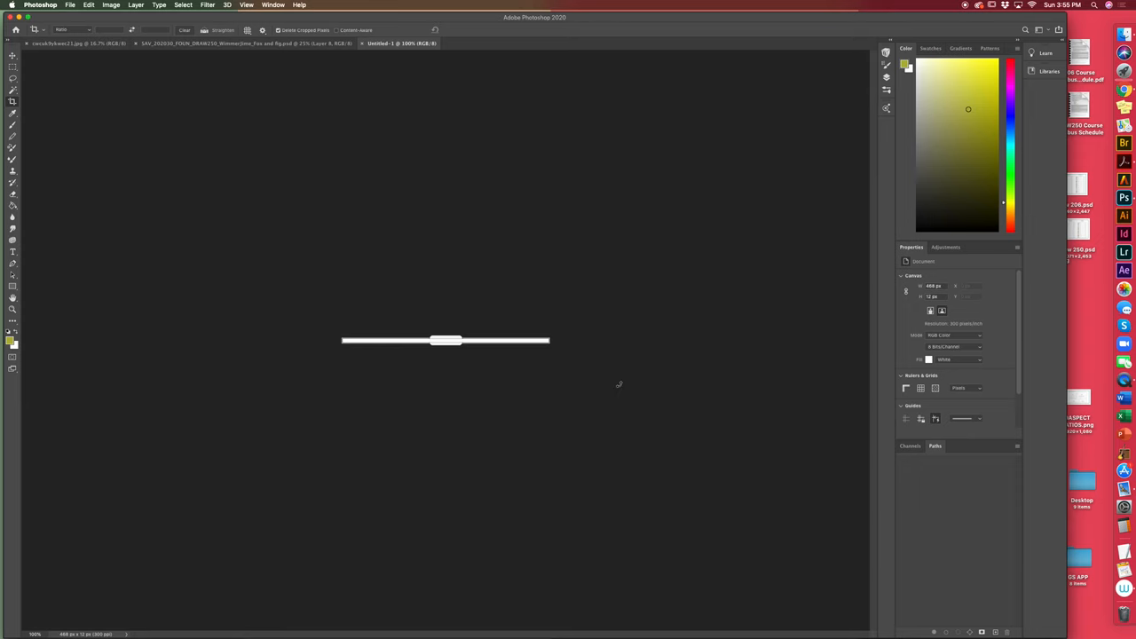
pyautogui.click(245, 42)
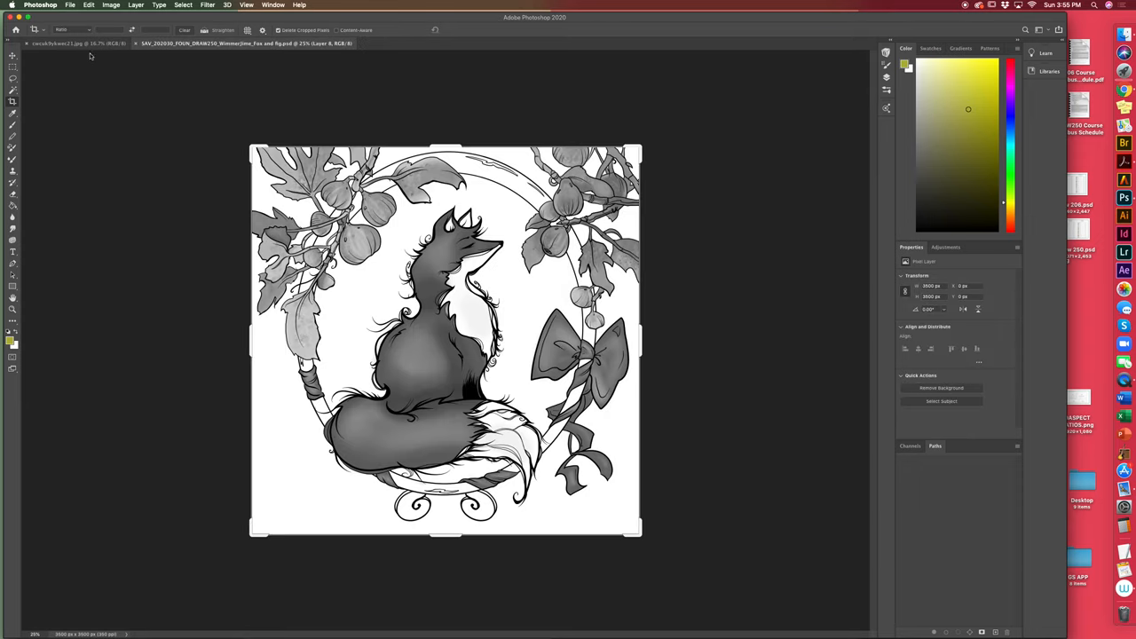
pyautogui.click(71, 6)
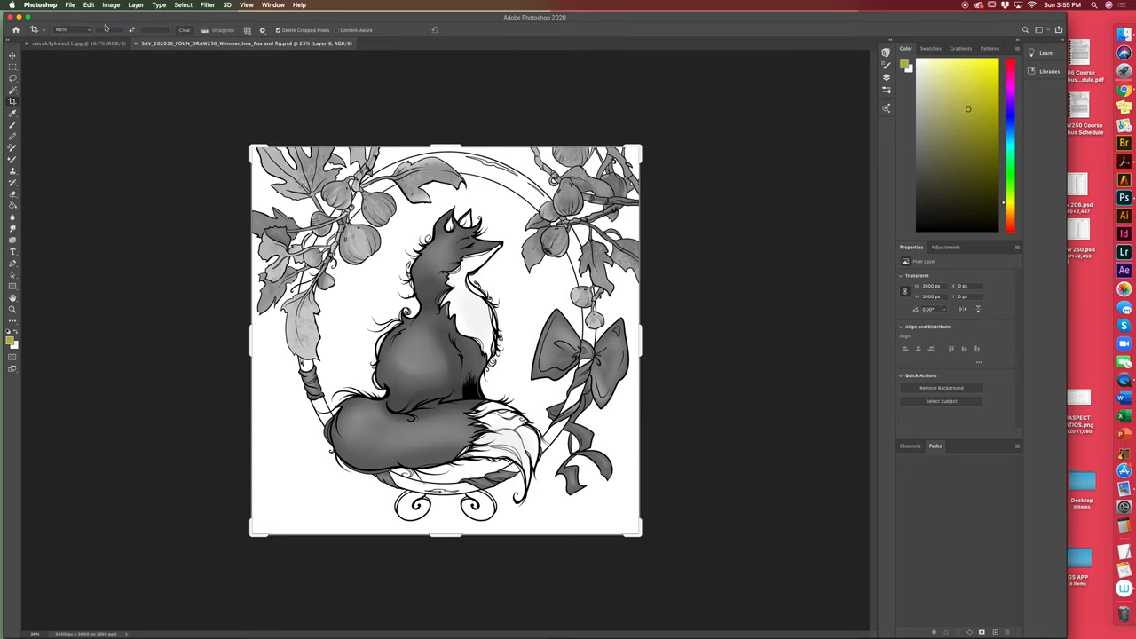
pyautogui.click(71, 4)
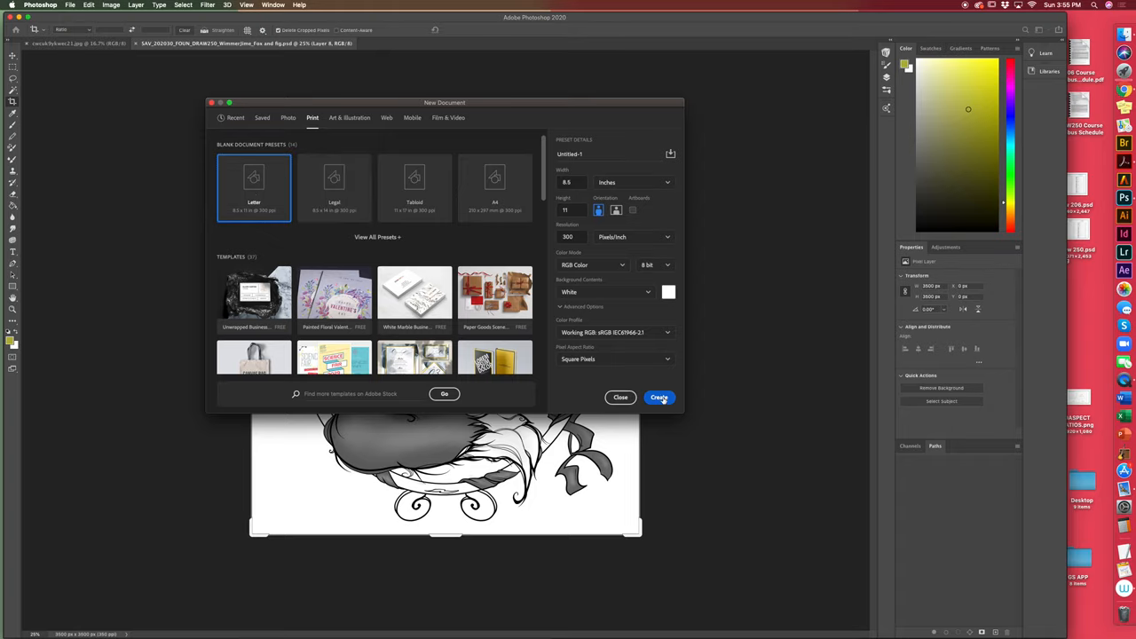
pyautogui.click(659, 398)
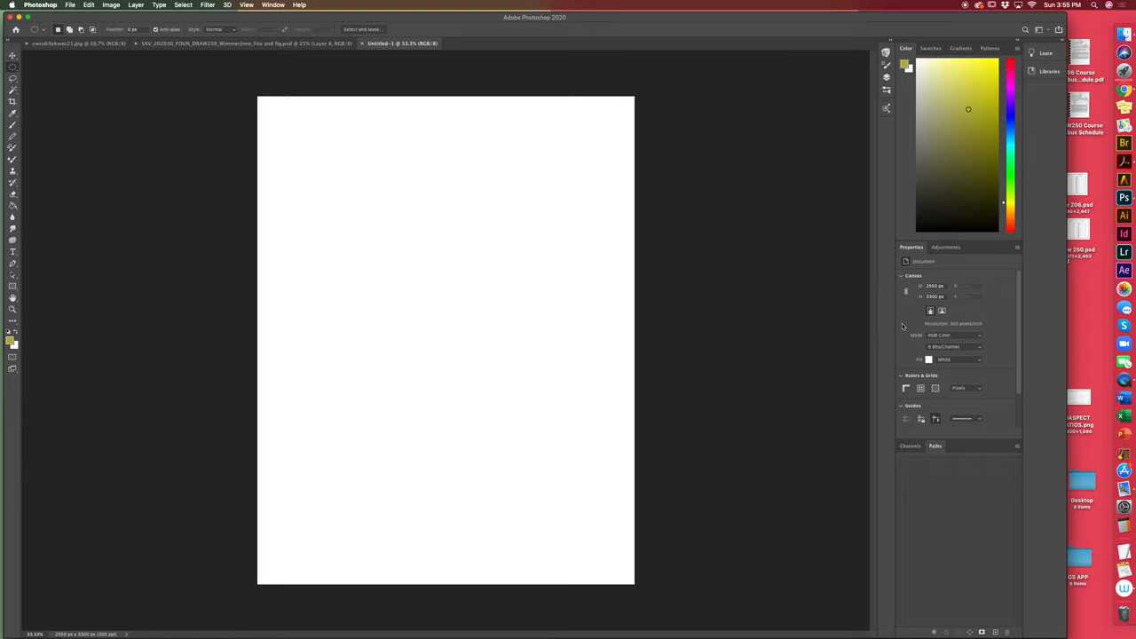
# Step: Show the Layers panel and add a new empty layer above the background
pyautogui.click(274, 4)
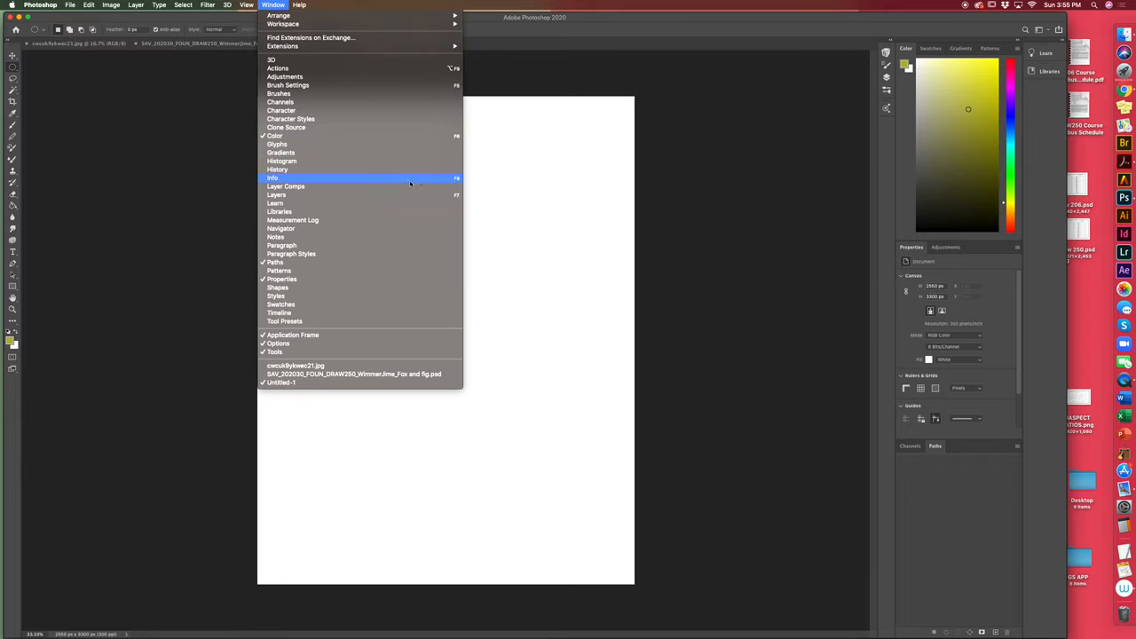
pyautogui.click(277, 194)
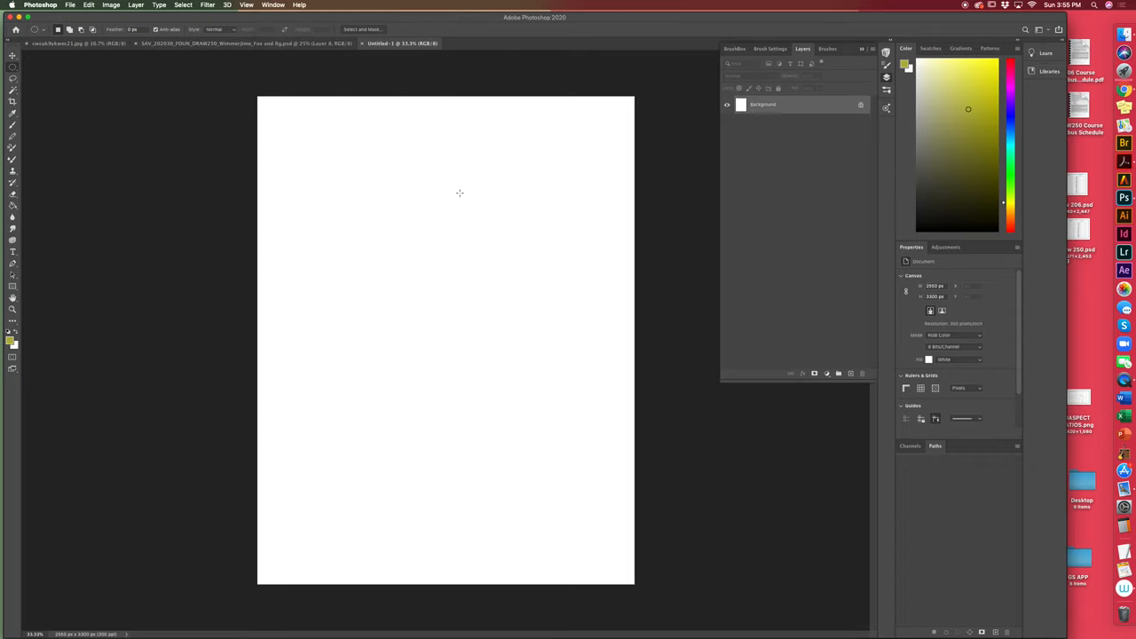
pyautogui.click(848, 373)
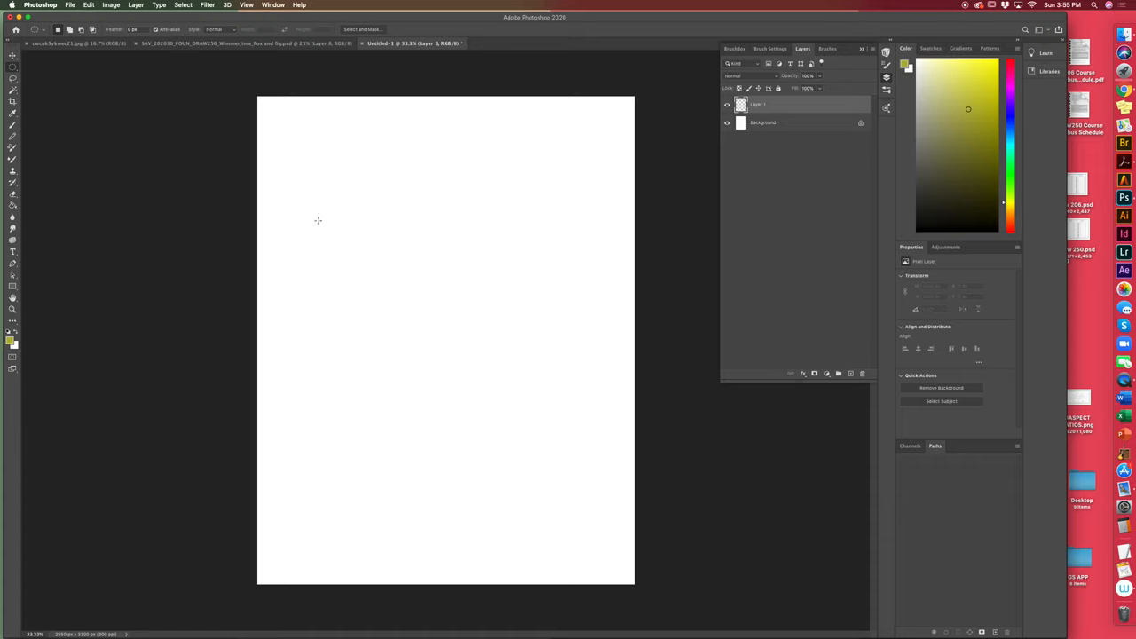
# Step: Select a circle with the Elliptical Marquee and fill it with mid gray
pyautogui.moveTo(318, 220); pyautogui.dragTo(359, 328)
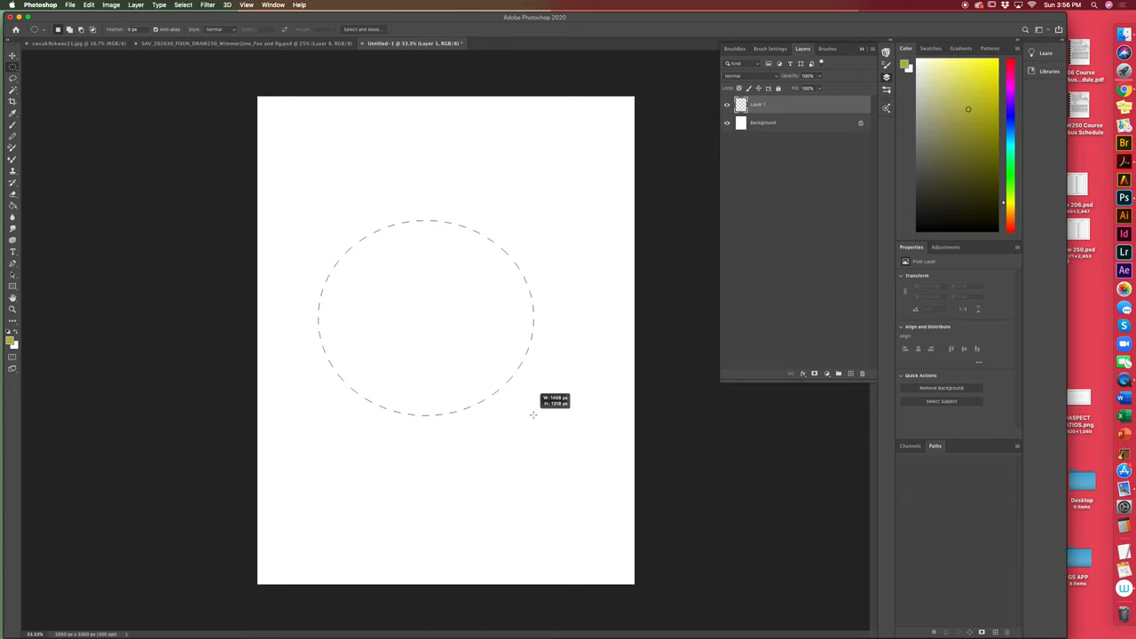
pyautogui.moveTo(533, 415); pyautogui.dragTo(550, 440)
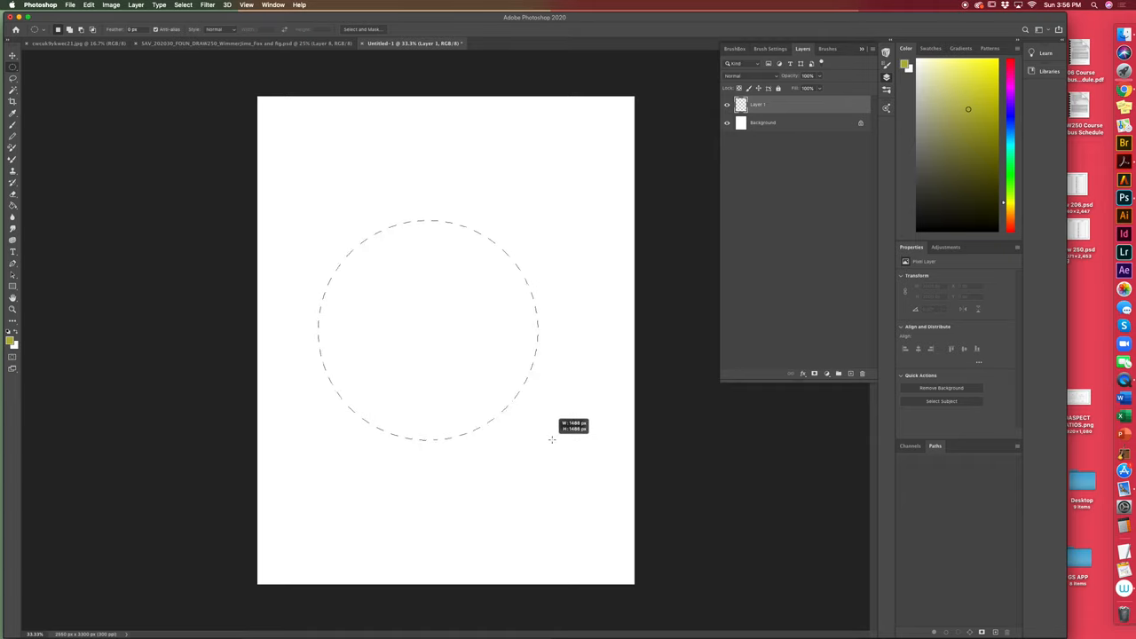
pyautogui.moveTo(552, 440); pyautogui.dragTo(534, 428)
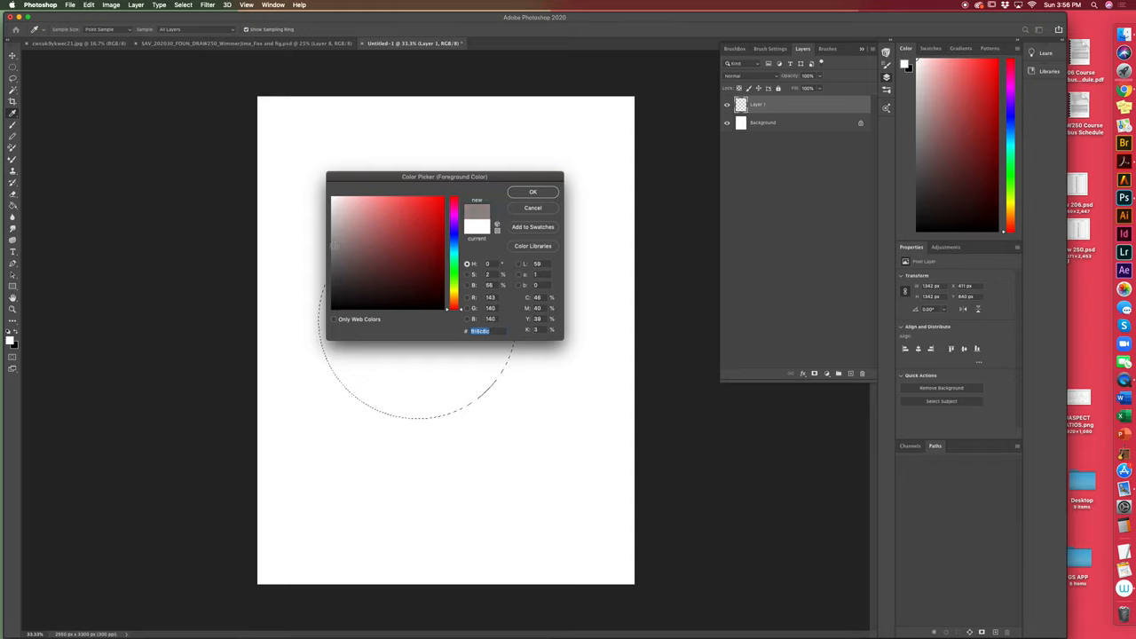
pyautogui.click(532, 208)
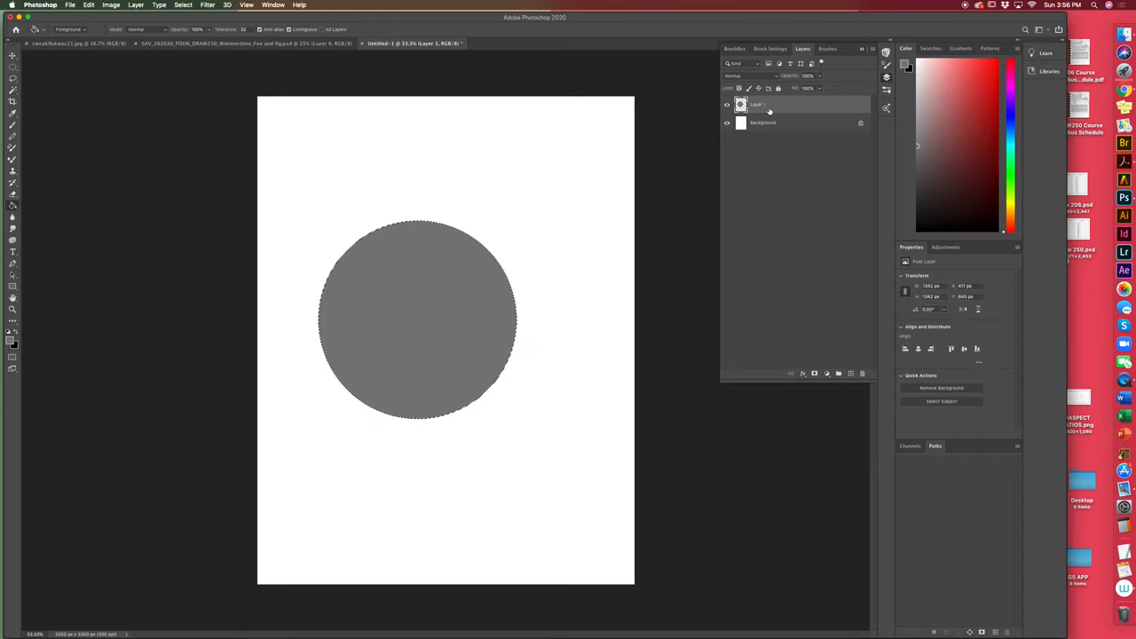
pyautogui.click(905, 68)
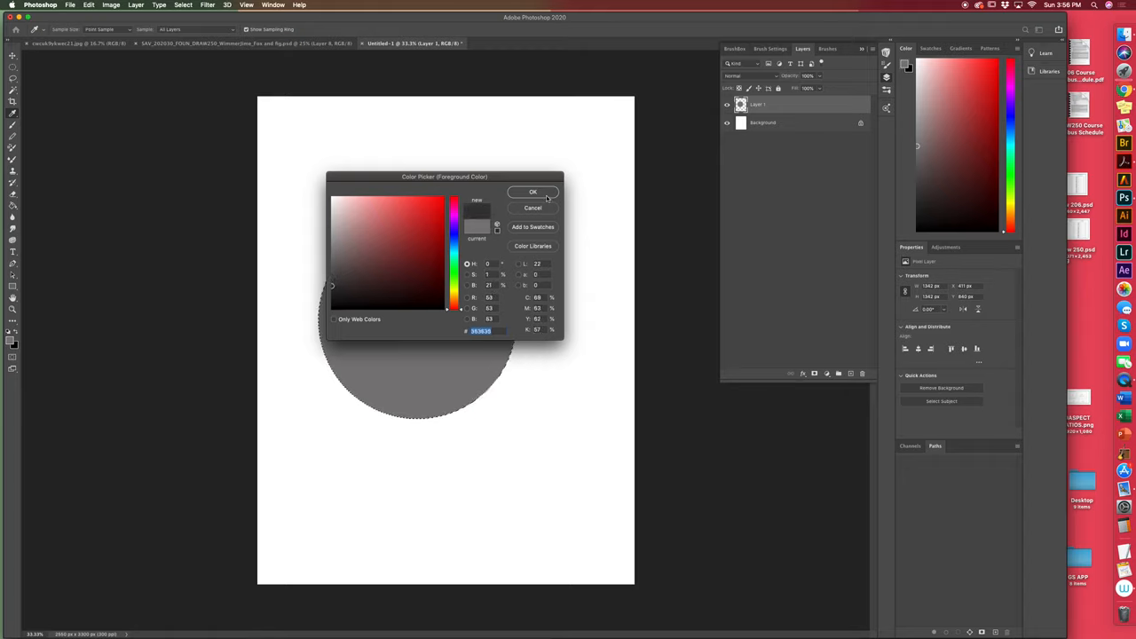
# Step: Brush darker edges and a bright upper-right highlight so the circle reads as a sphere
pyautogui.click(533, 192)
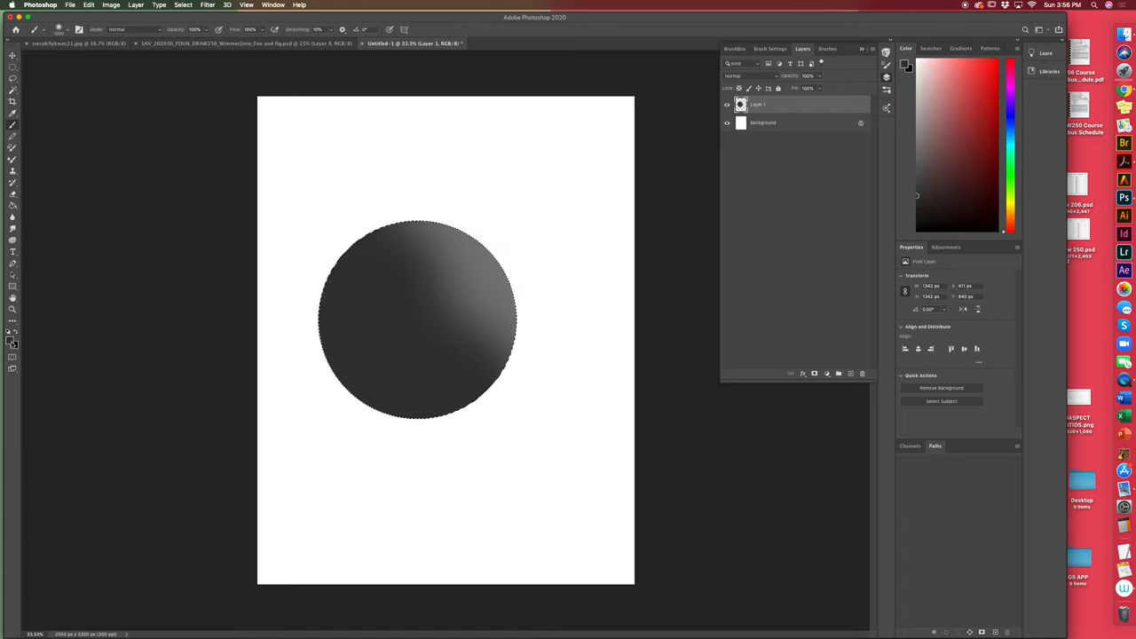
pyautogui.click(12, 337)
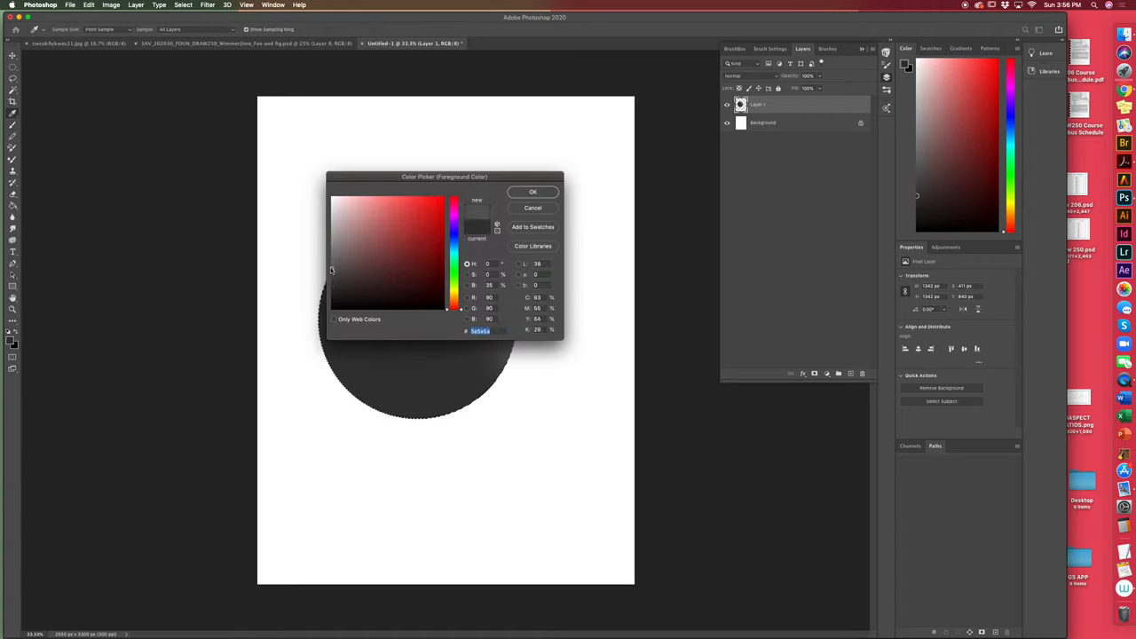
pyautogui.click(532, 192)
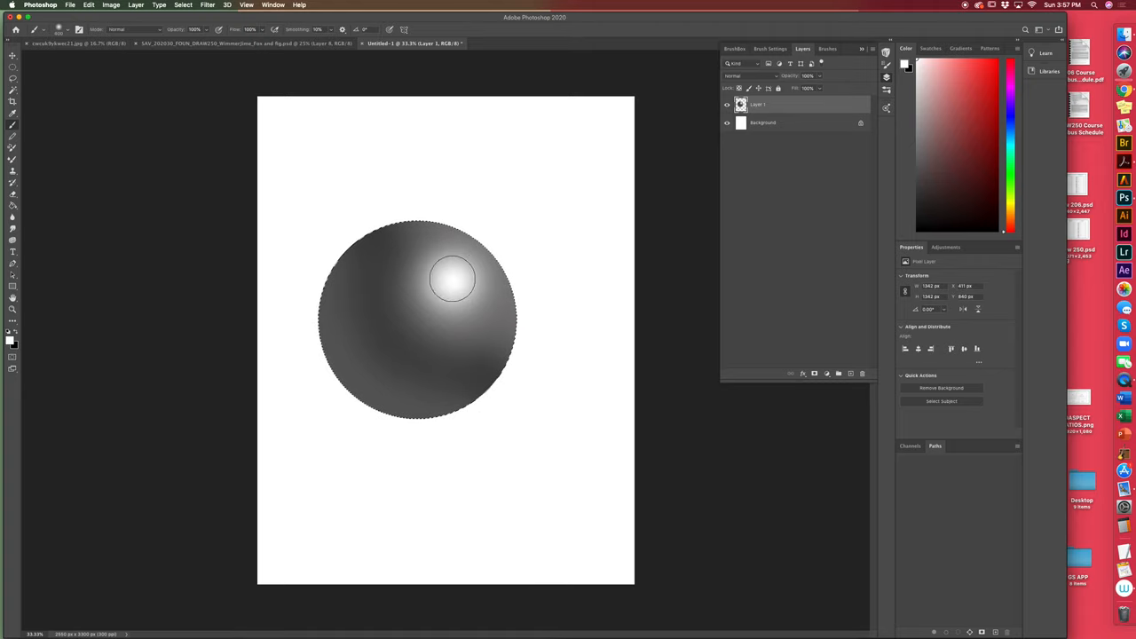
pyautogui.click(35, 28)
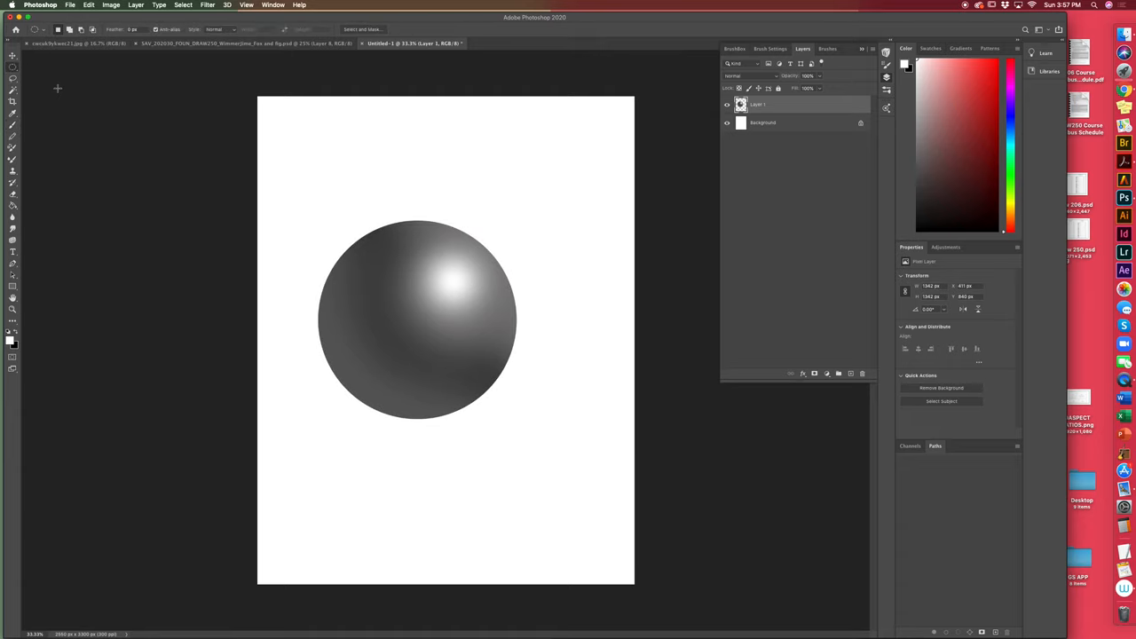
pyautogui.moveTo(529, 454)
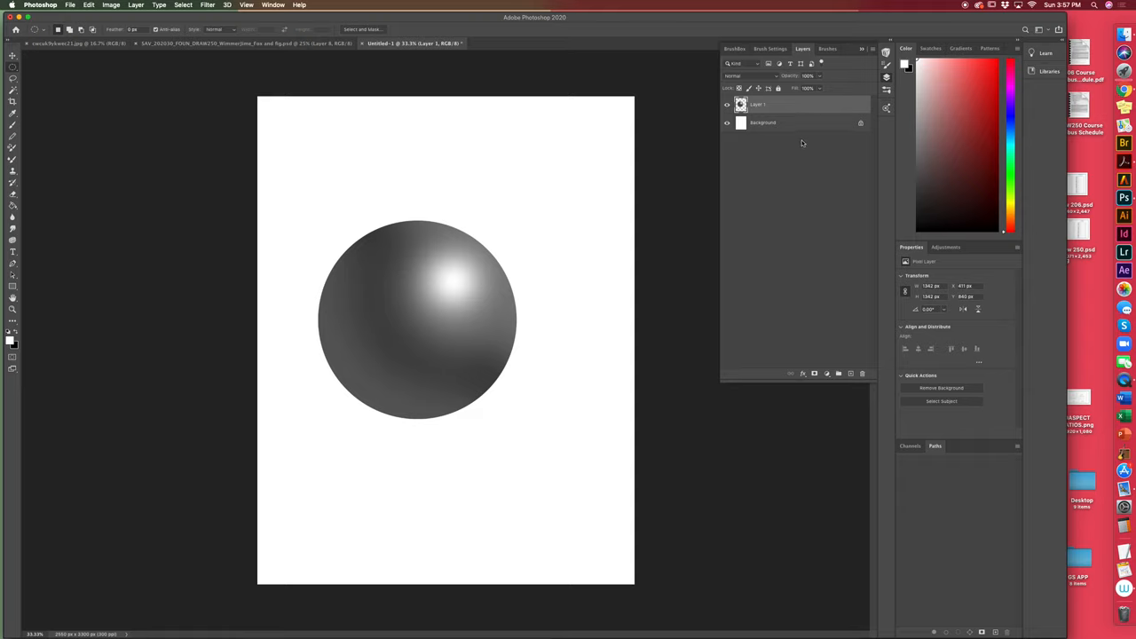
pyautogui.moveTo(747, 356)
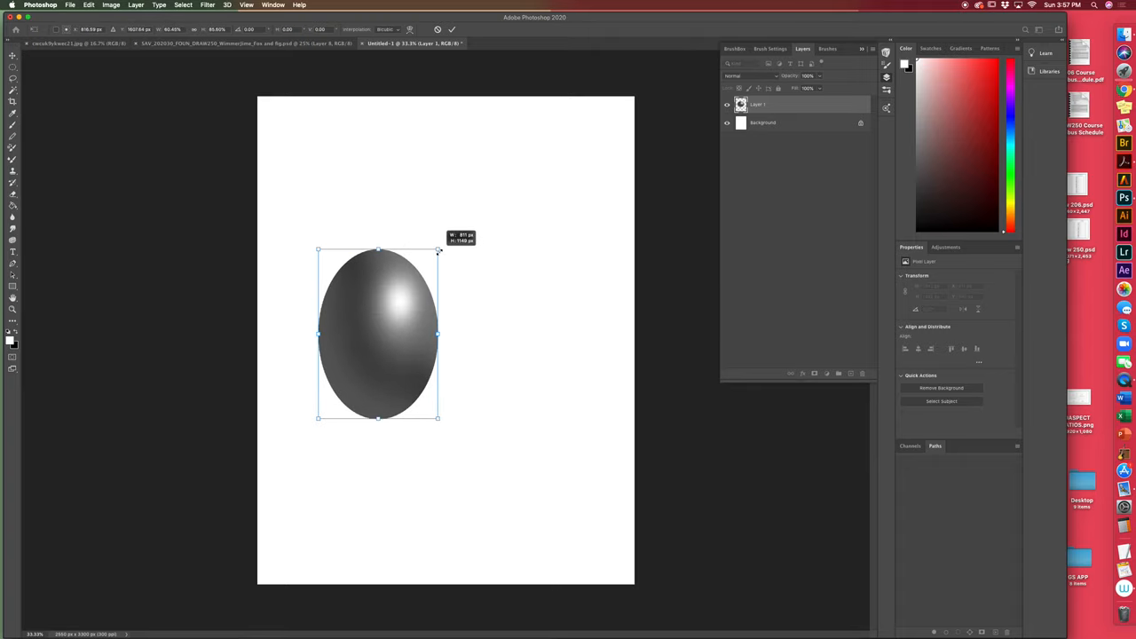
pyautogui.moveTo(437, 252); pyautogui.dragTo(522, 213)
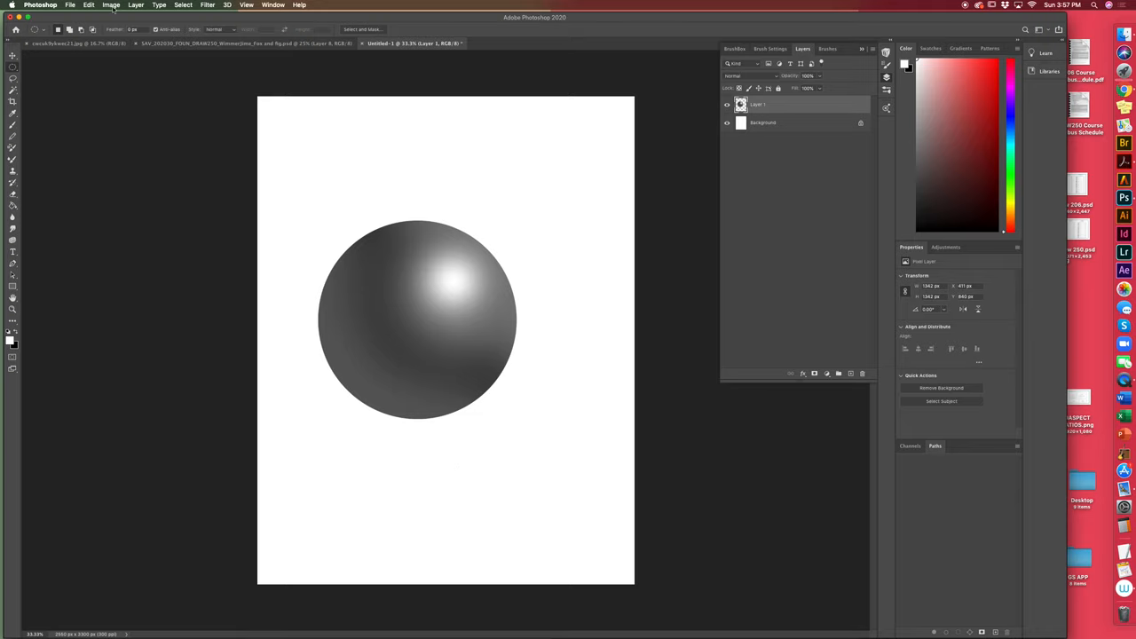
pyautogui.click(110, 5)
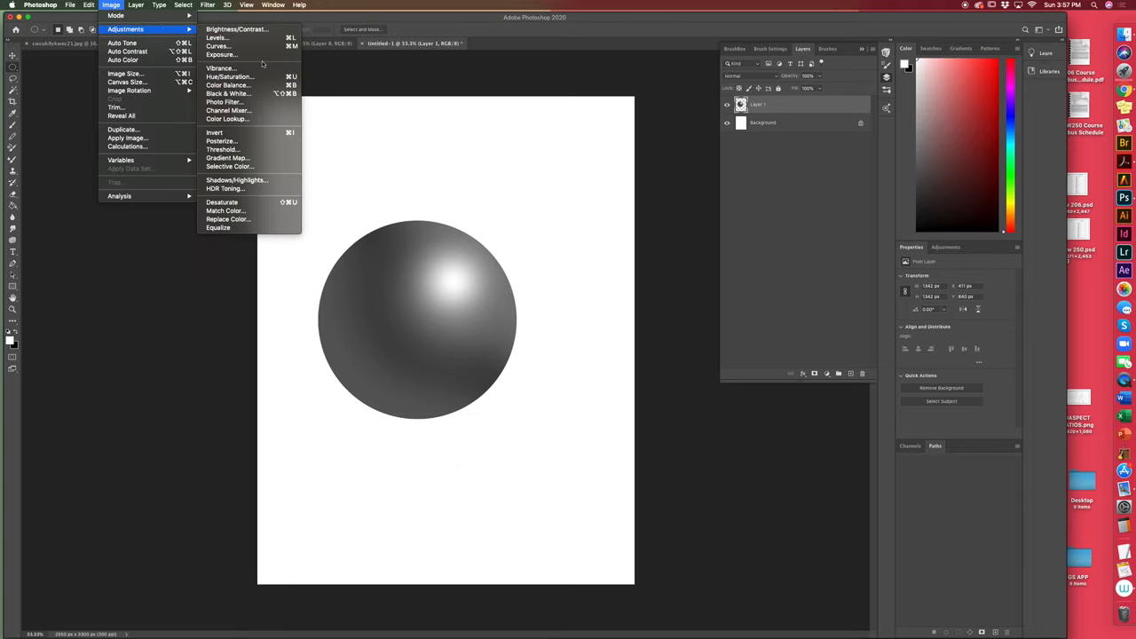
pyautogui.click(229, 77)
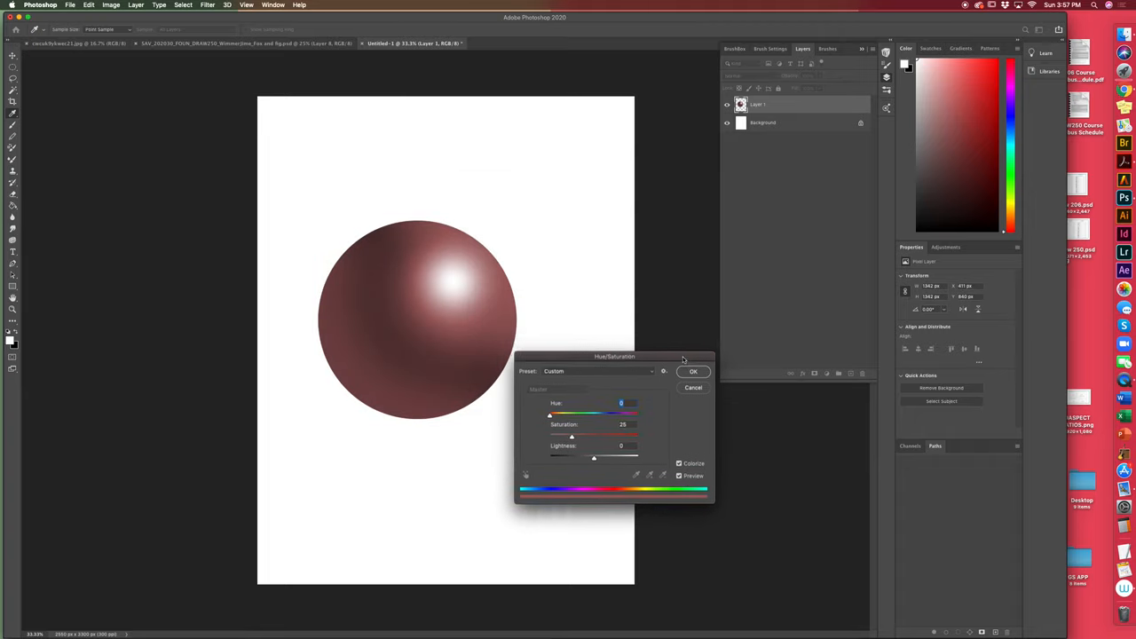
pyautogui.moveTo(614, 355); pyautogui.dragTo(650, 275)
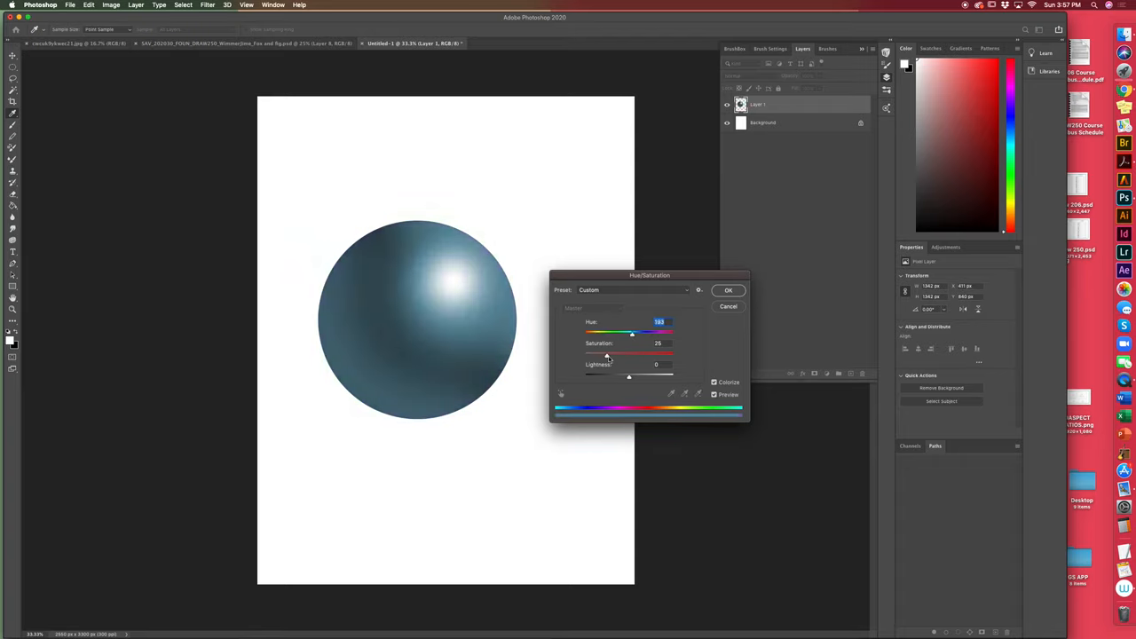
pyautogui.moveTo(632, 355); pyautogui.dragTo(661, 355)
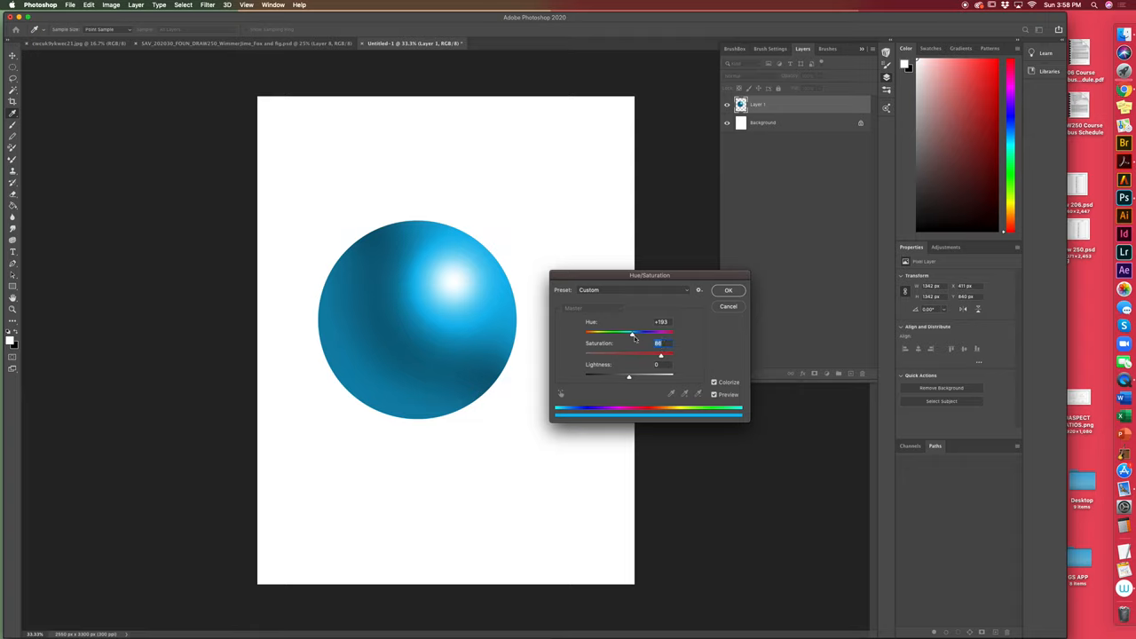
pyautogui.moveTo(632, 334); pyautogui.dragTo(617, 334)
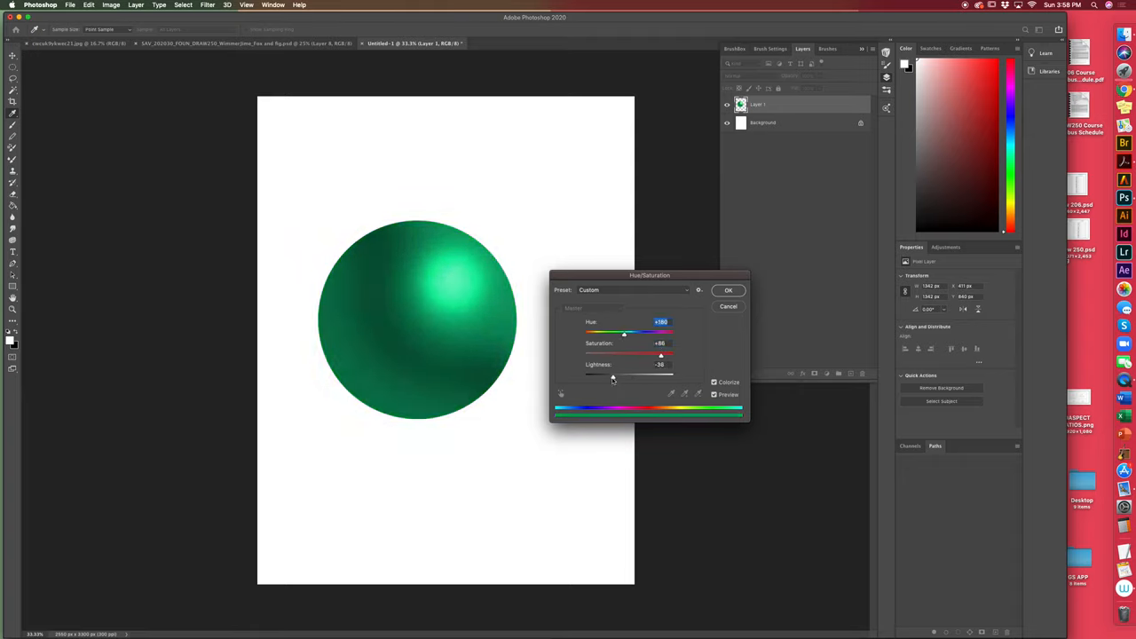
pyautogui.moveTo(630, 376); pyautogui.dragTo(659, 377)
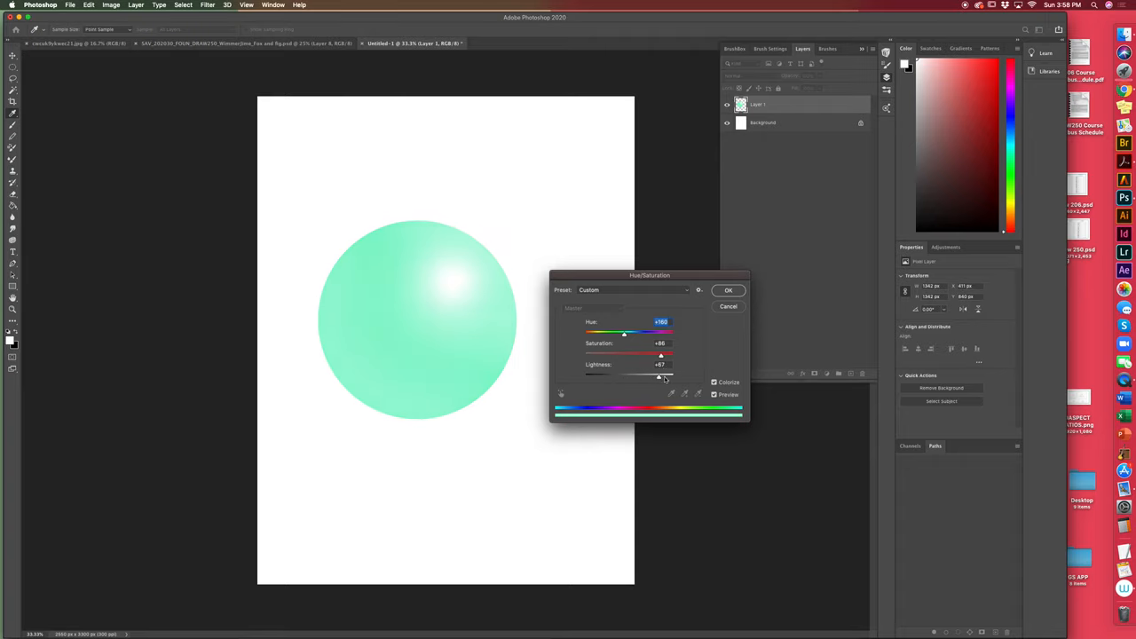
pyautogui.moveTo(658, 376); pyautogui.dragTo(654, 376)
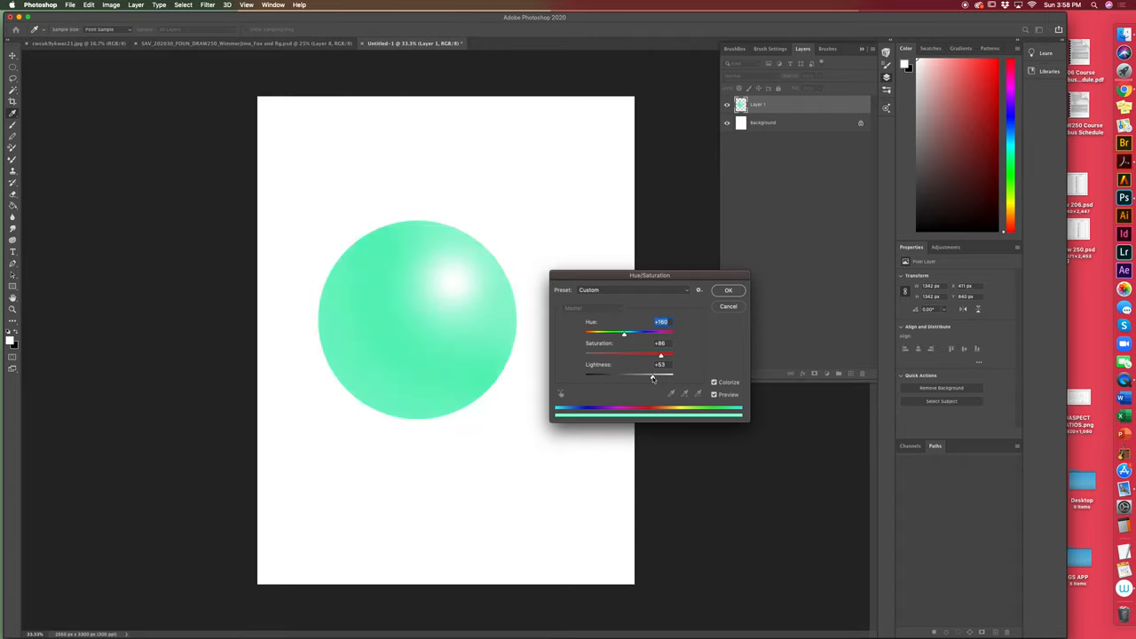
pyautogui.moveTo(660, 355); pyautogui.dragTo(626, 377)
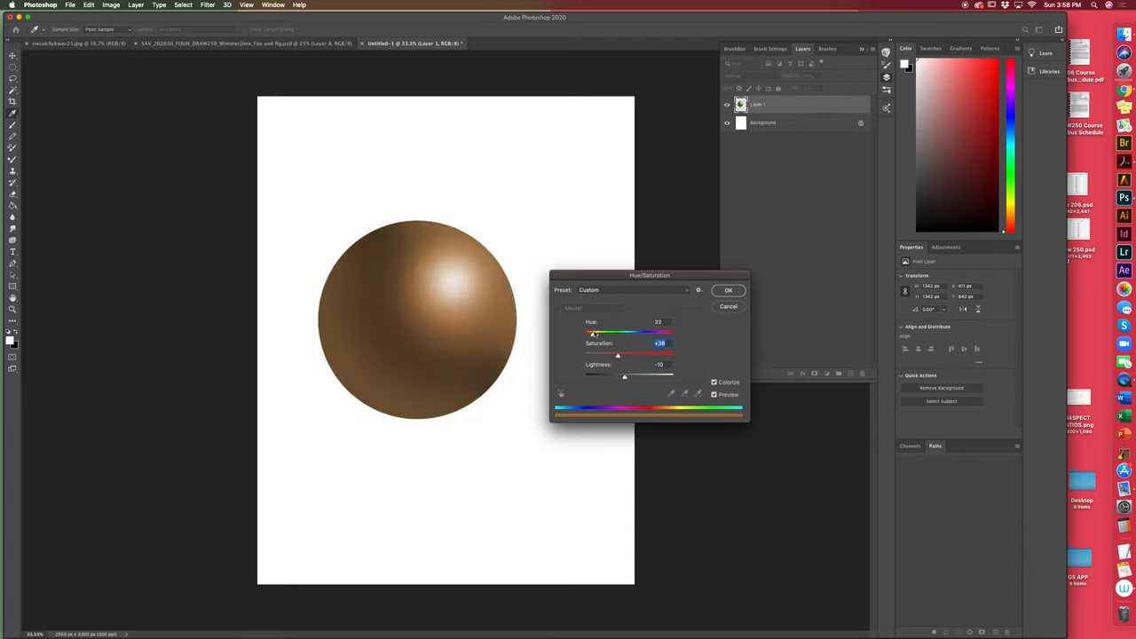
pyautogui.click(728, 291)
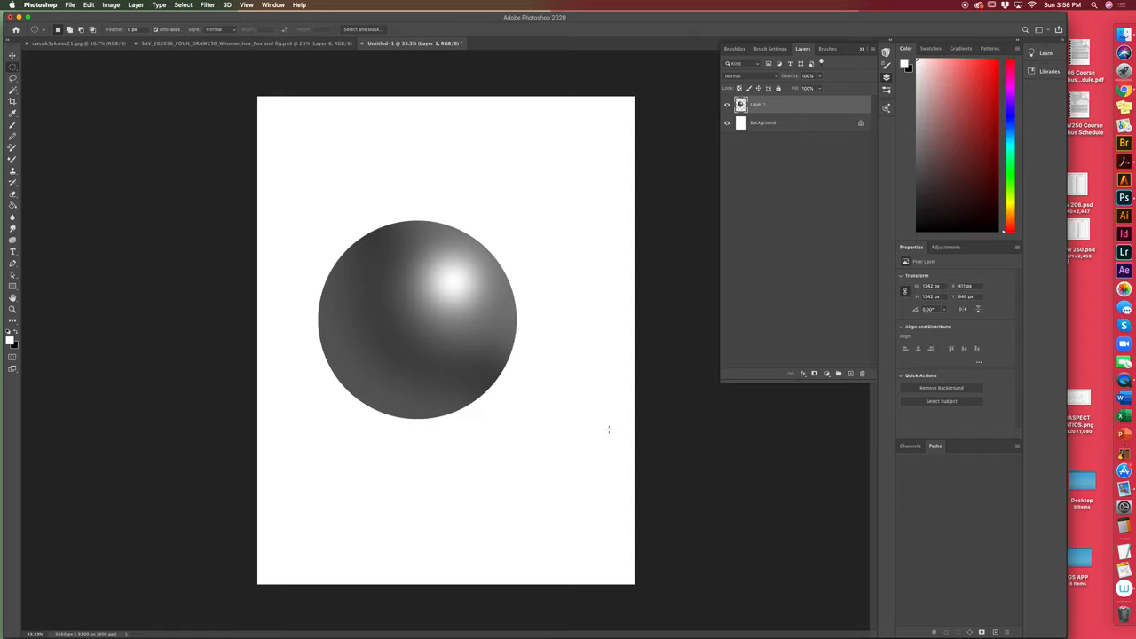
# Step: Add a new empty layer above the sphere layer
pyautogui.click(838, 373)
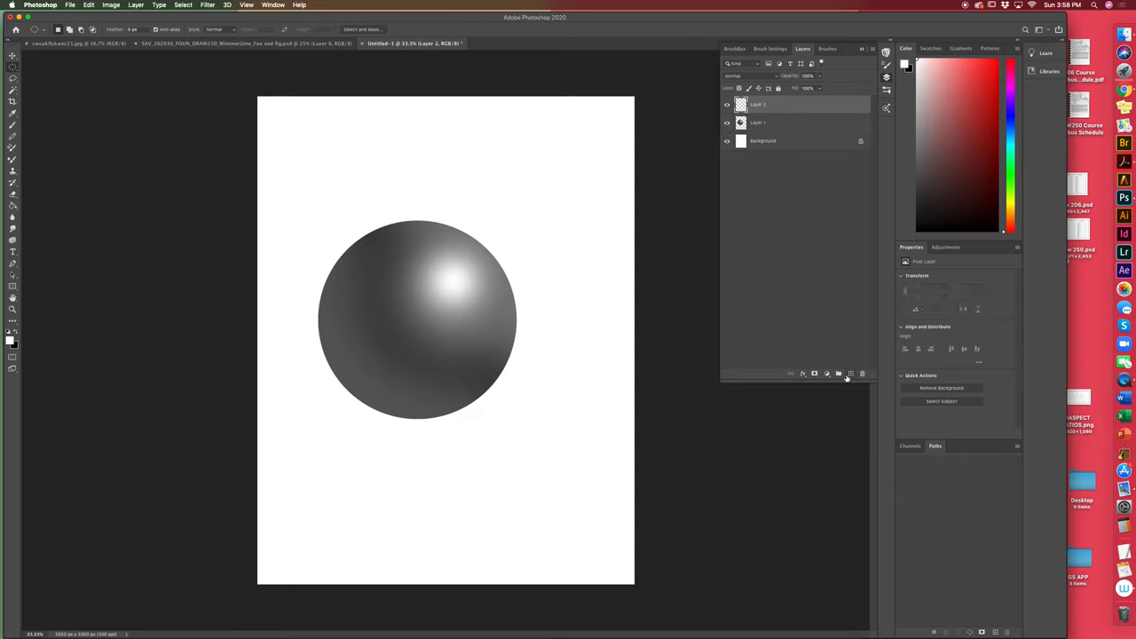
pyautogui.moveTo(749, 444)
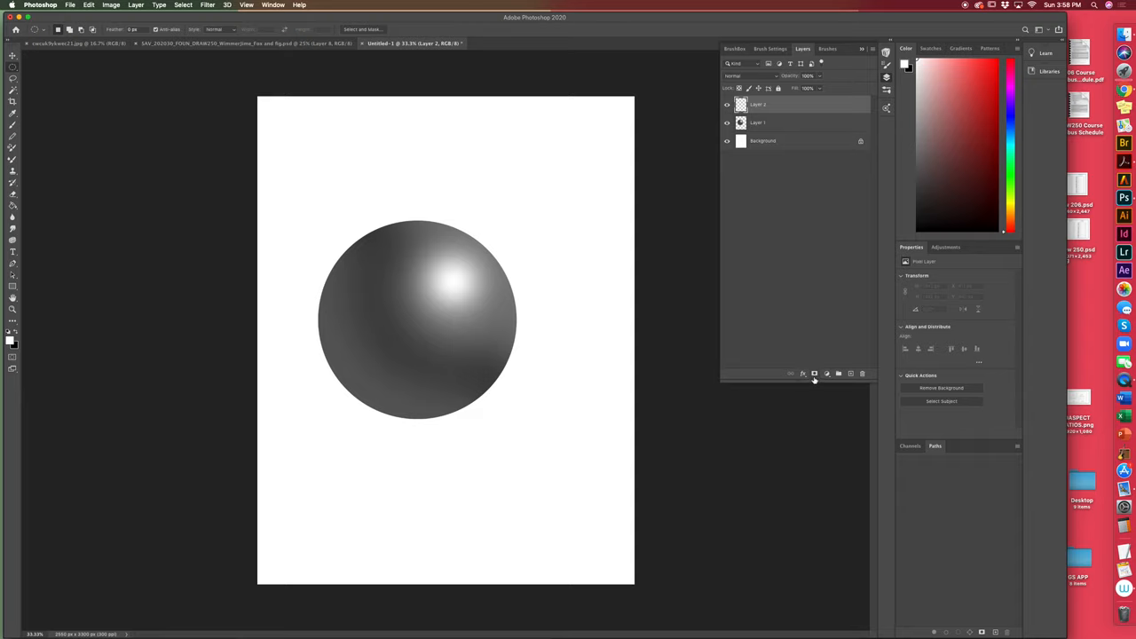
pyautogui.moveTo(815, 376)
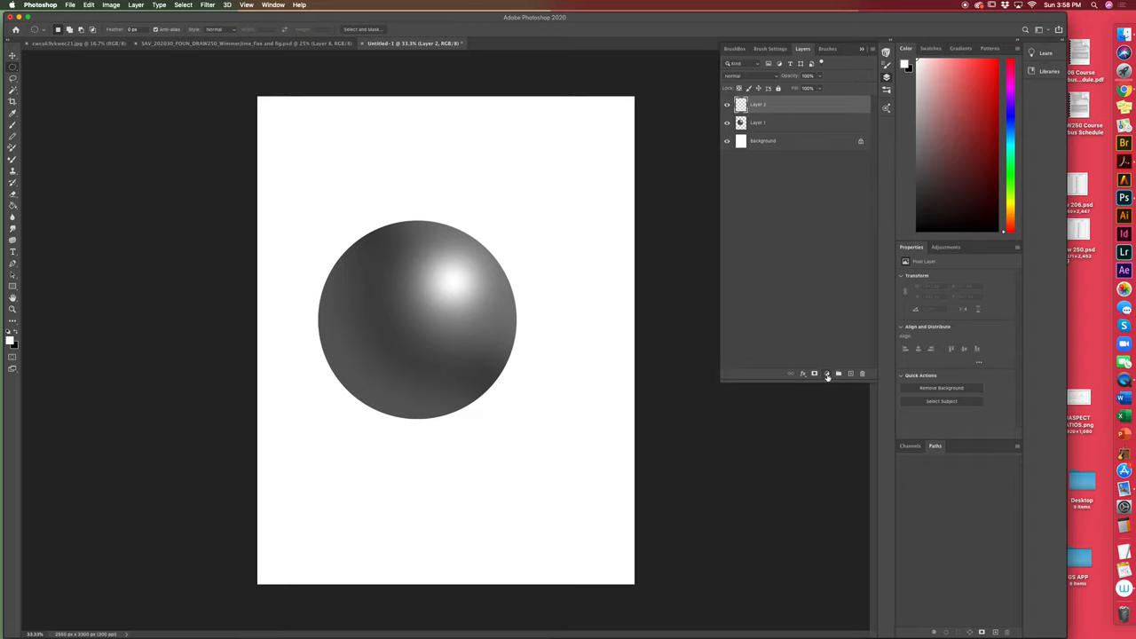
pyautogui.moveTo(828, 373)
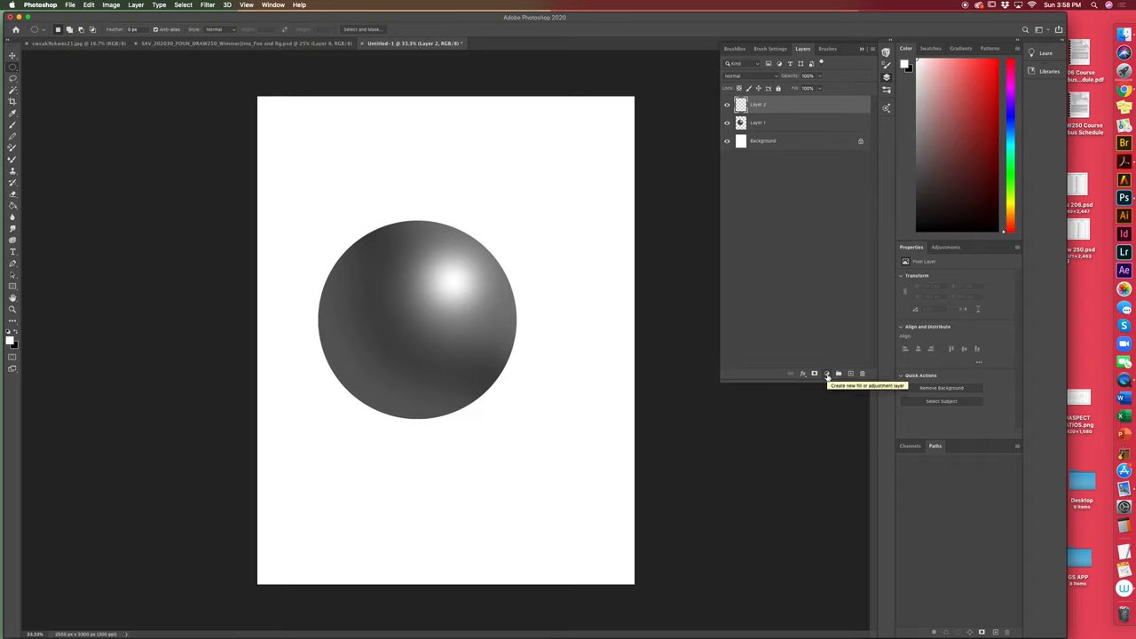
# Step: Add a Gradient Map adjustment layer that inverts the sphere's tones
pyautogui.click(827, 373)
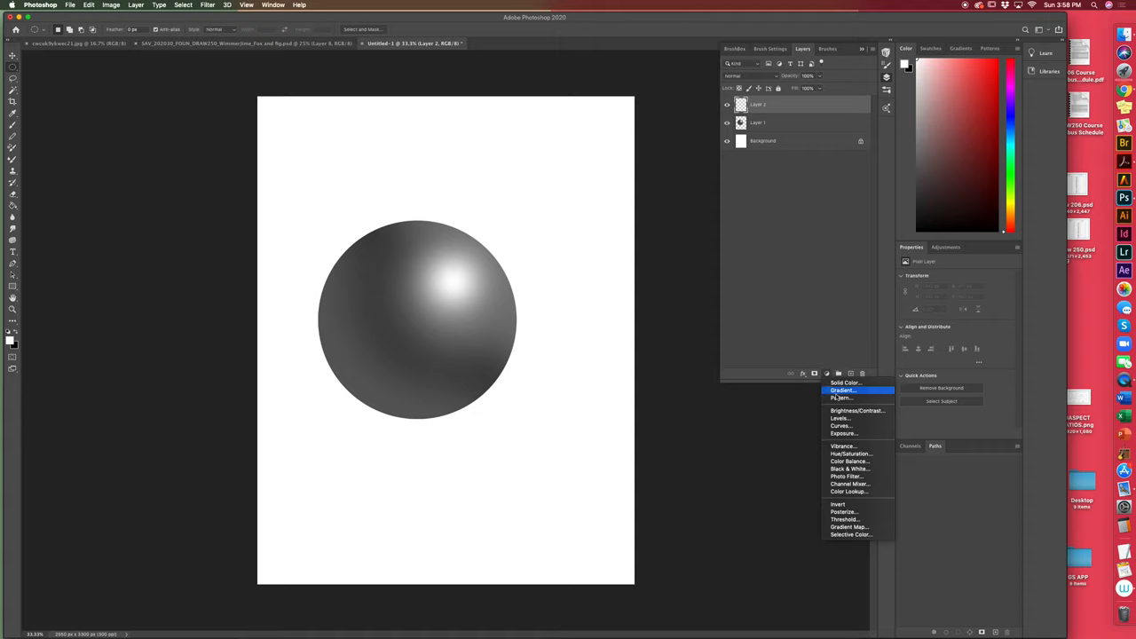
pyautogui.moveTo(848, 469)
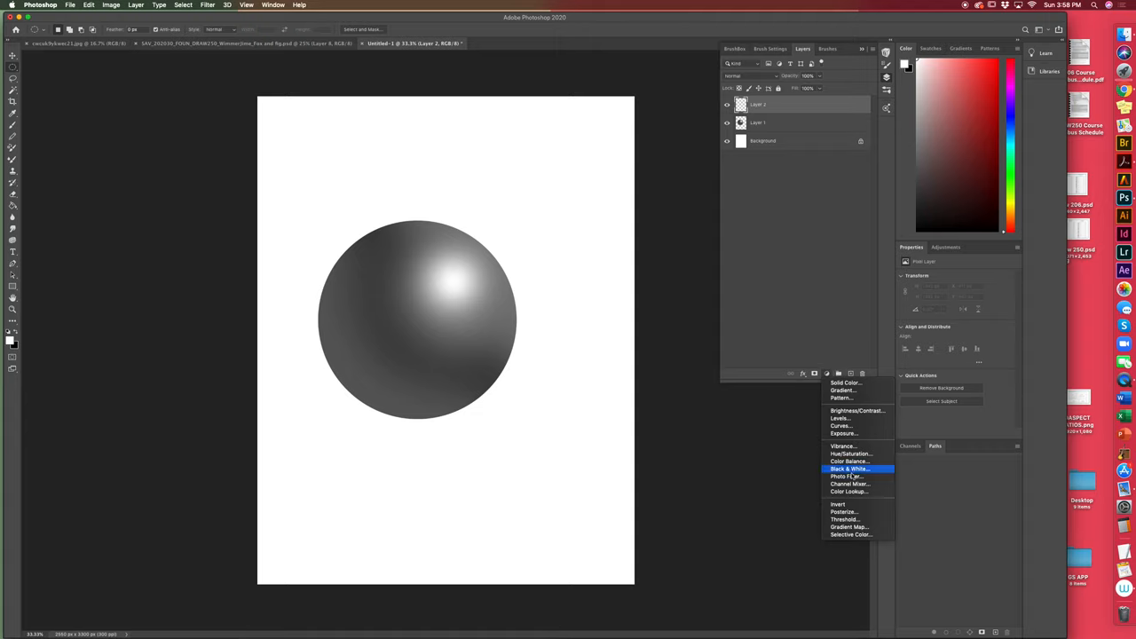
pyautogui.moveTo(857, 526)
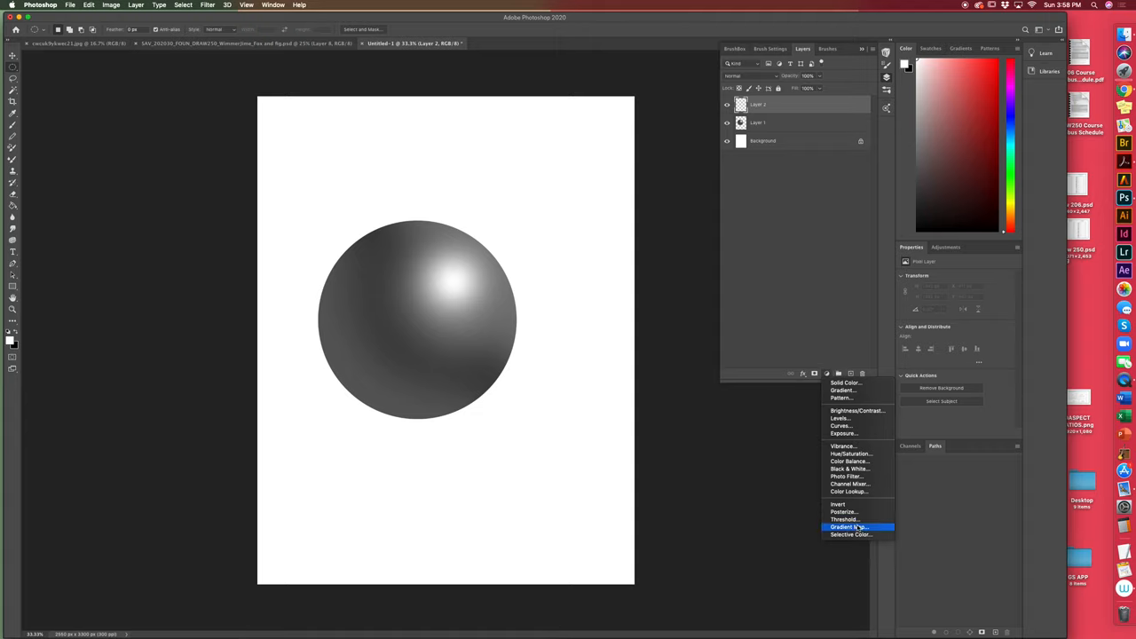
pyautogui.click(849, 526)
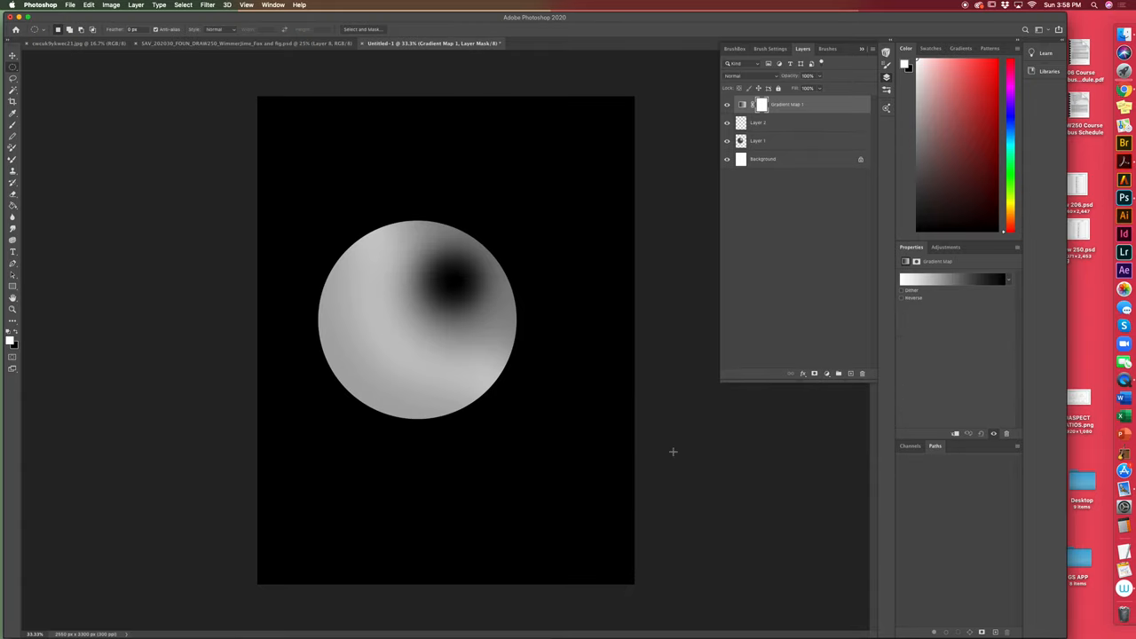
pyautogui.moveTo(680, 428)
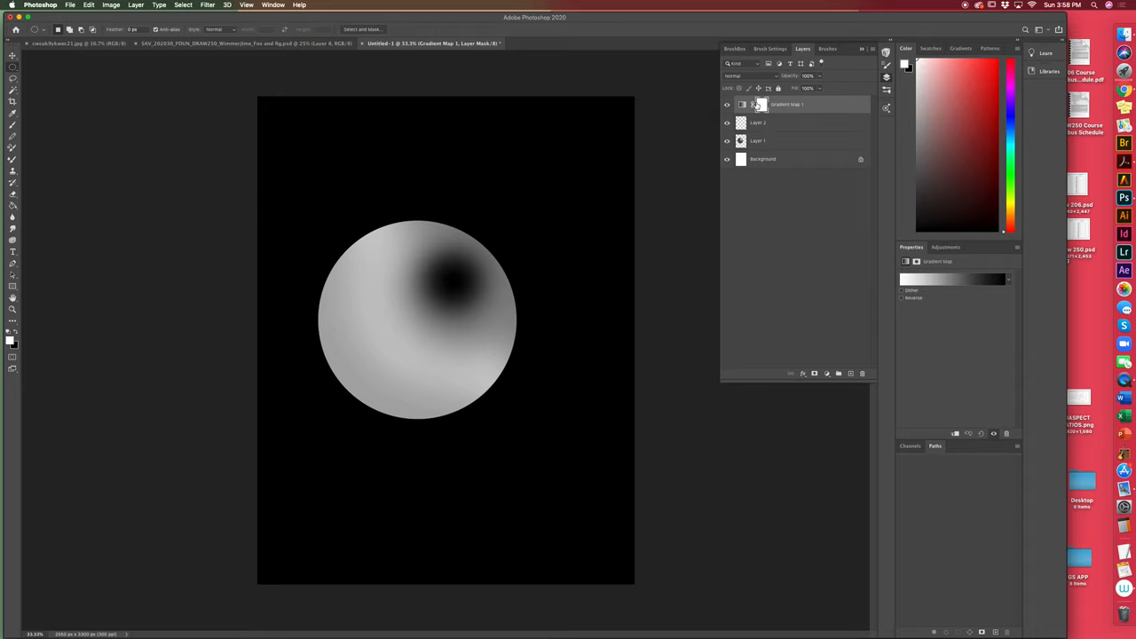
pyautogui.click(742, 103)
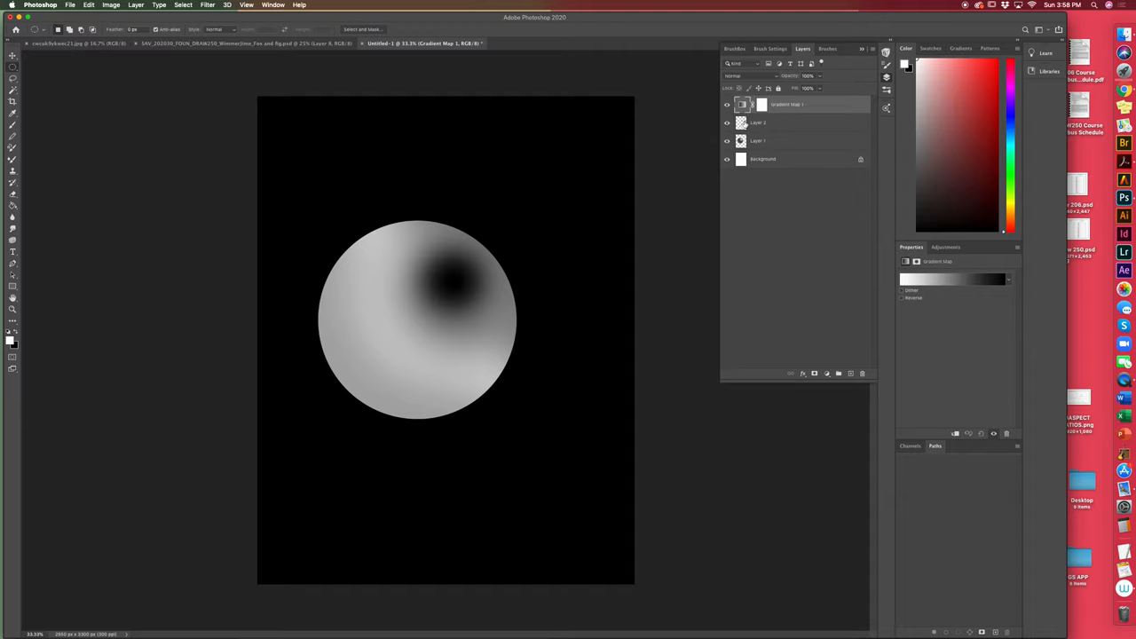
# Step: Edit the gradient to a crimson-to-pale-gray preset, making the sphere deep pink
pyautogui.click(952, 281)
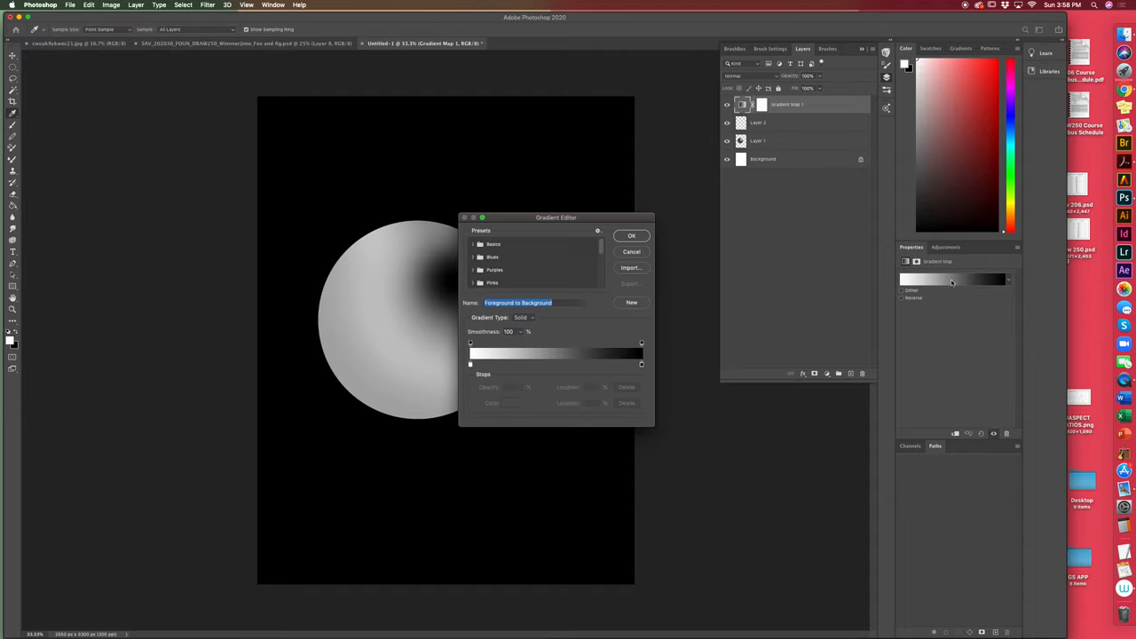
pyautogui.moveTo(557, 216); pyautogui.dragTo(657, 261)
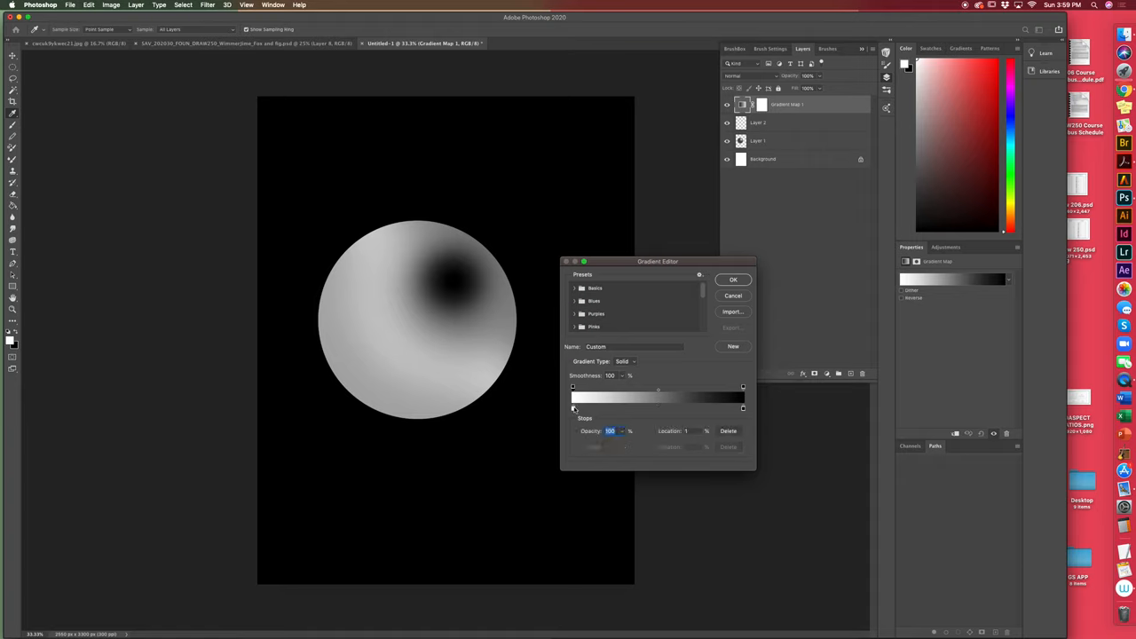
pyautogui.click(571, 409)
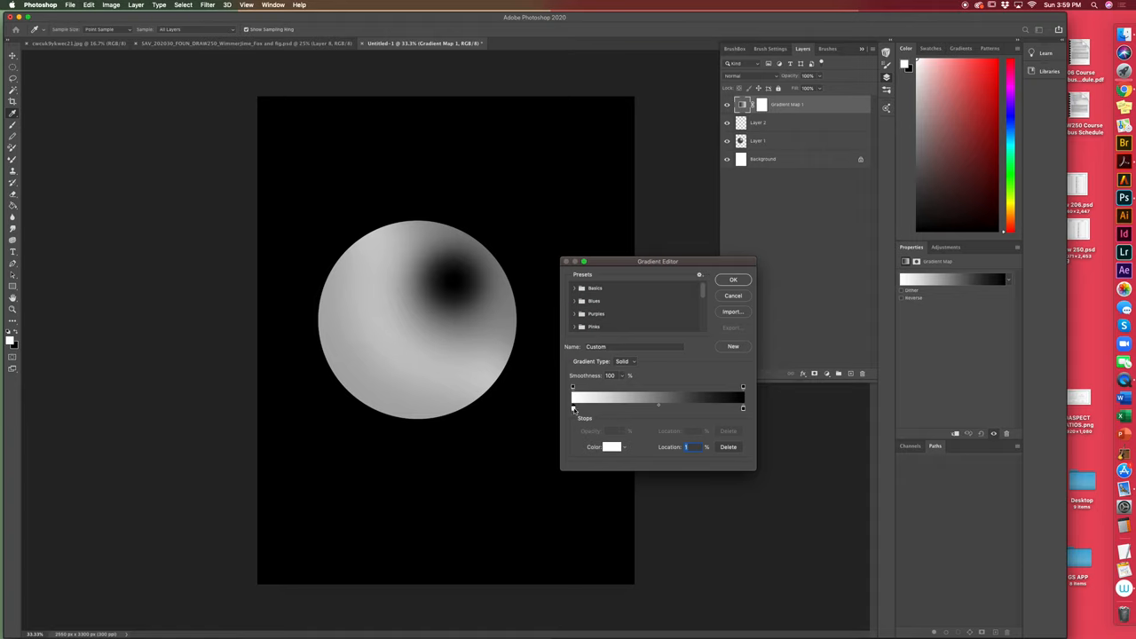
pyautogui.click(594, 288)
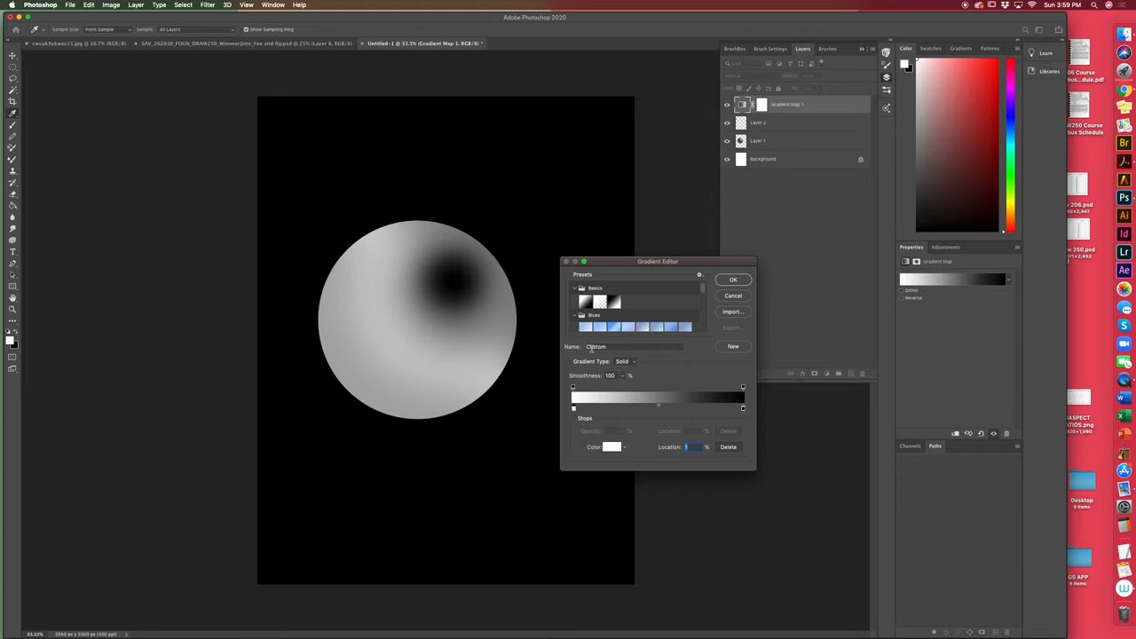
pyautogui.click(586, 327)
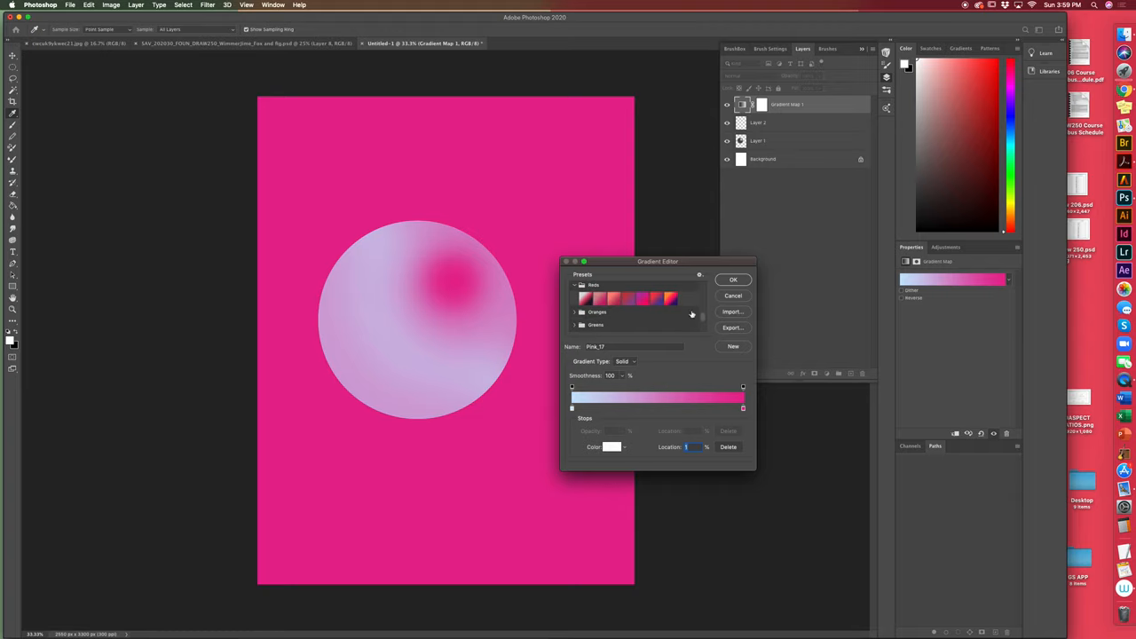
pyautogui.click(615, 298)
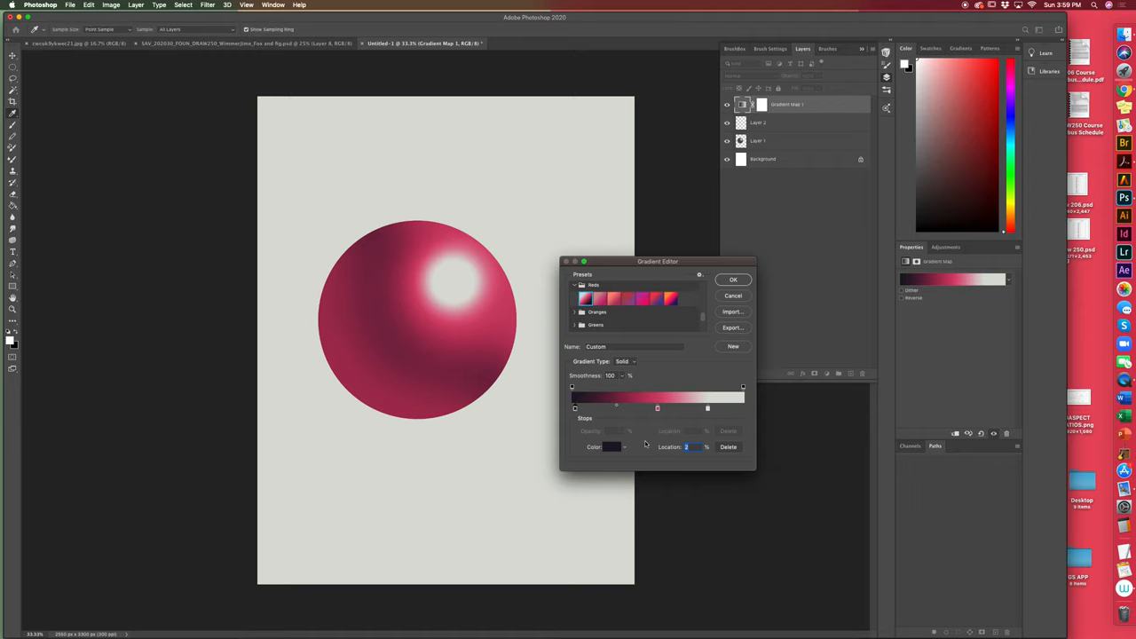
pyautogui.moveTo(646, 448)
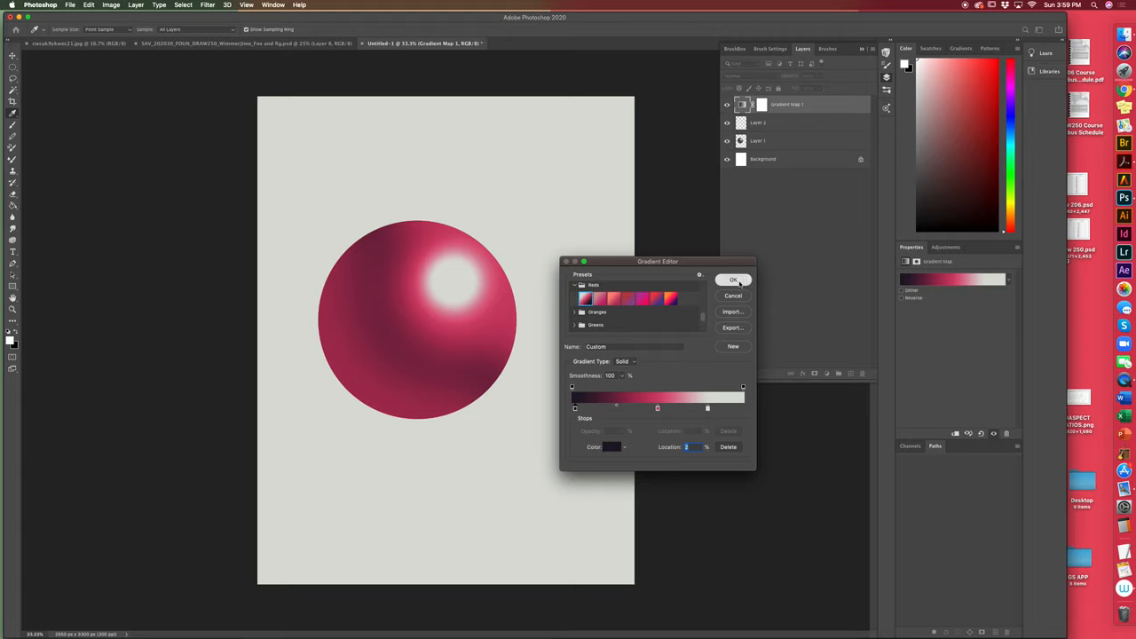
pyautogui.click(734, 280)
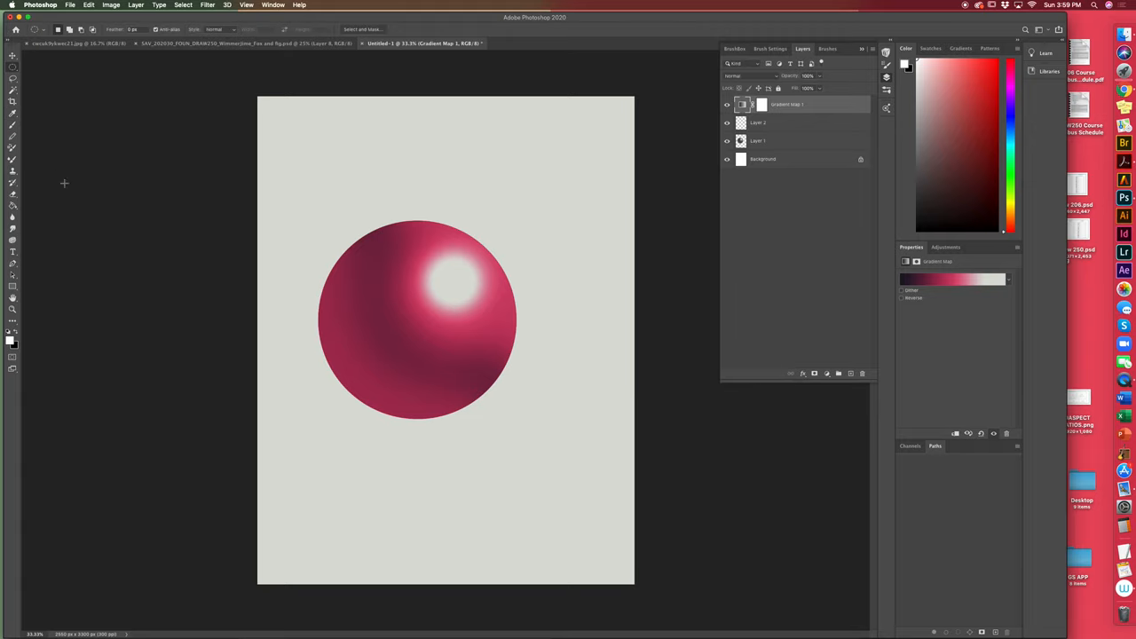
pyautogui.moveTo(586, 146)
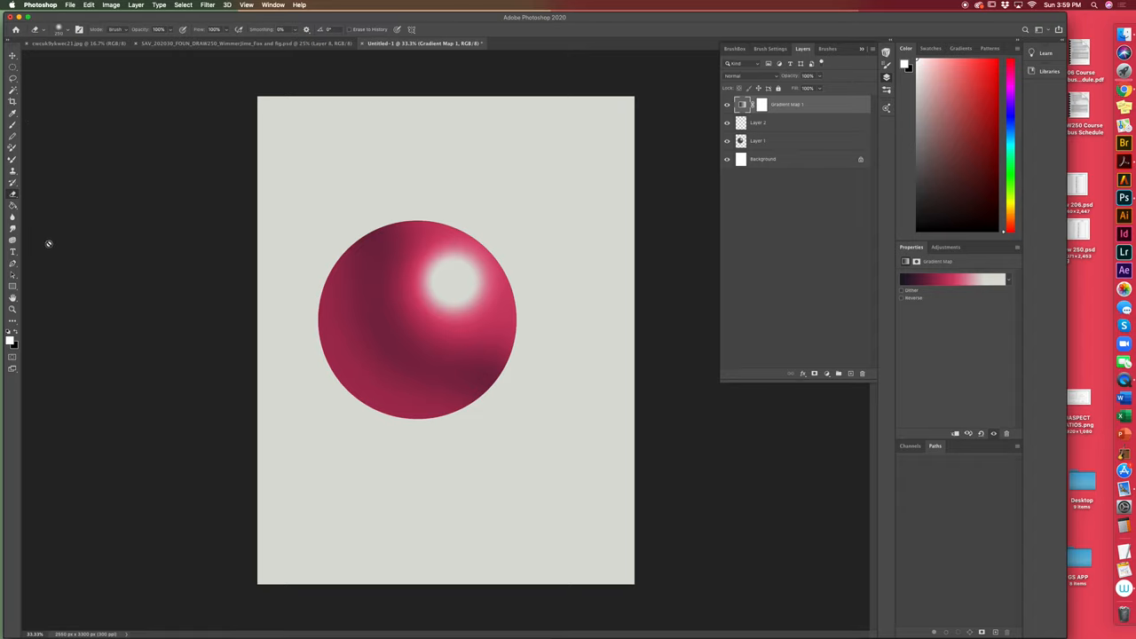
pyautogui.moveTo(53, 177)
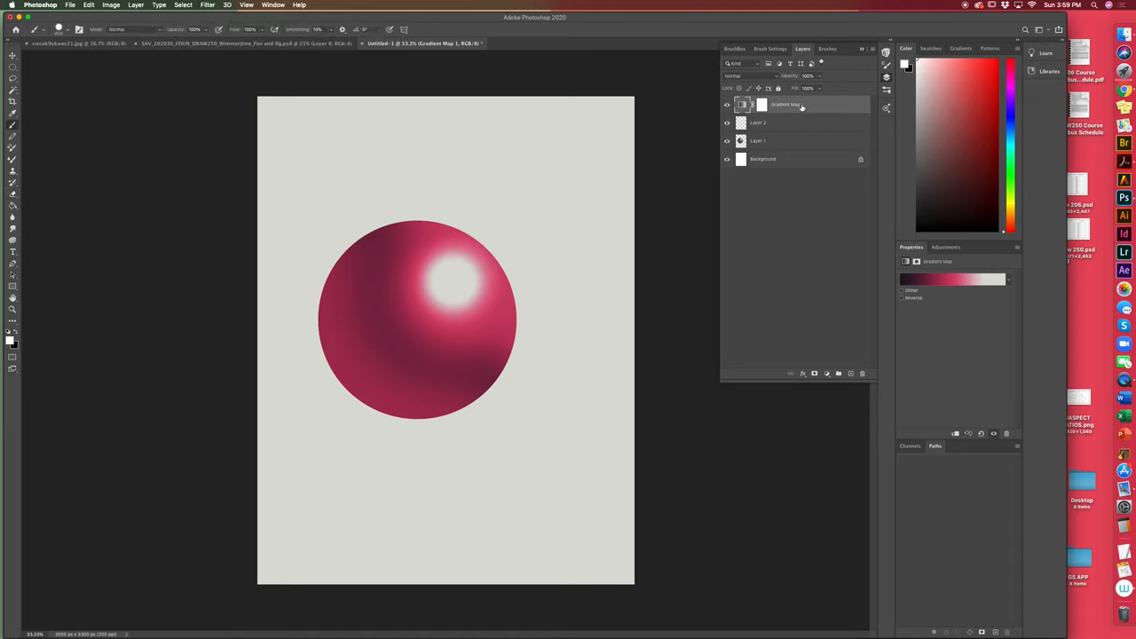
# Step: Target the Gradient Map layer's mask for brush painting
pyautogui.click(761, 103)
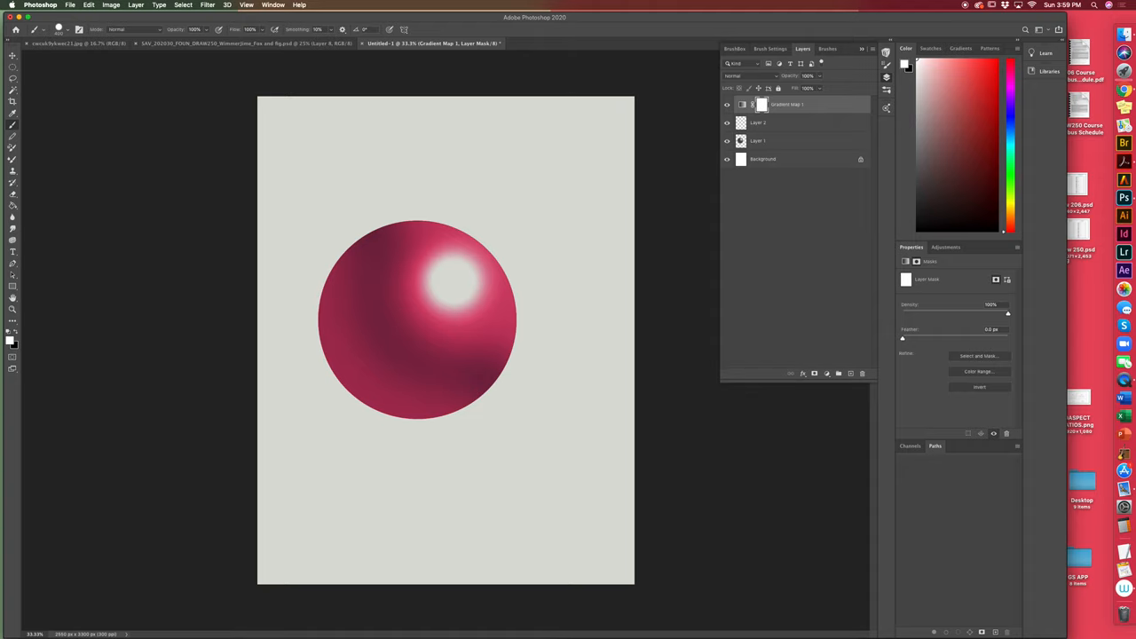
pyautogui.moveTo(288, 252)
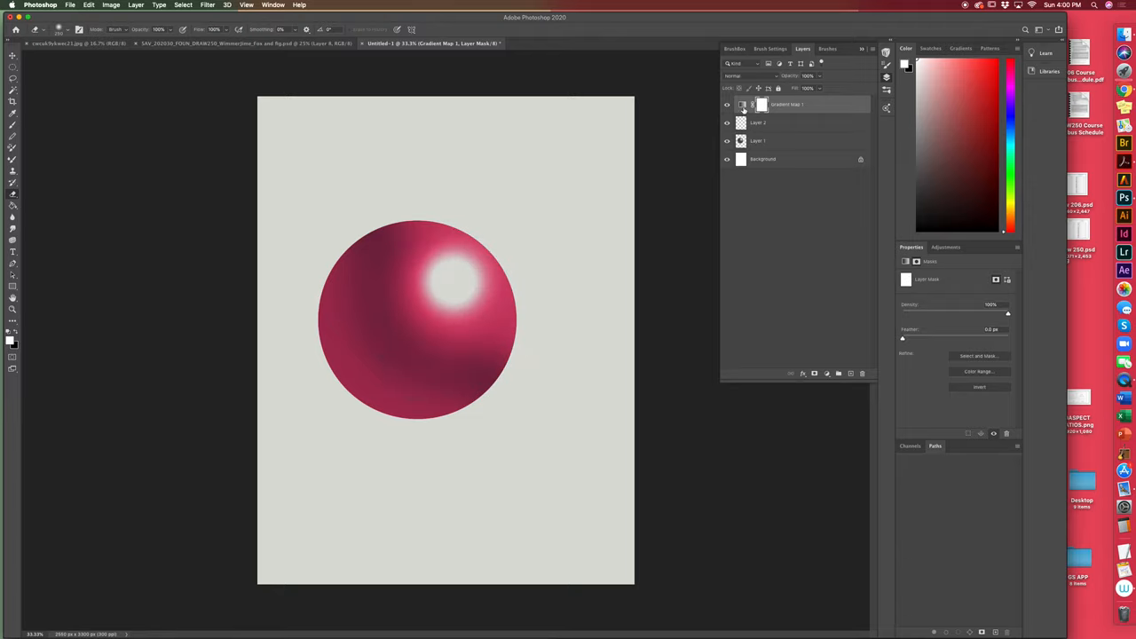
# Step: Change the gradient's light end stop to yellow, giving a magenta-to-yellow map
pyautogui.click(744, 103)
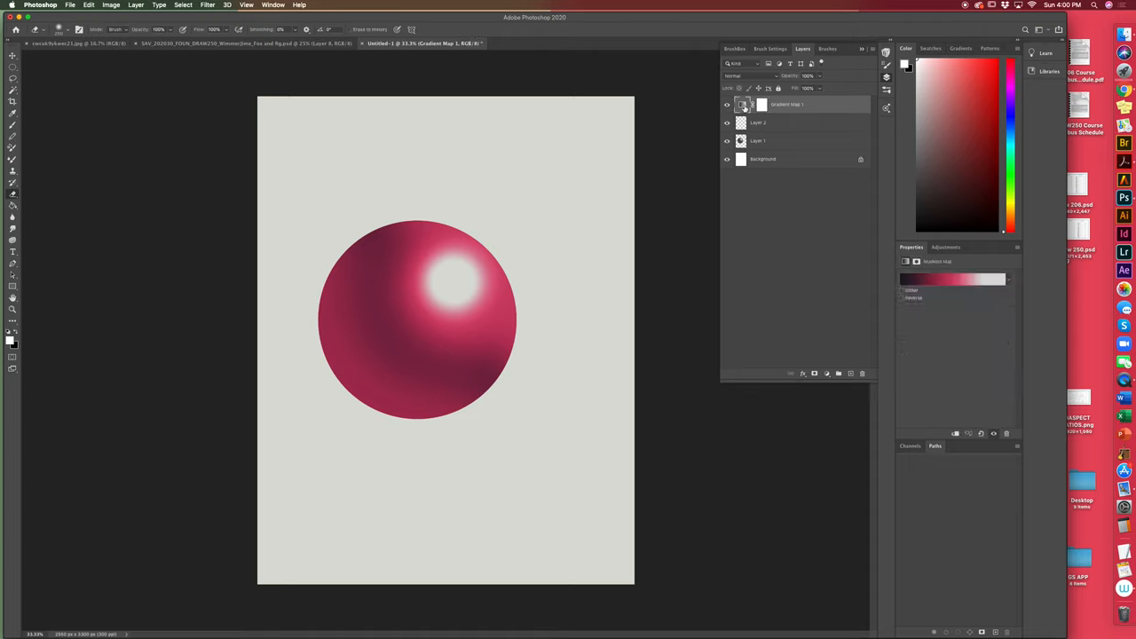
pyautogui.click(952, 279)
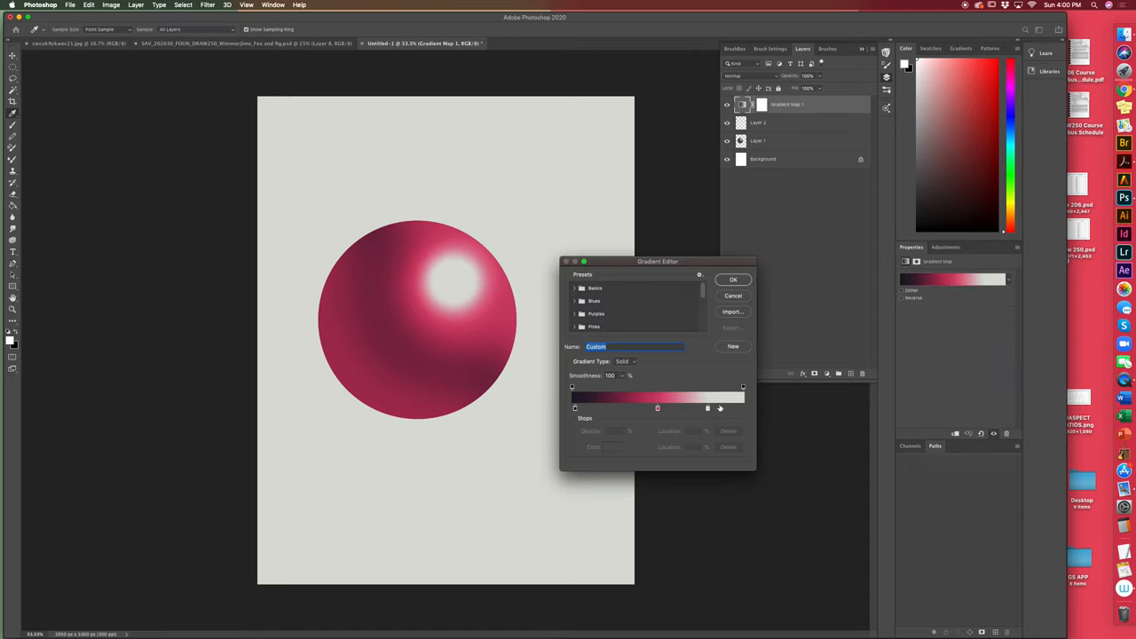
pyautogui.click(707, 409)
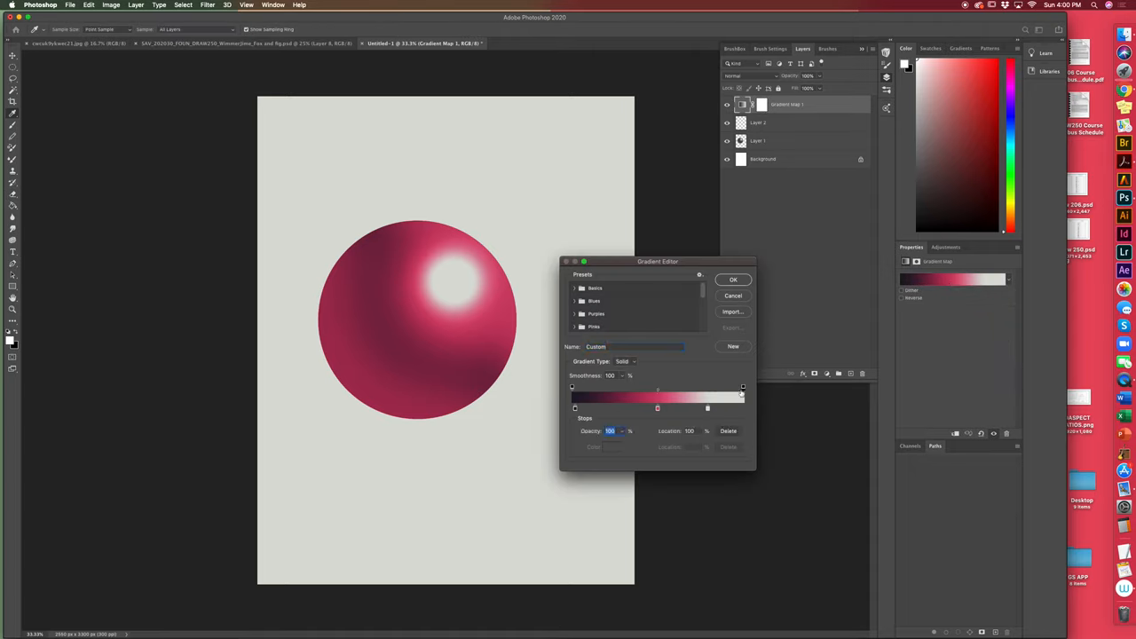
pyautogui.click(657, 408)
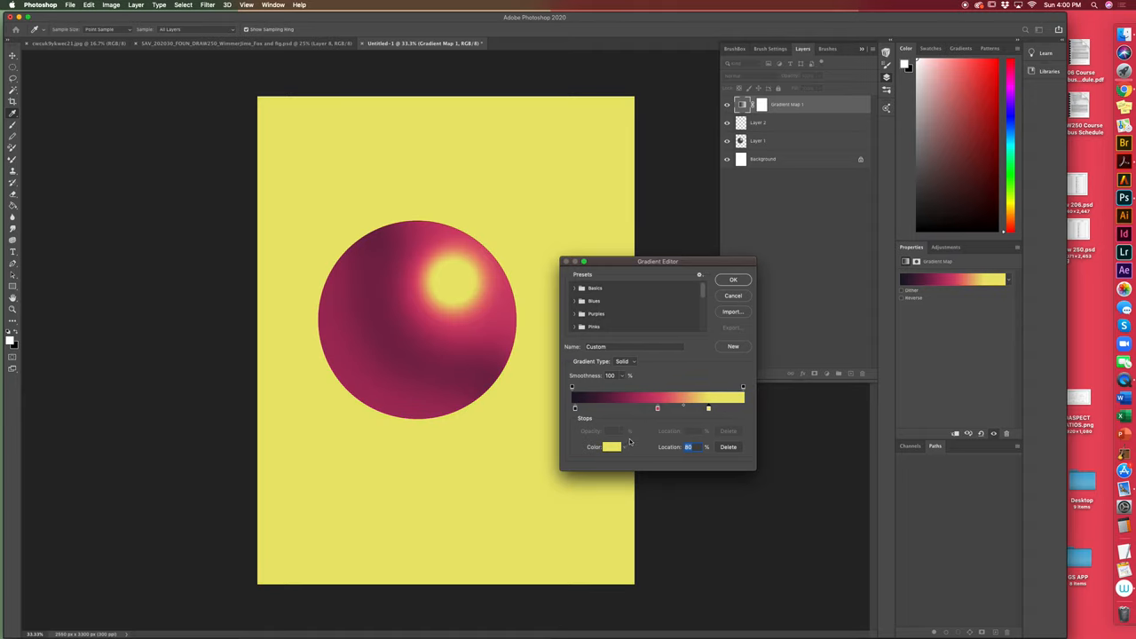
pyautogui.click(733, 279)
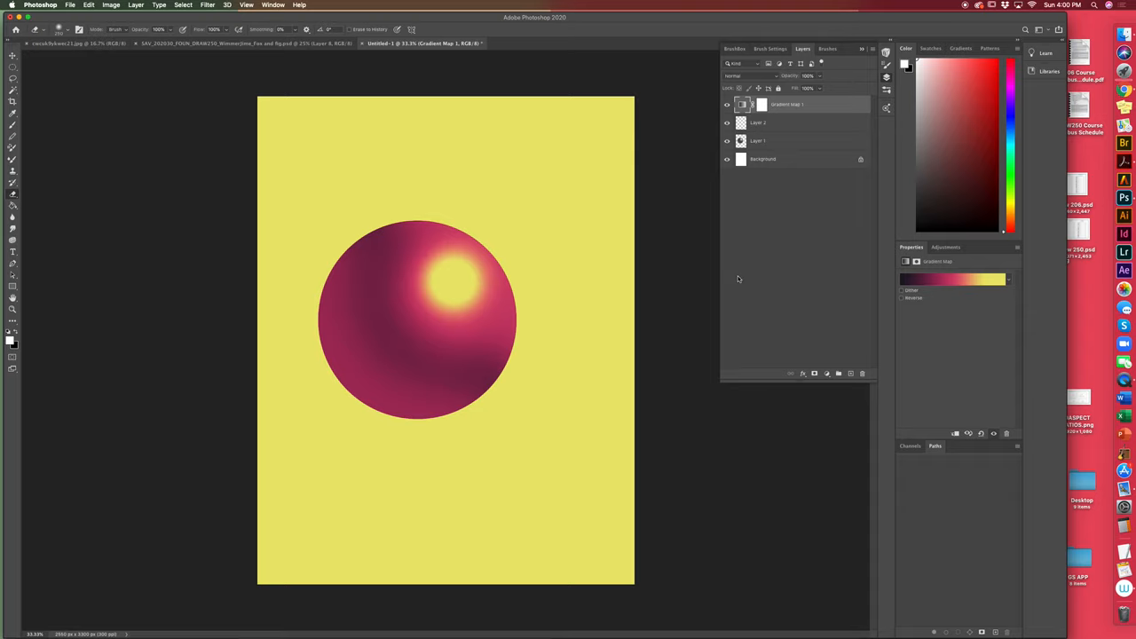
# Step: Delete the Gradient Map layer, add a blank layer and clip it to the sphere
pyautogui.click(110, 4)
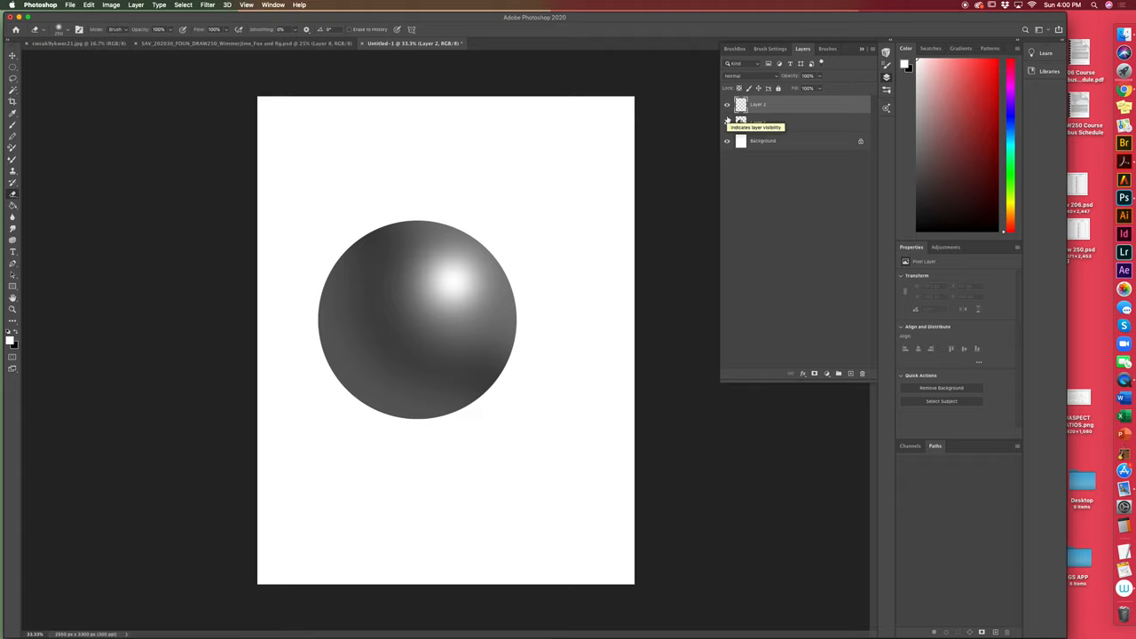
pyautogui.click(825, 373)
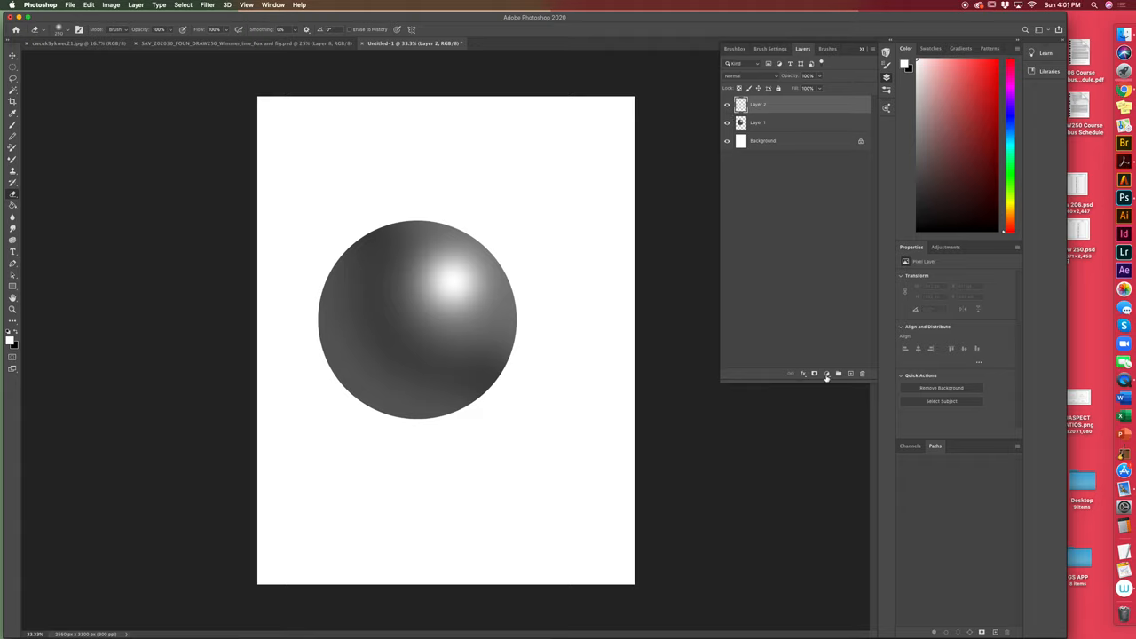
pyautogui.moveTo(767, 112)
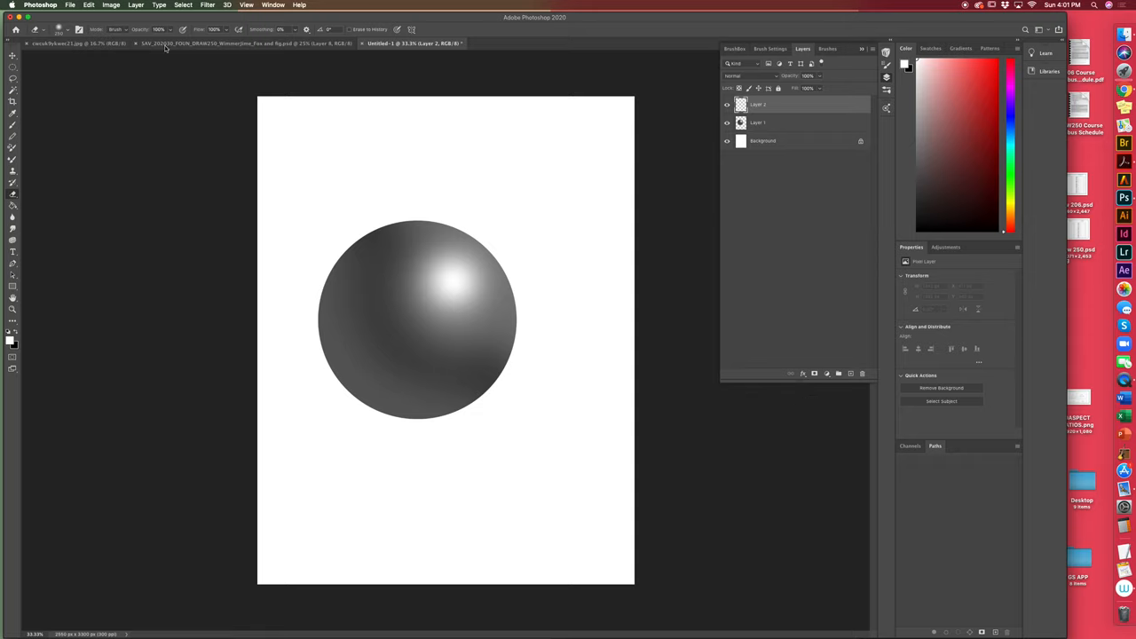
pyautogui.click(135, 5)
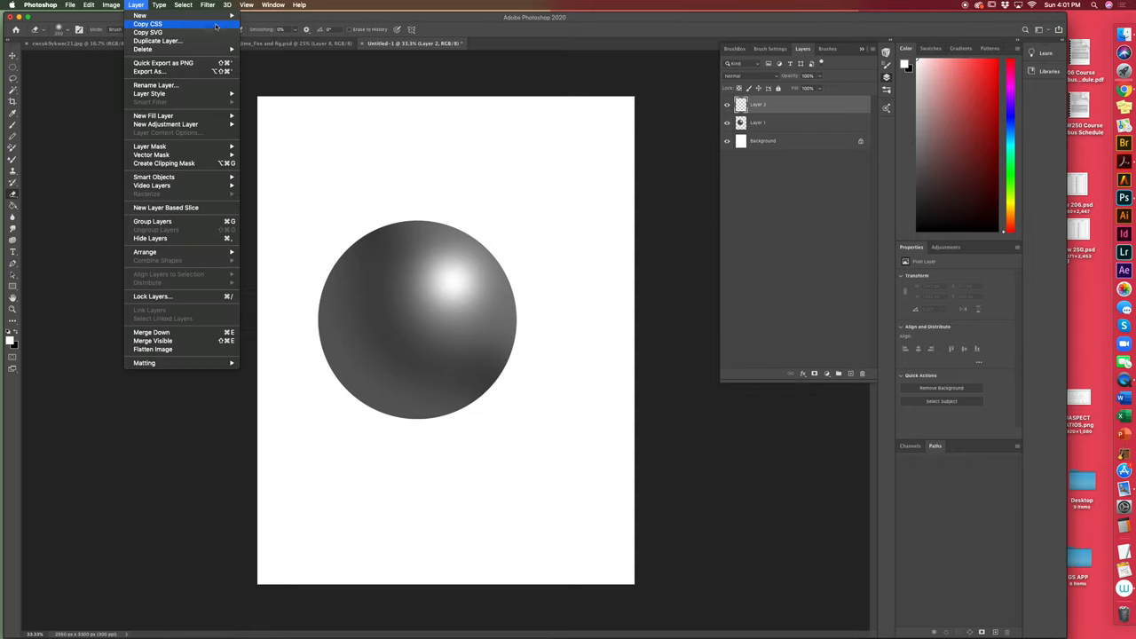
pyautogui.moveTo(163, 163)
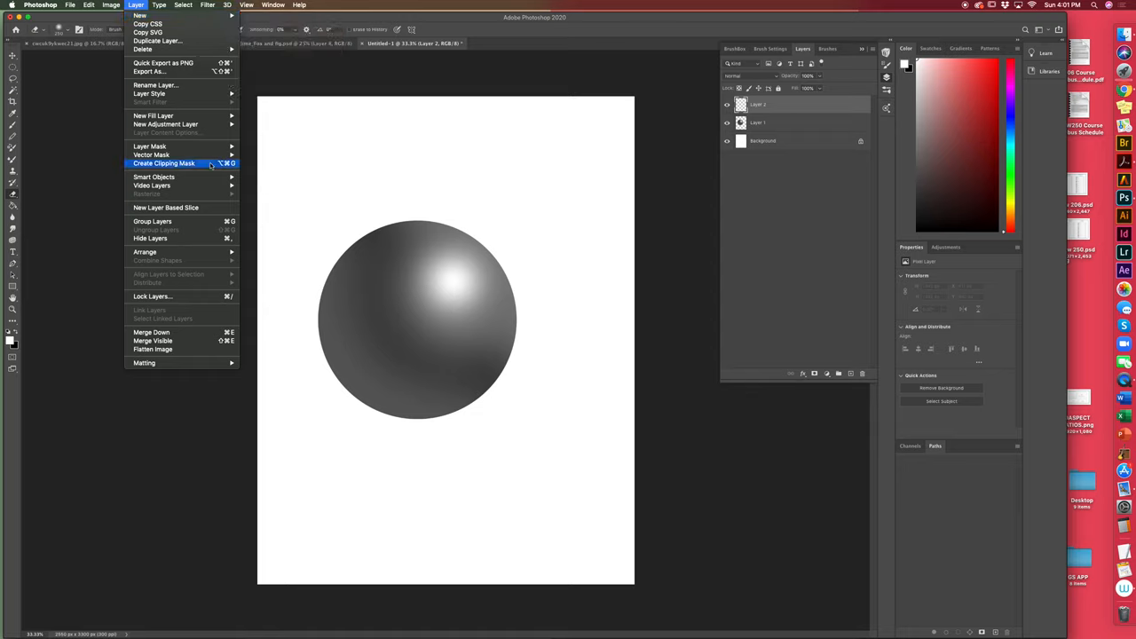
pyautogui.moveTo(151, 155)
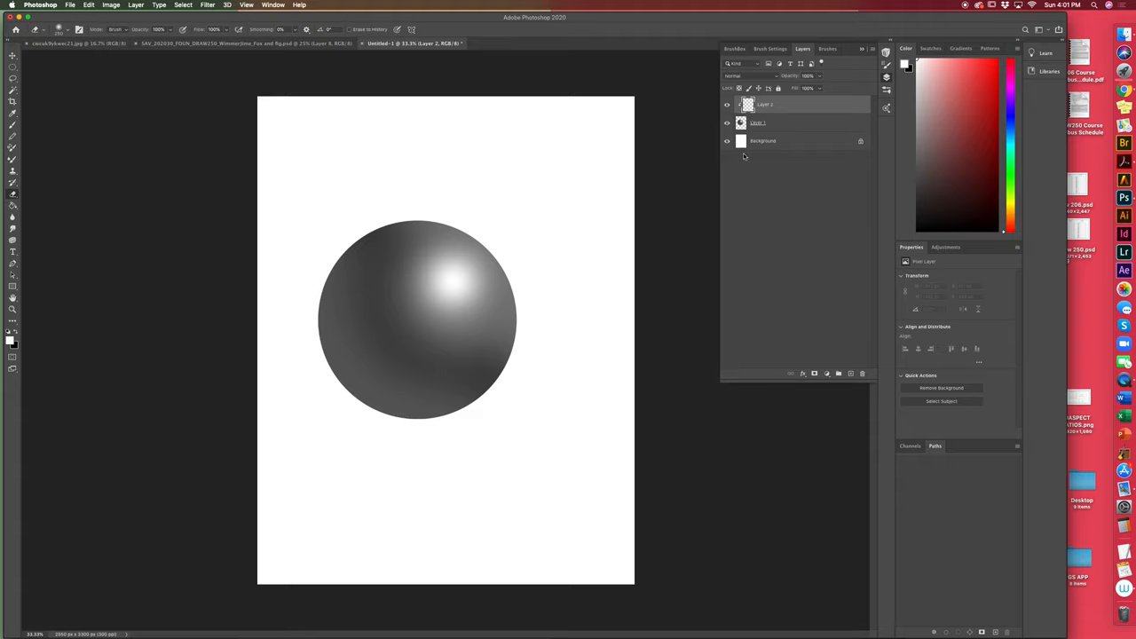
pyautogui.moveTo(771, 96)
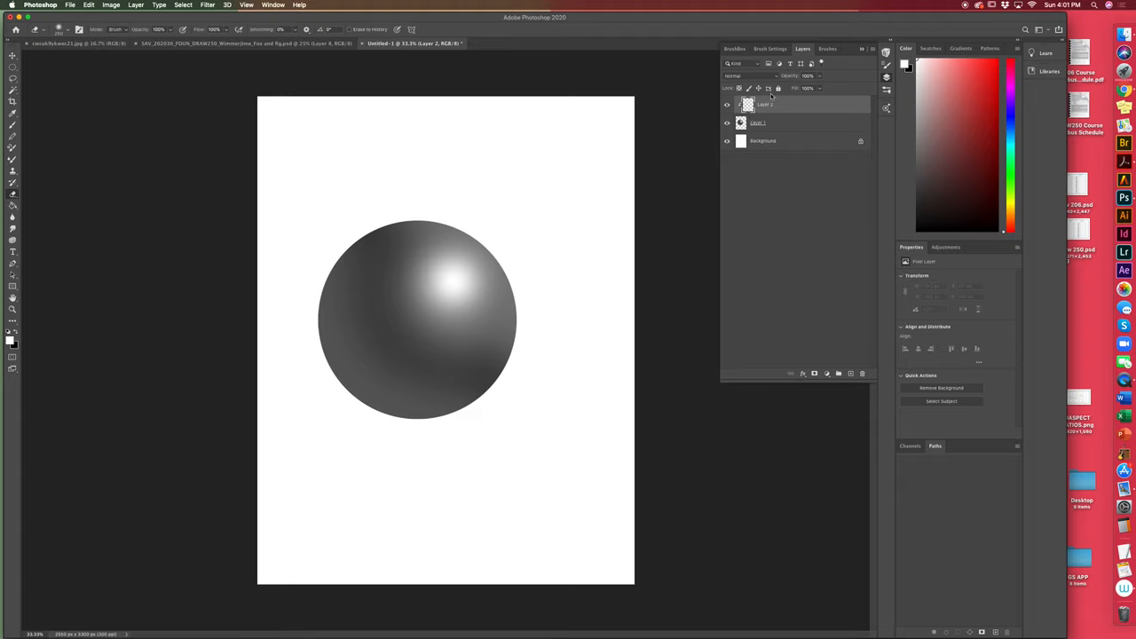
pyautogui.moveTo(755, 120)
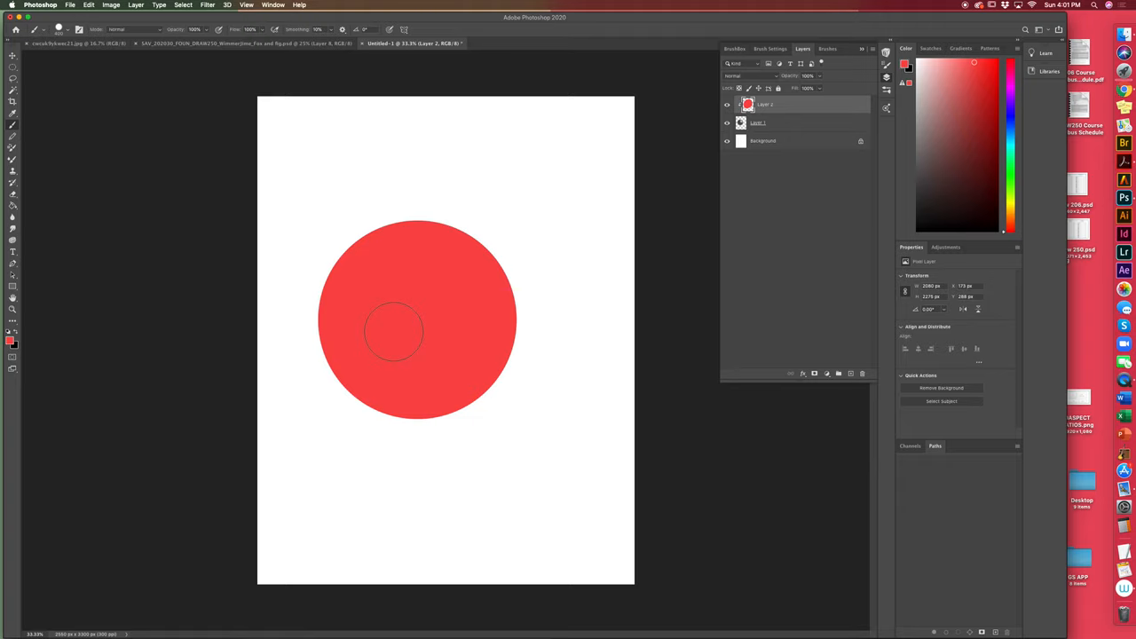
# Step: Set the red paint layer's blend mode to Color so the shading shows through
pyautogui.click(743, 75)
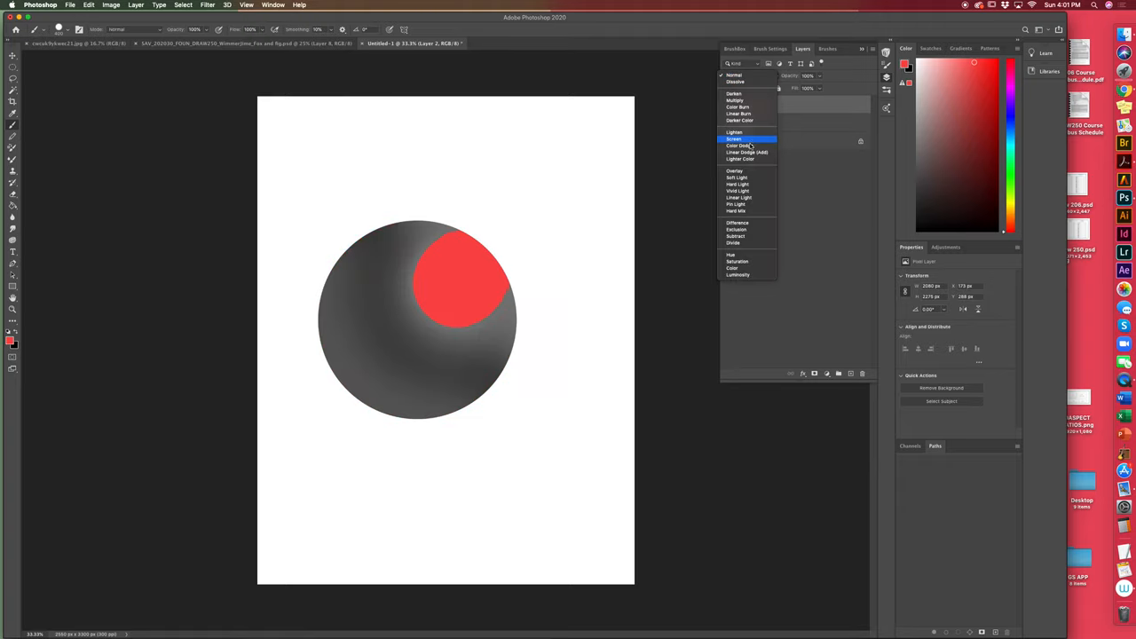
pyautogui.click(734, 266)
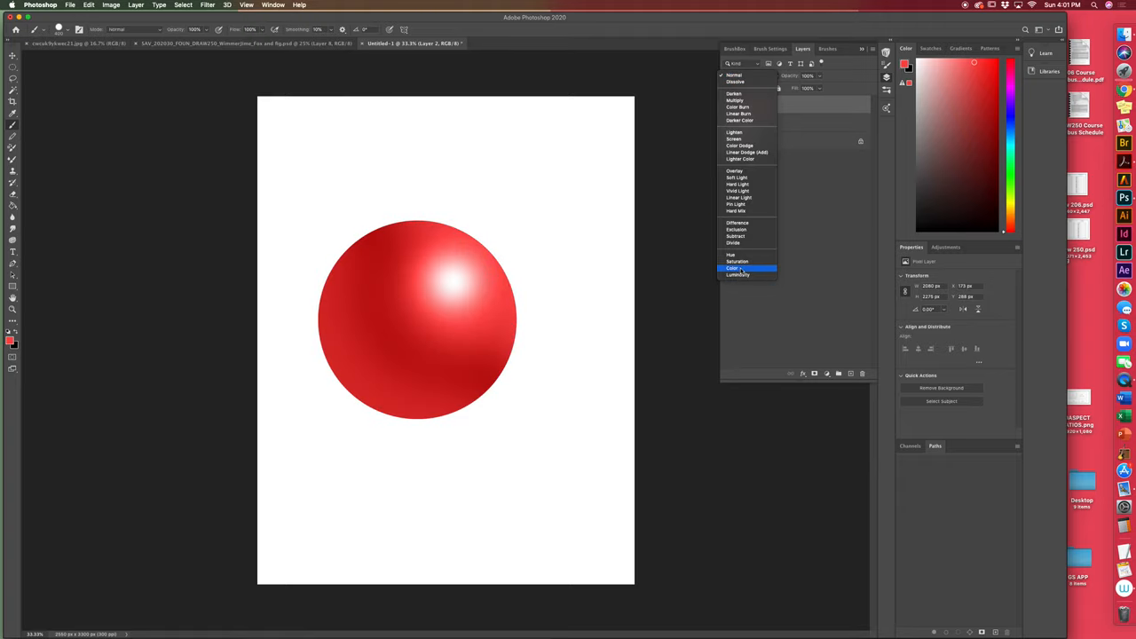
pyautogui.click(731, 268)
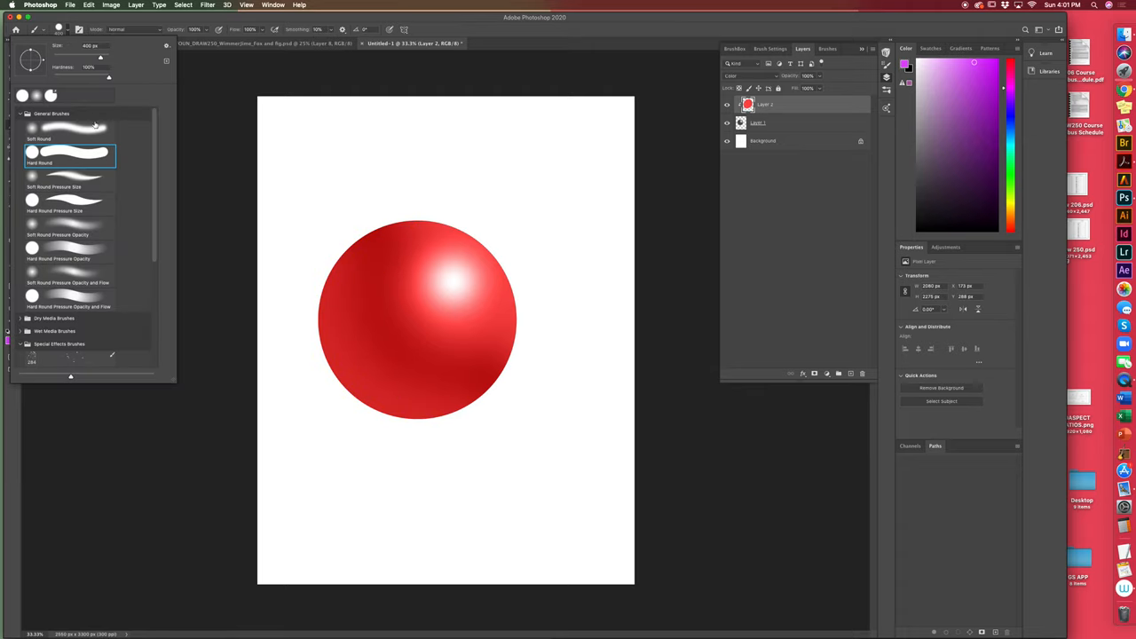
# Step: Paint purple into the red sphere's lower left with a soft round brush
pyautogui.click(71, 179)
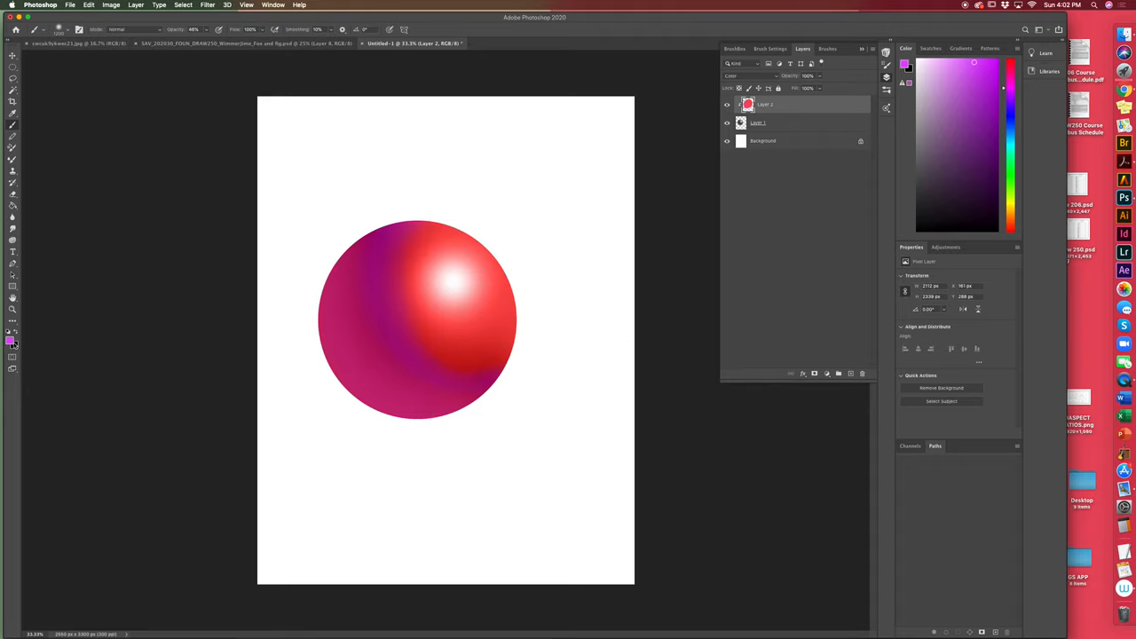
pyautogui.moveTo(701, 359)
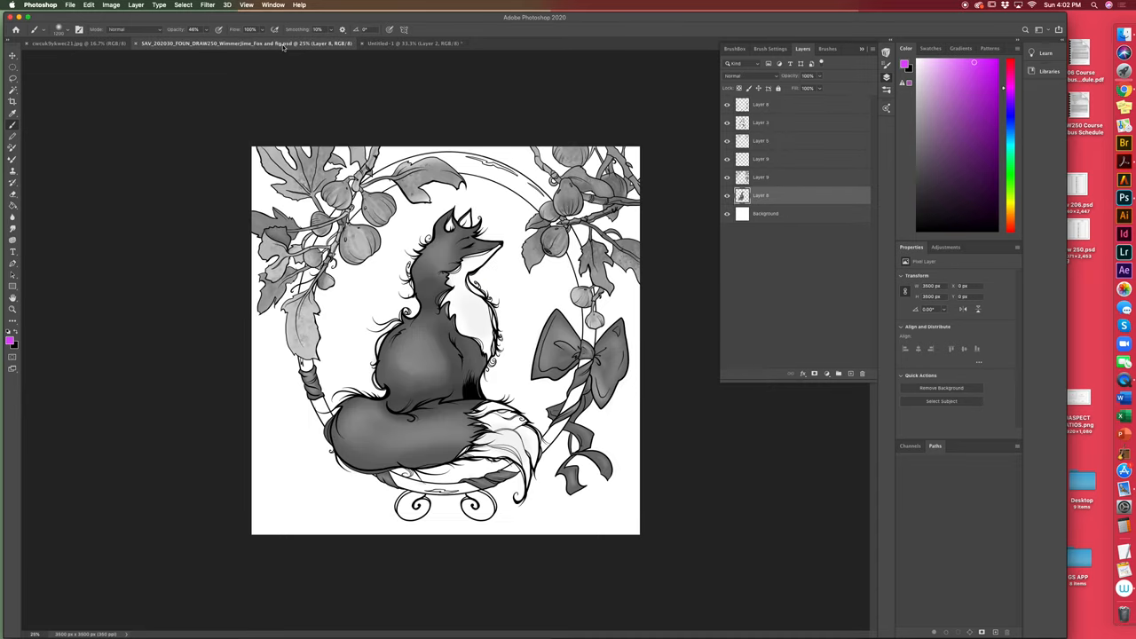
pyautogui.moveTo(697, 519)
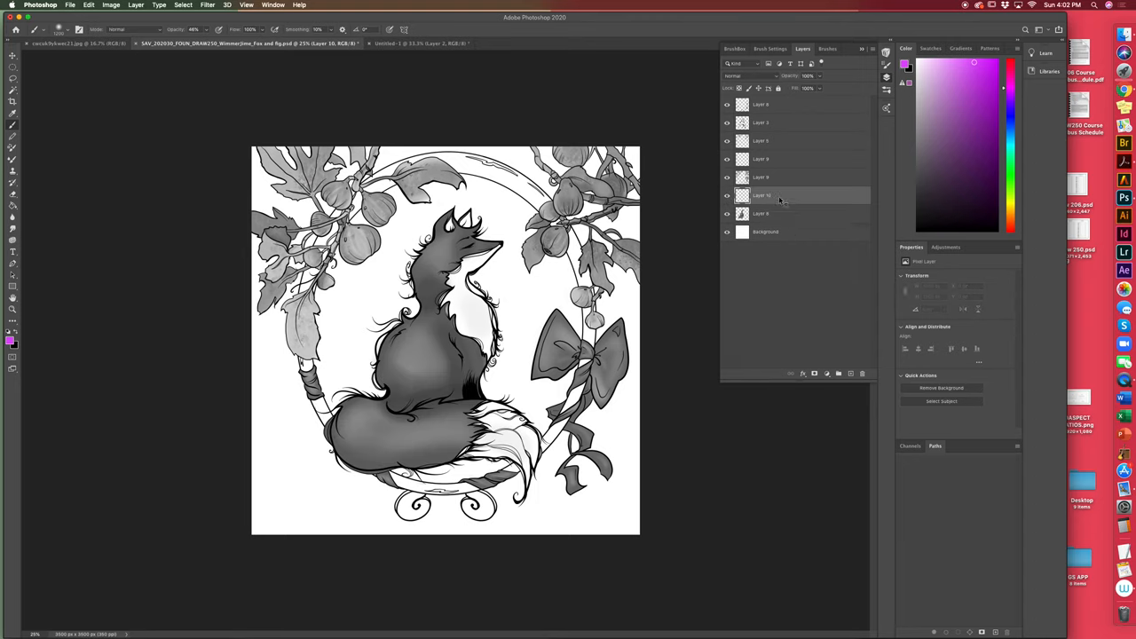
# Step: Clip the purple layer to the fox and set its blend mode to Color
pyautogui.rightClick(781, 196)
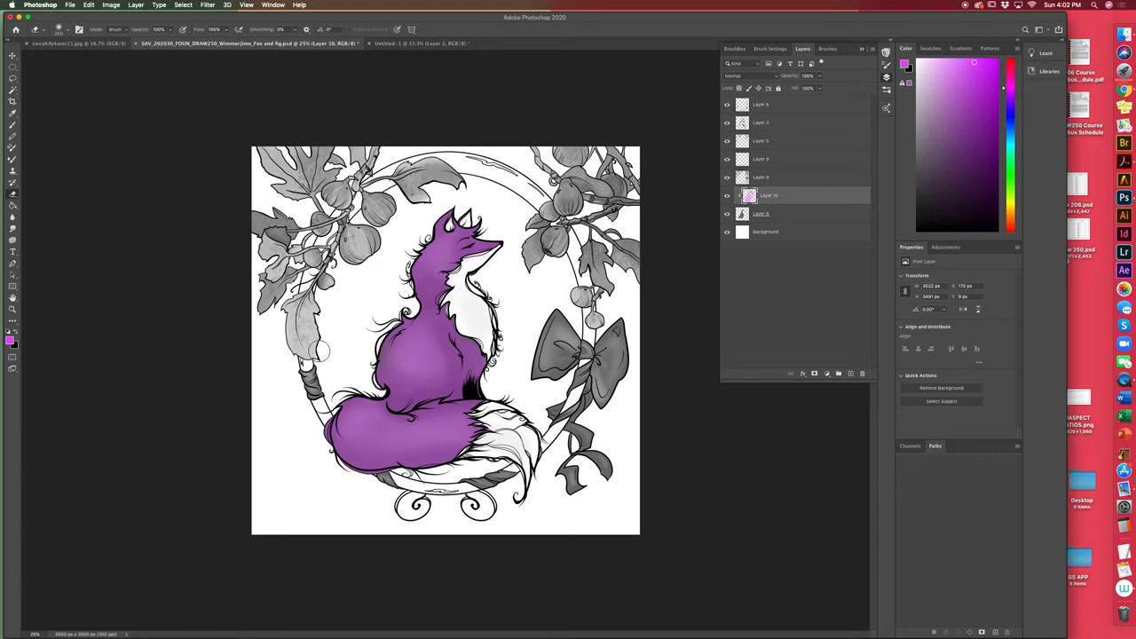
pyautogui.click(746, 74)
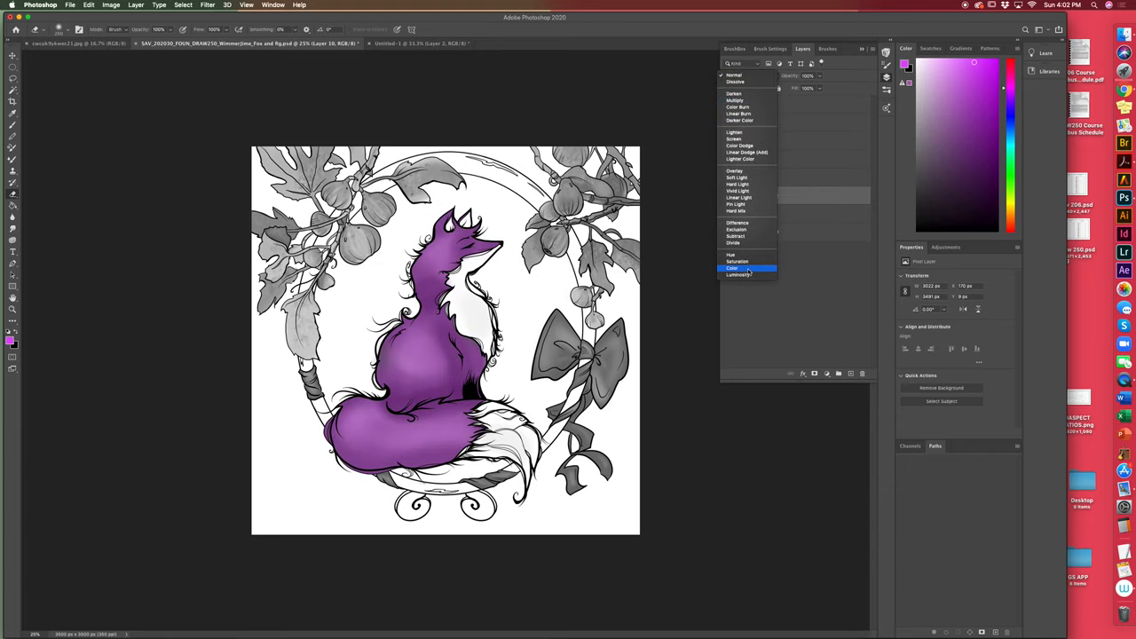
pyautogui.click(731, 268)
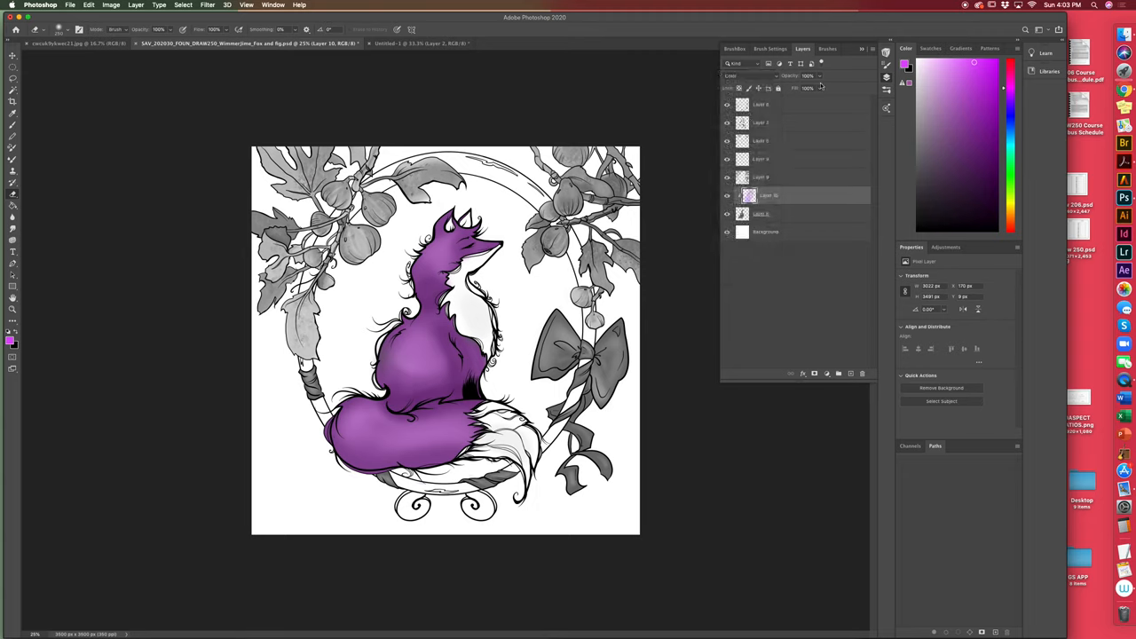
# Step: Pick a reddish foreground colour and brush reddish tones into the fox's fur
pyautogui.click(820, 75)
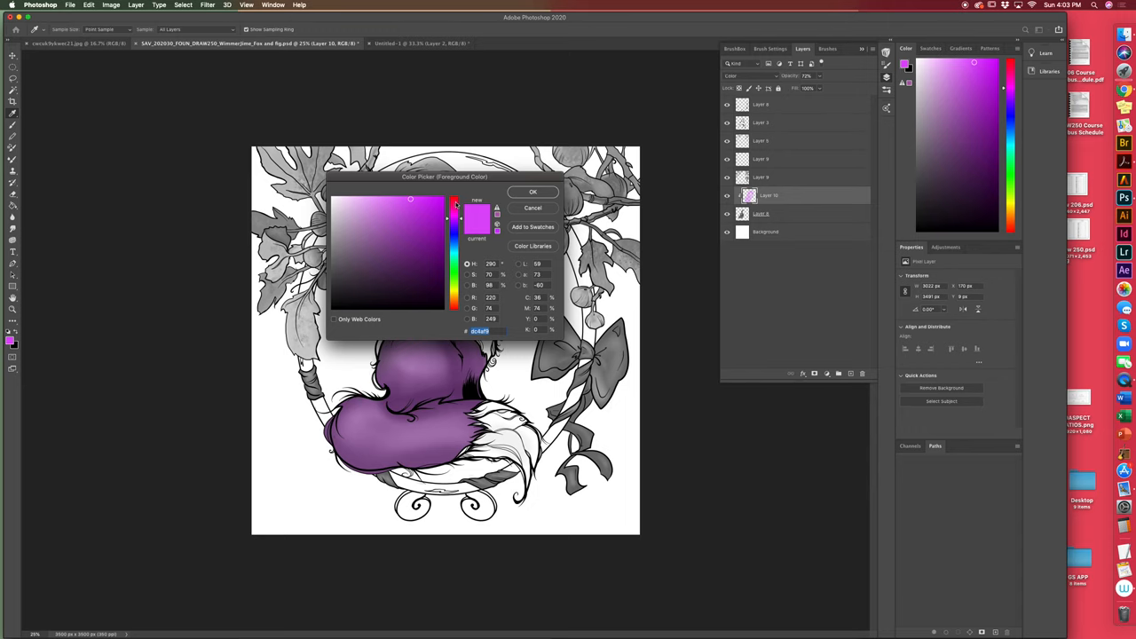
pyautogui.click(533, 192)
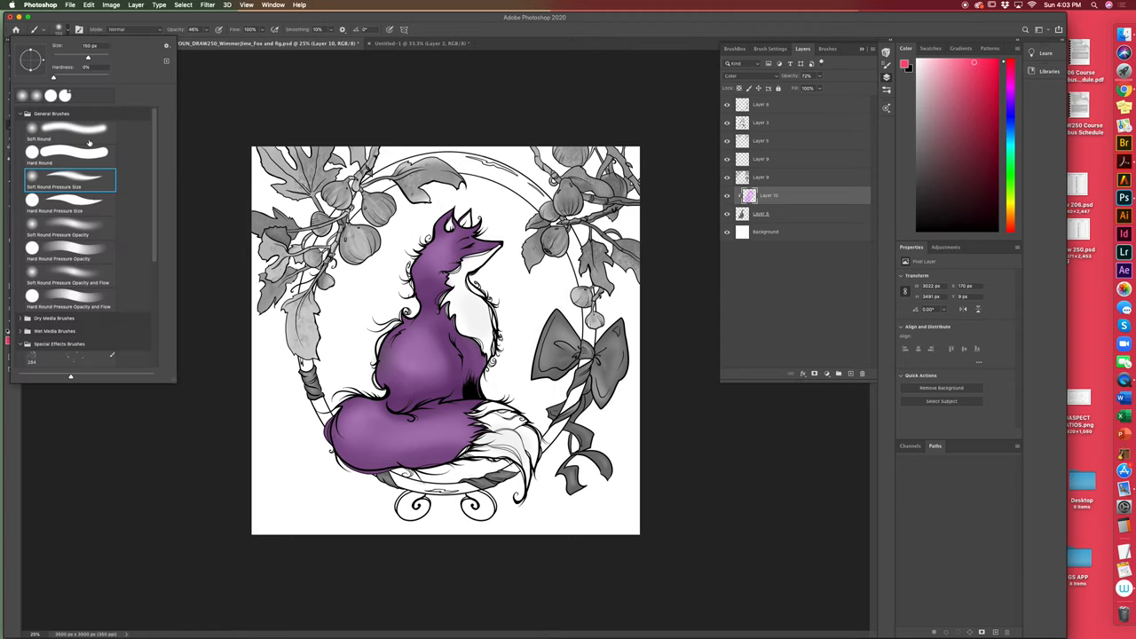
pyautogui.click(69, 227)
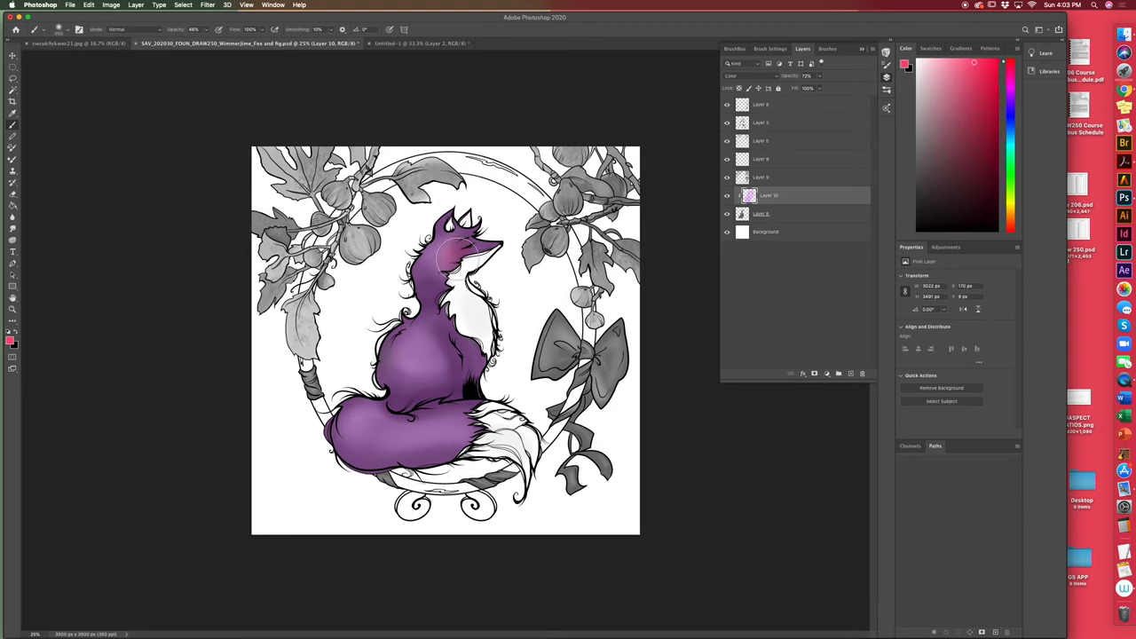
pyautogui.moveTo(459, 257); pyautogui.dragTo(469, 412)
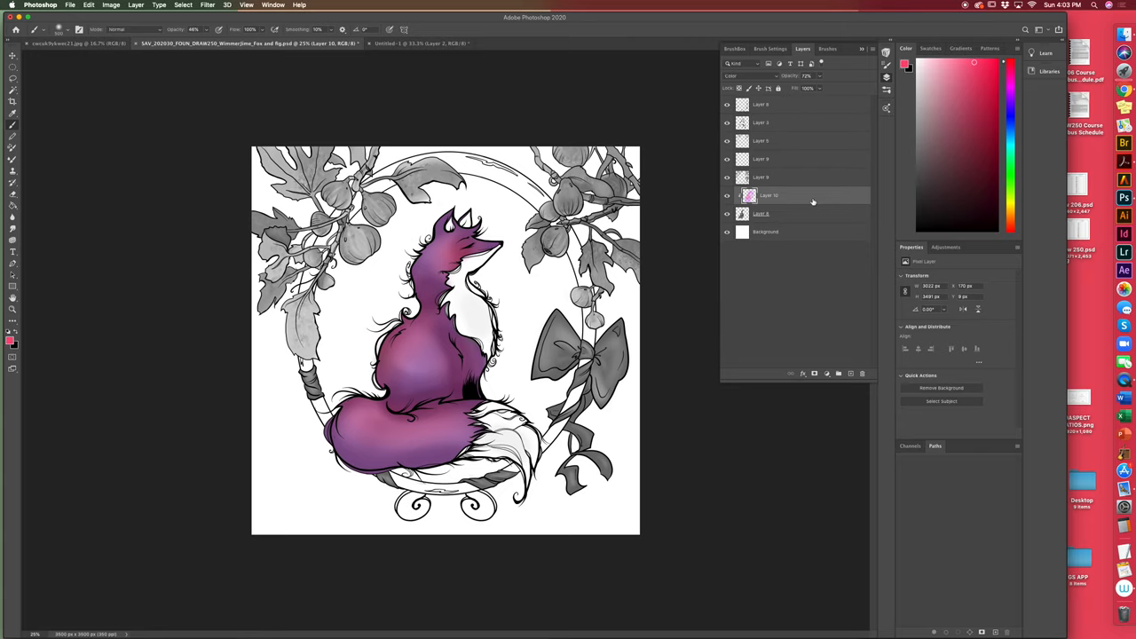
pyautogui.moveTo(796, 181)
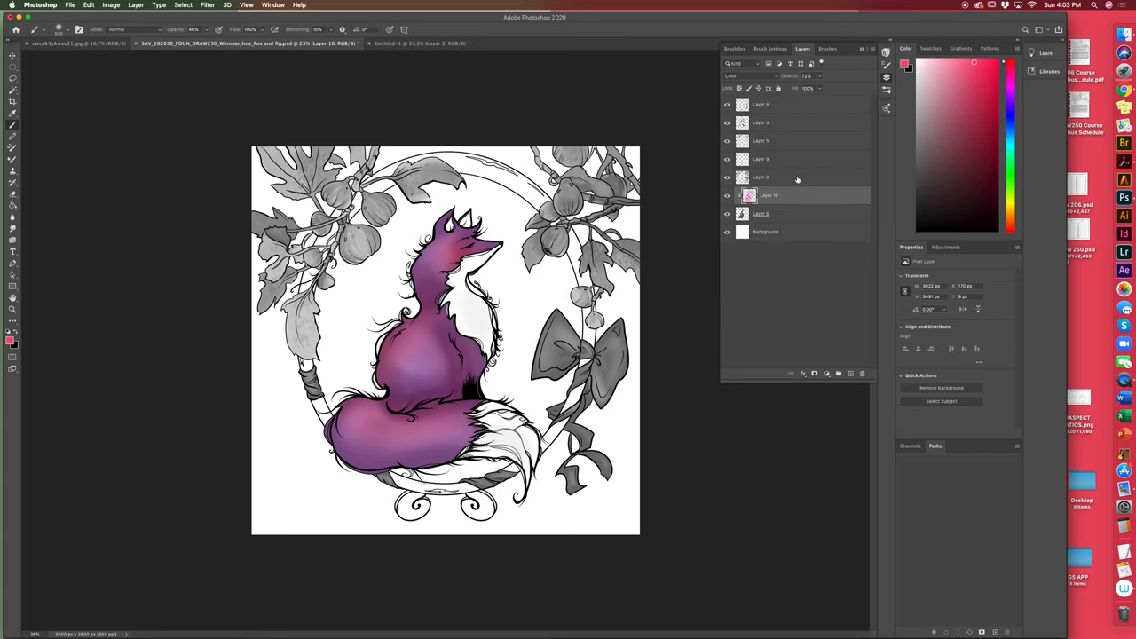
# Step: Preview teal, brown and green tints in Hue/Saturation, then settle on purple and apply
pyautogui.click(110, 6)
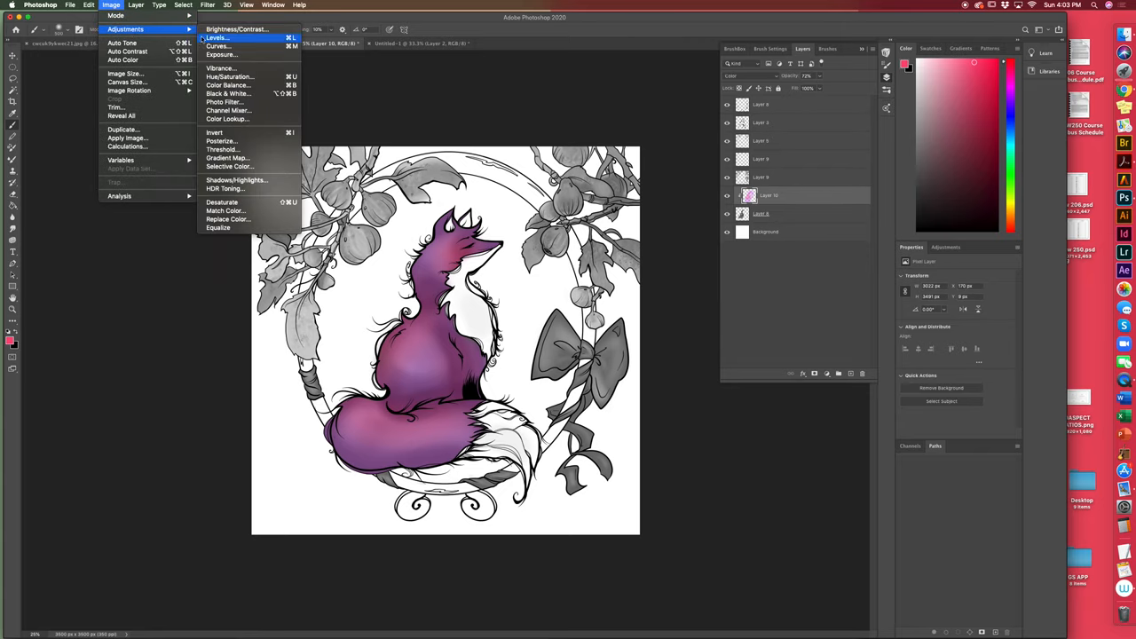
pyautogui.click(229, 76)
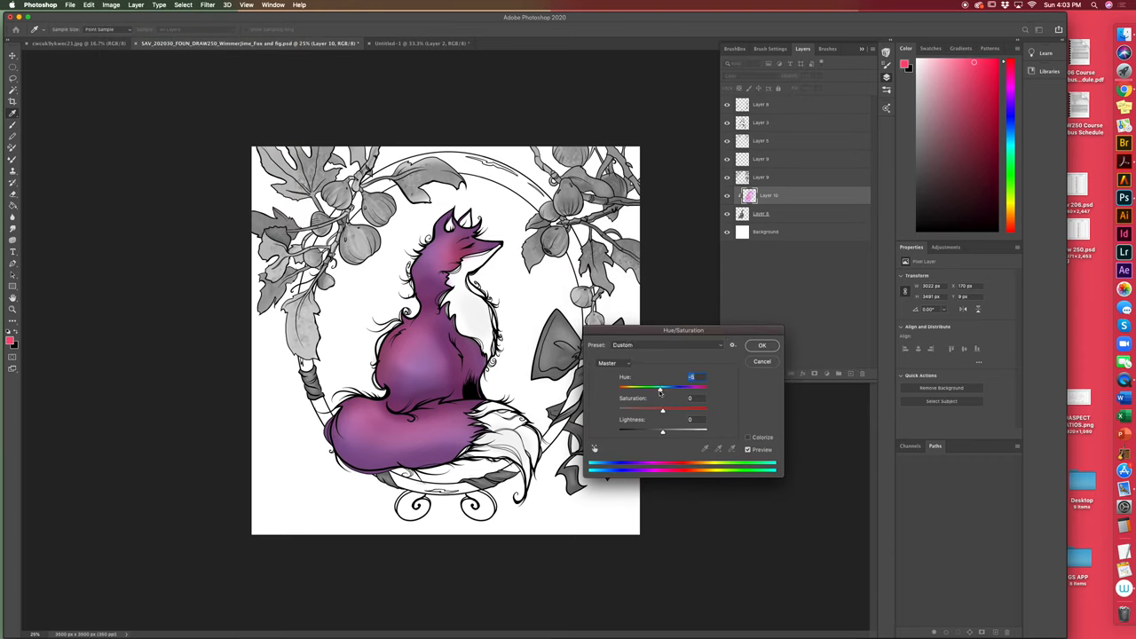
pyautogui.moveTo(661, 387); pyautogui.dragTo(638, 387)
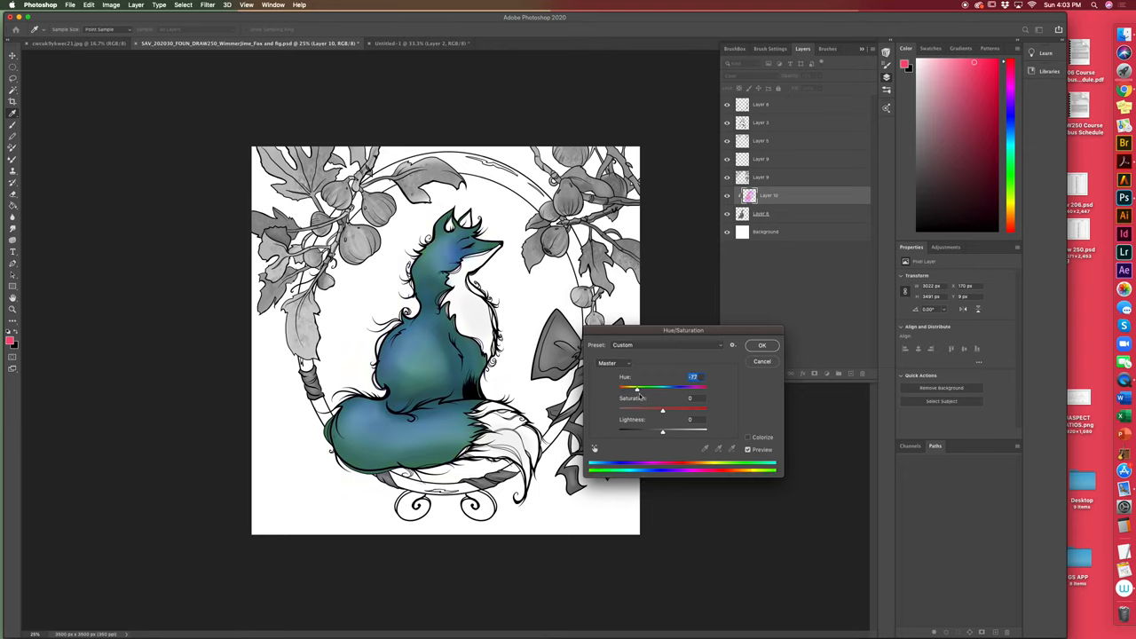
pyautogui.moveTo(637, 387); pyautogui.dragTo(684, 387)
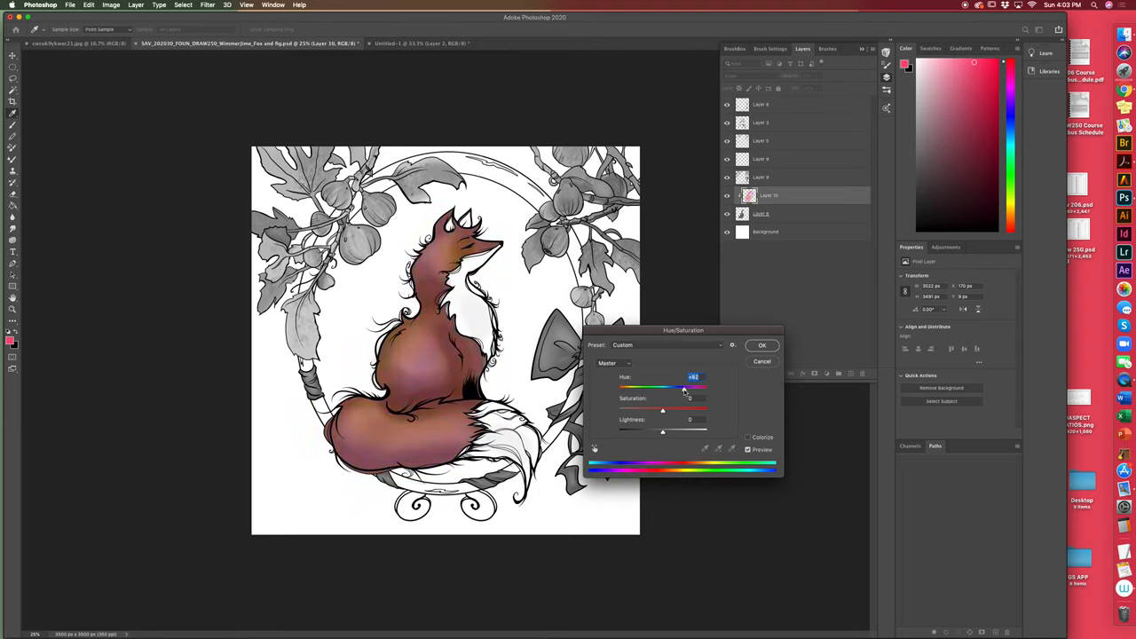
pyautogui.moveTo(683, 387); pyautogui.dragTo(706, 388)
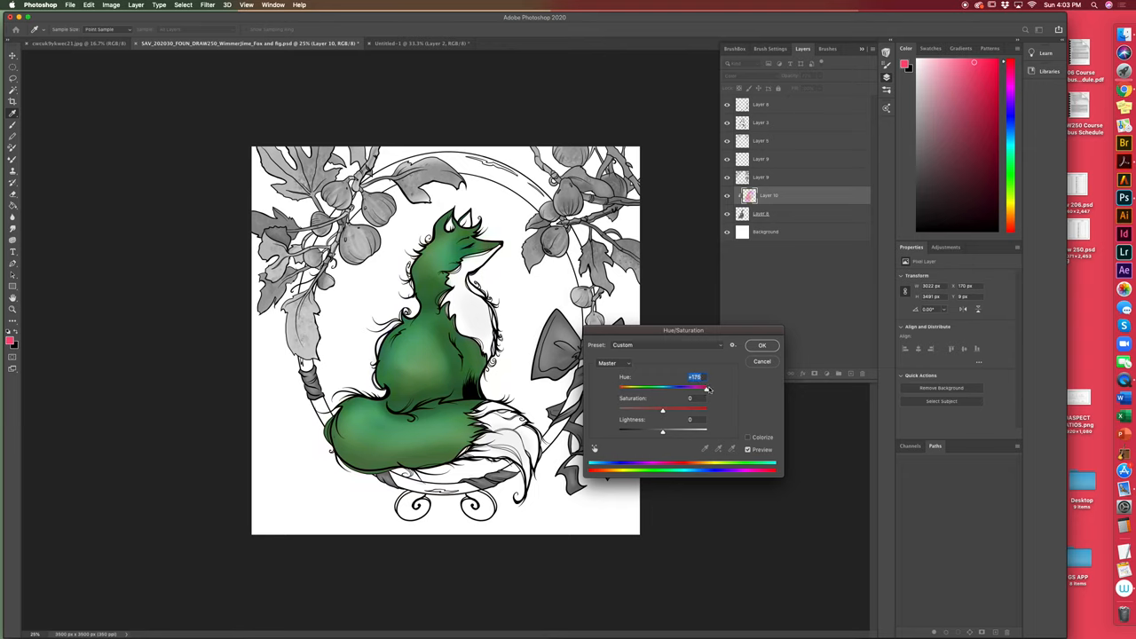
pyautogui.moveTo(707, 387); pyautogui.dragTo(650, 387)
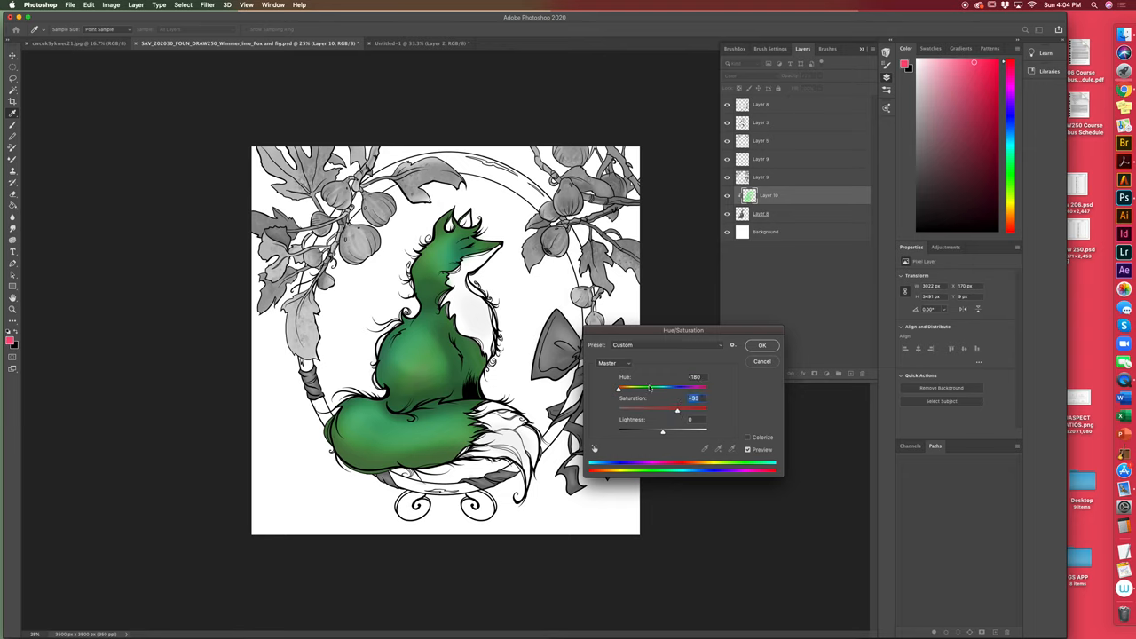
pyautogui.moveTo(618, 387); pyautogui.dragTo(657, 387)
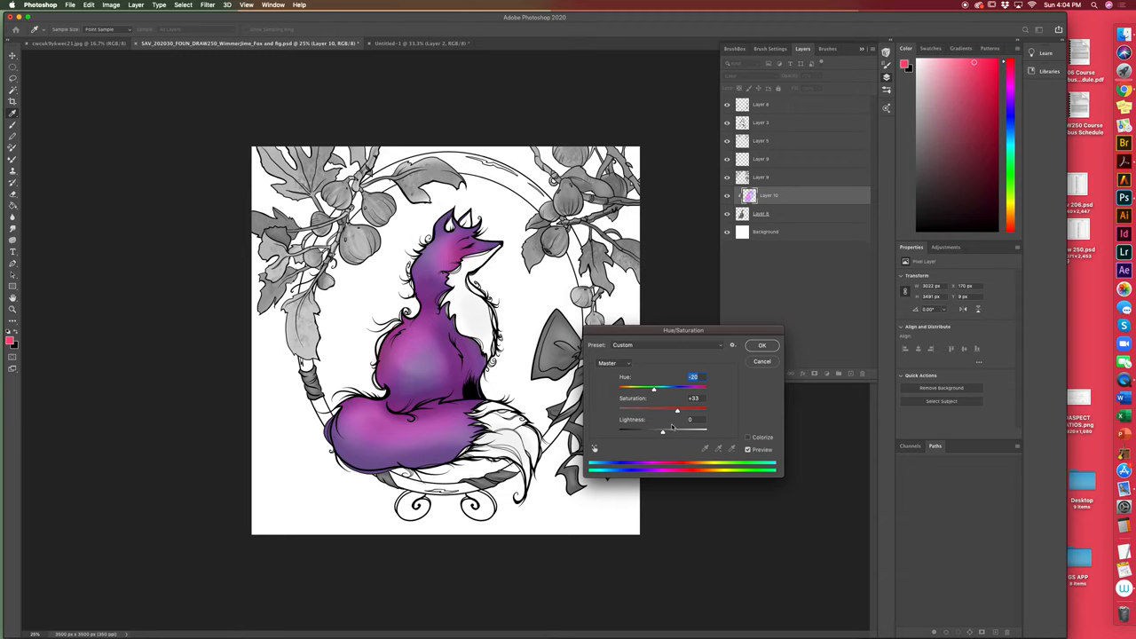
pyautogui.moveTo(627, 428)
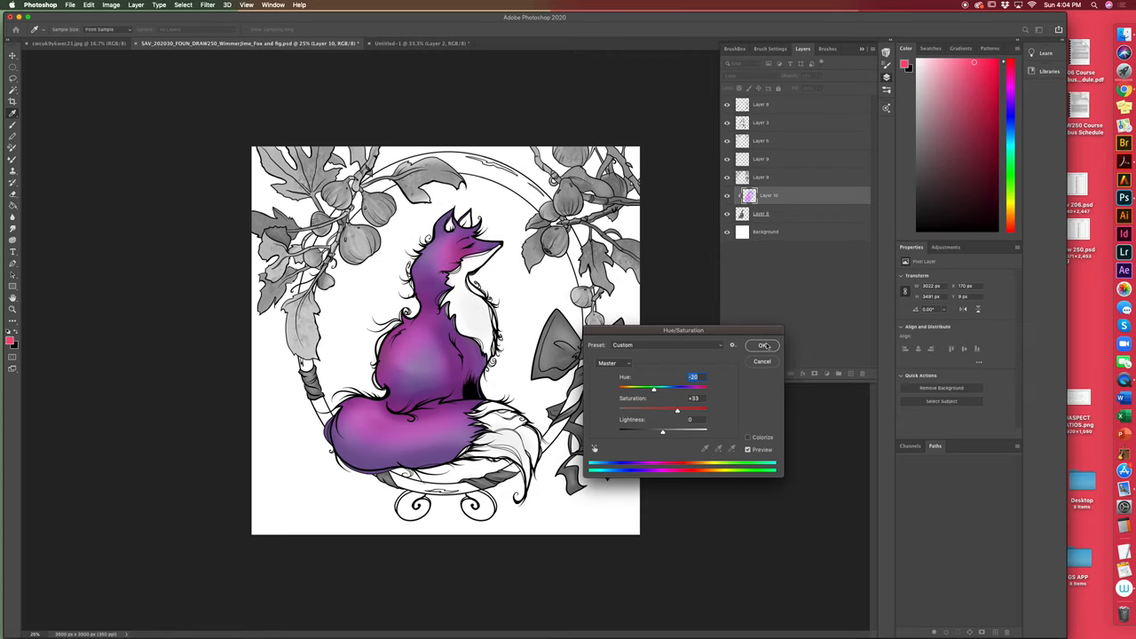
pyautogui.click(762, 344)
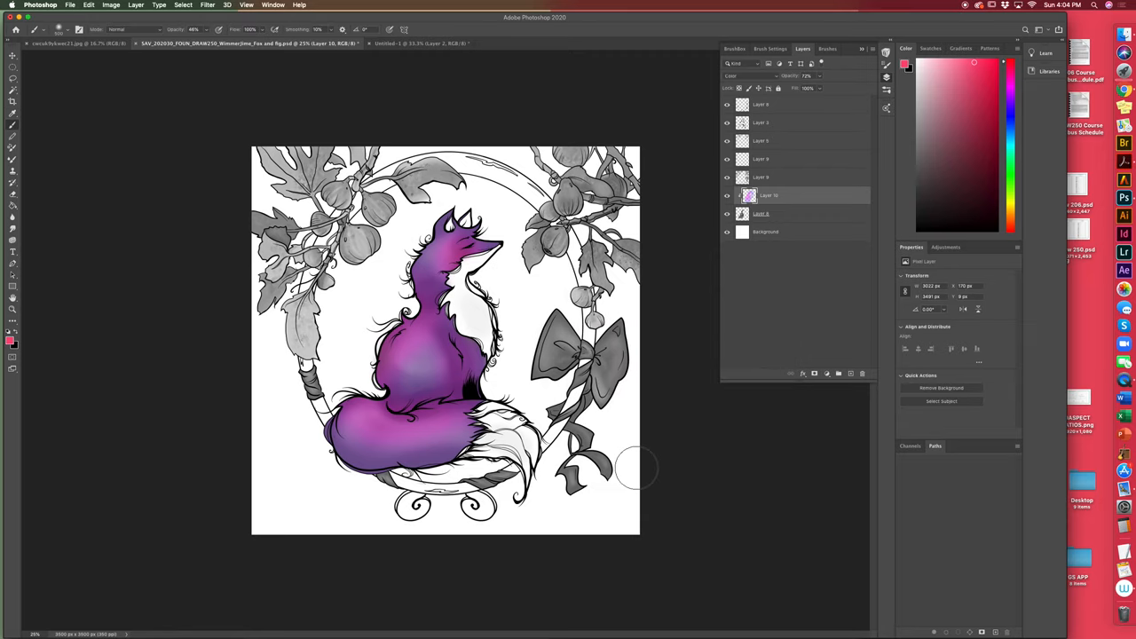
# Step: Switch to the red sphere document, glancing at the dwarf heads document in between
pyautogui.click(417, 43)
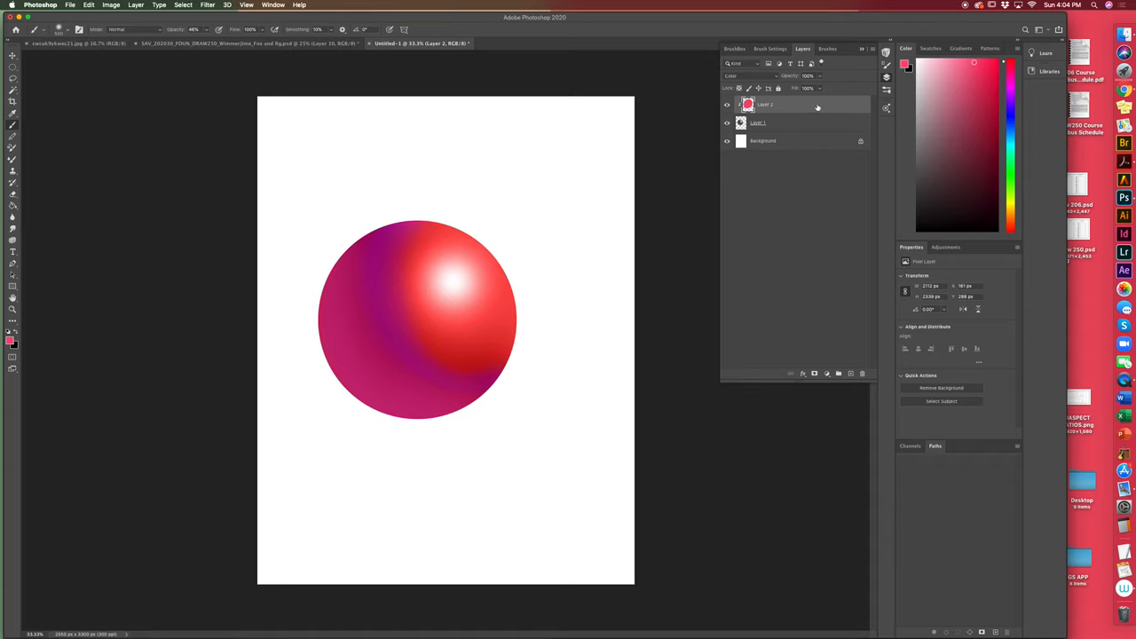
pyautogui.moveTo(689, 487)
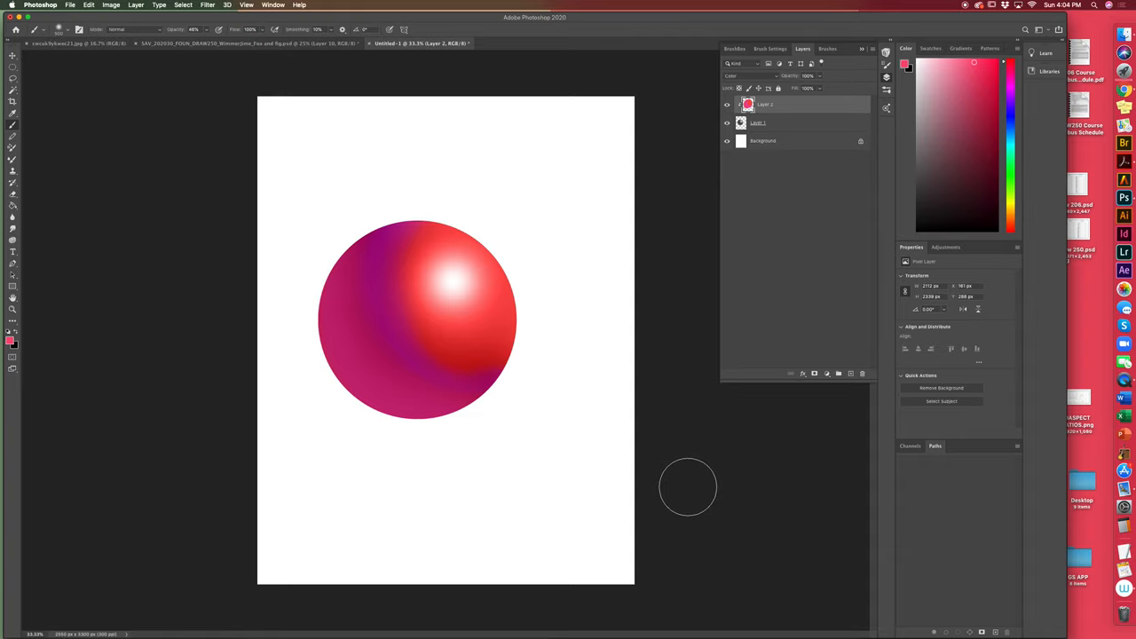
pyautogui.moveTo(565, 309)
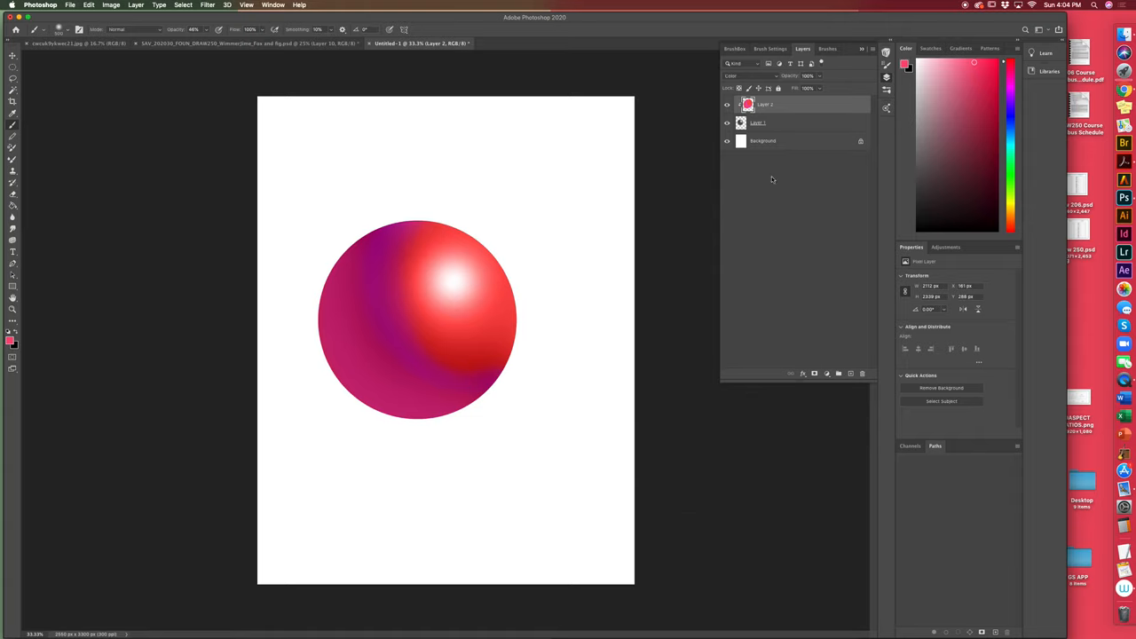
pyautogui.moveTo(671, 380)
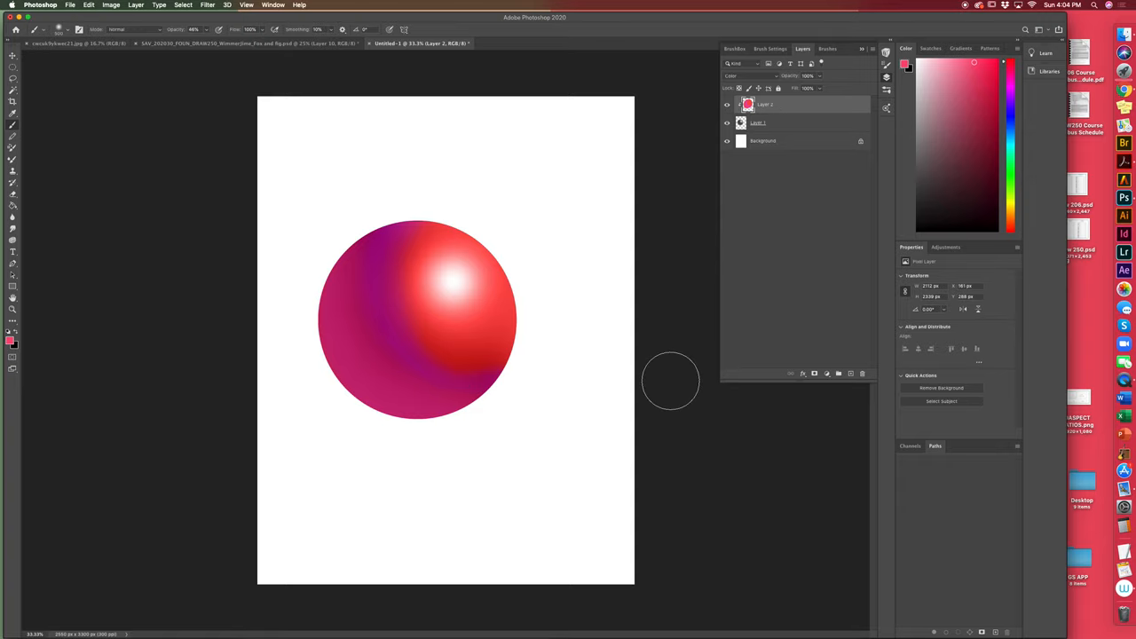
pyautogui.click(245, 43)
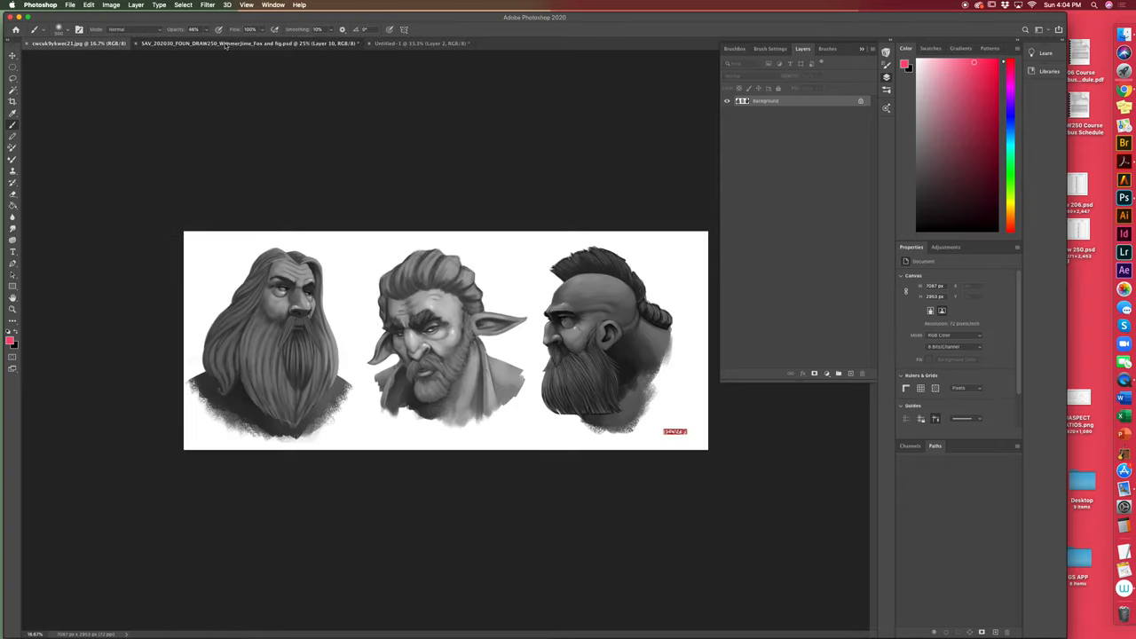
pyautogui.click(418, 42)
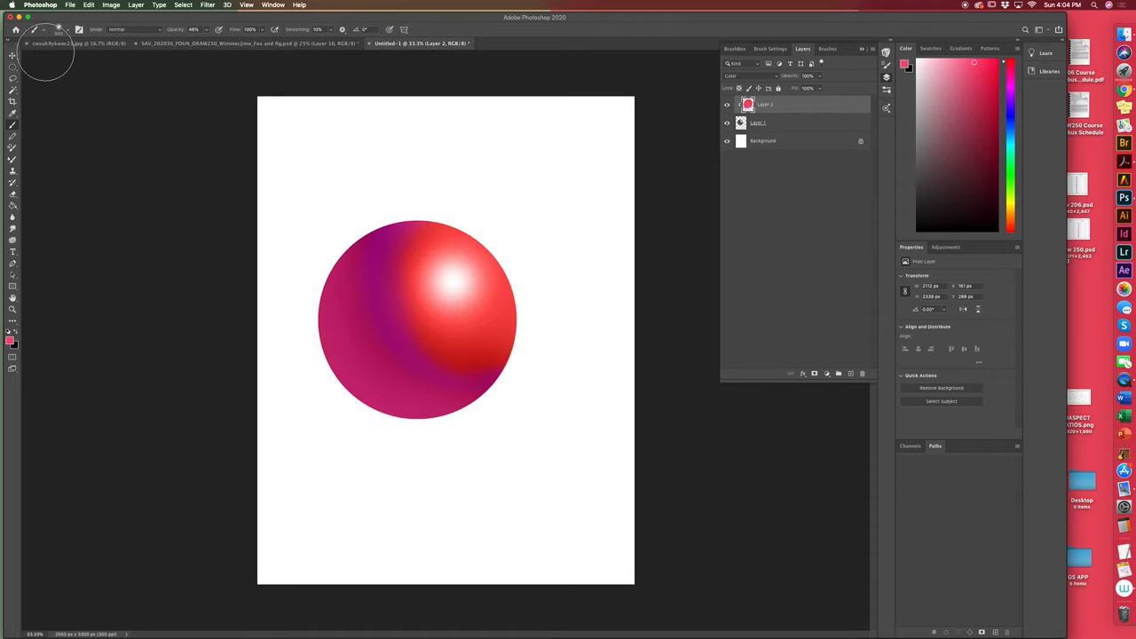
pyautogui.click(69, 3)
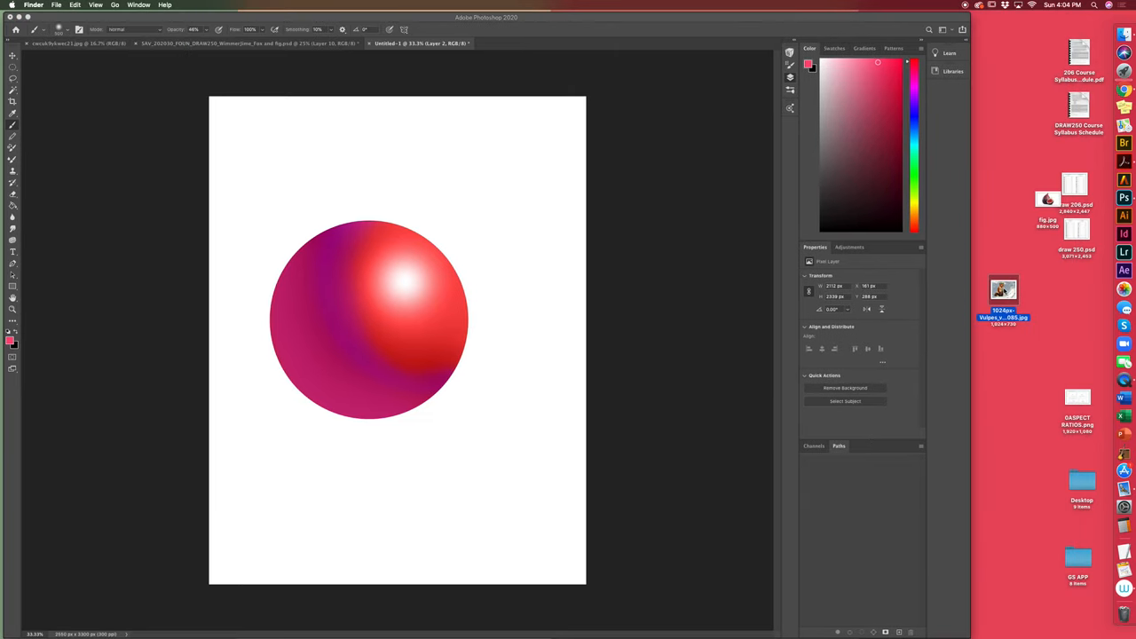
# Step: Open the fox-in-snow photo, sample its orange fur colour and dab it onto the swatch canvas
pyautogui.click(551, 43)
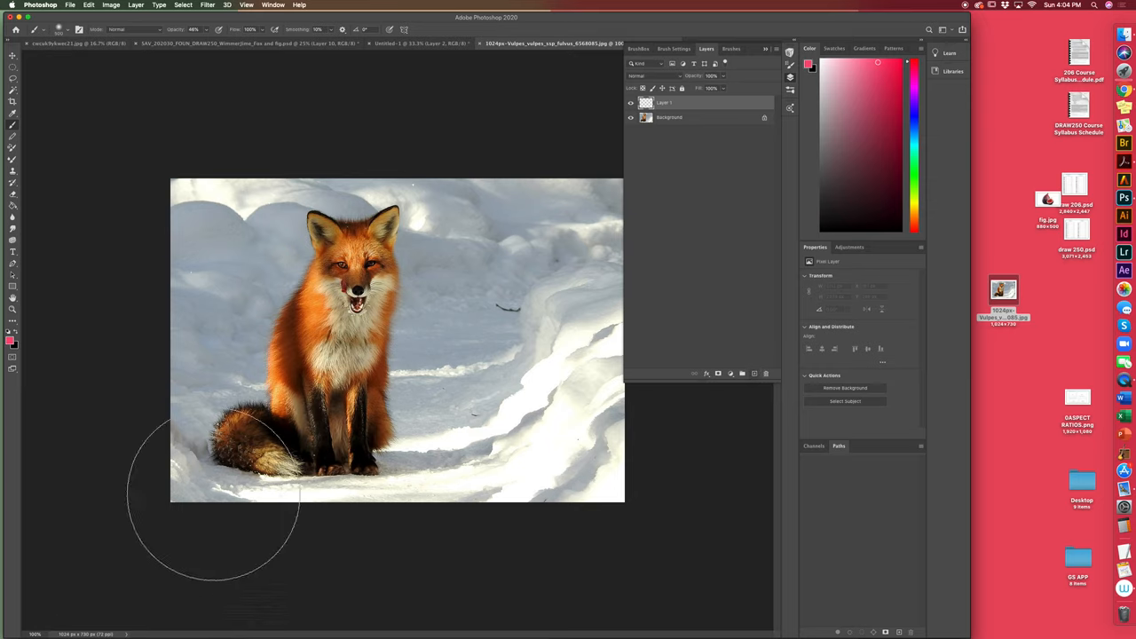
pyautogui.moveTo(89, 222)
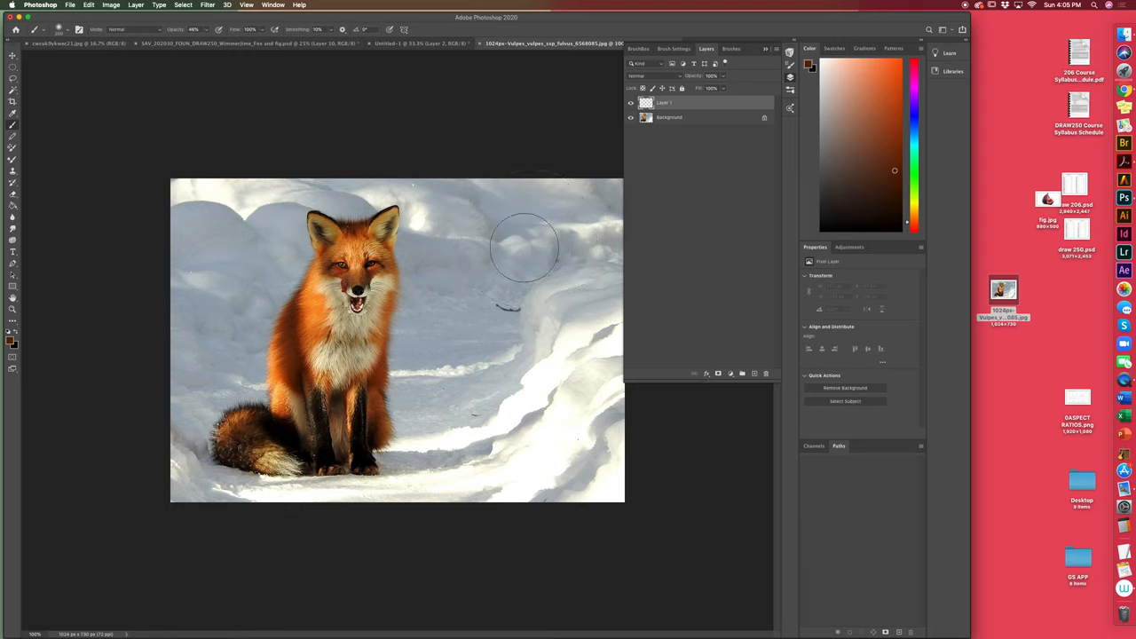
pyautogui.click(536, 240)
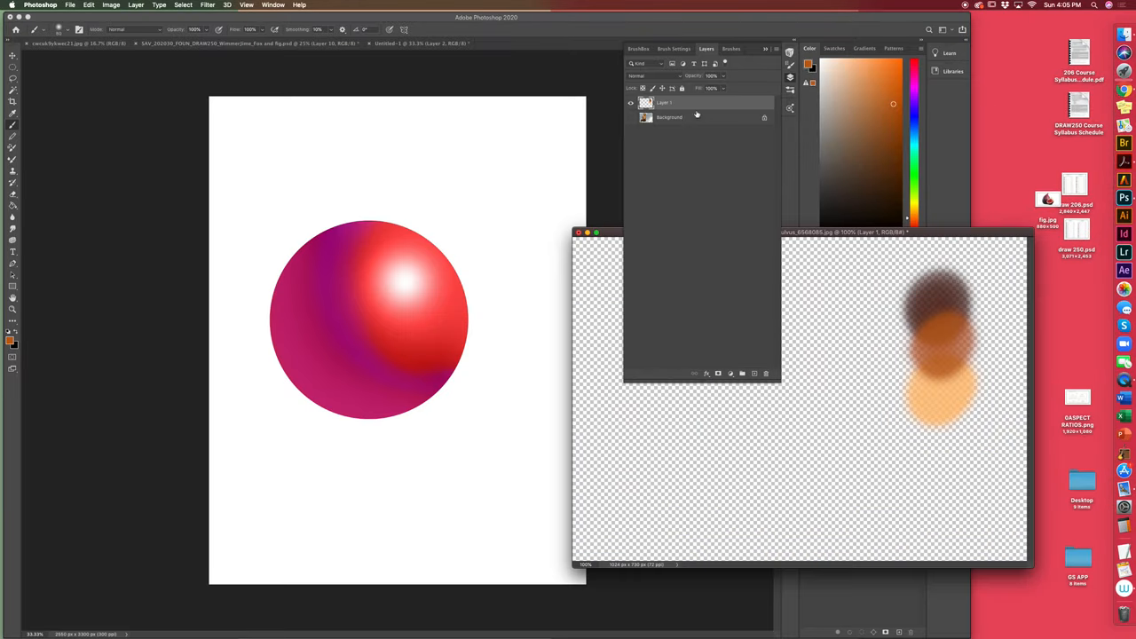
pyautogui.click(245, 43)
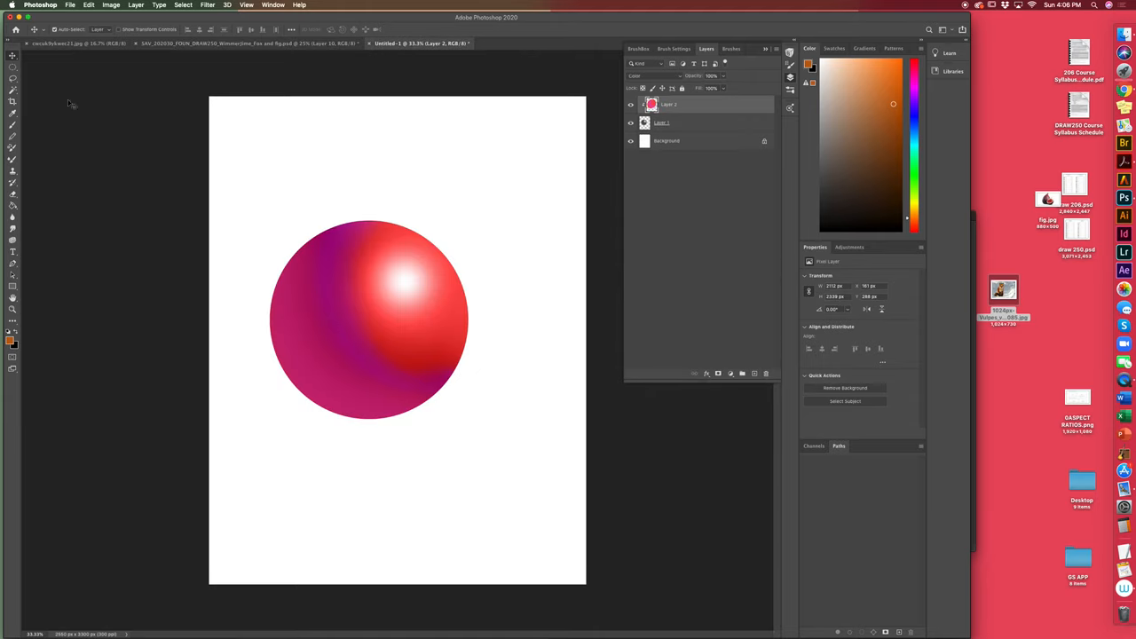
# Step: Find Adobe Color Themes under Window > Extensions and show the panel
pyautogui.click(71, 5)
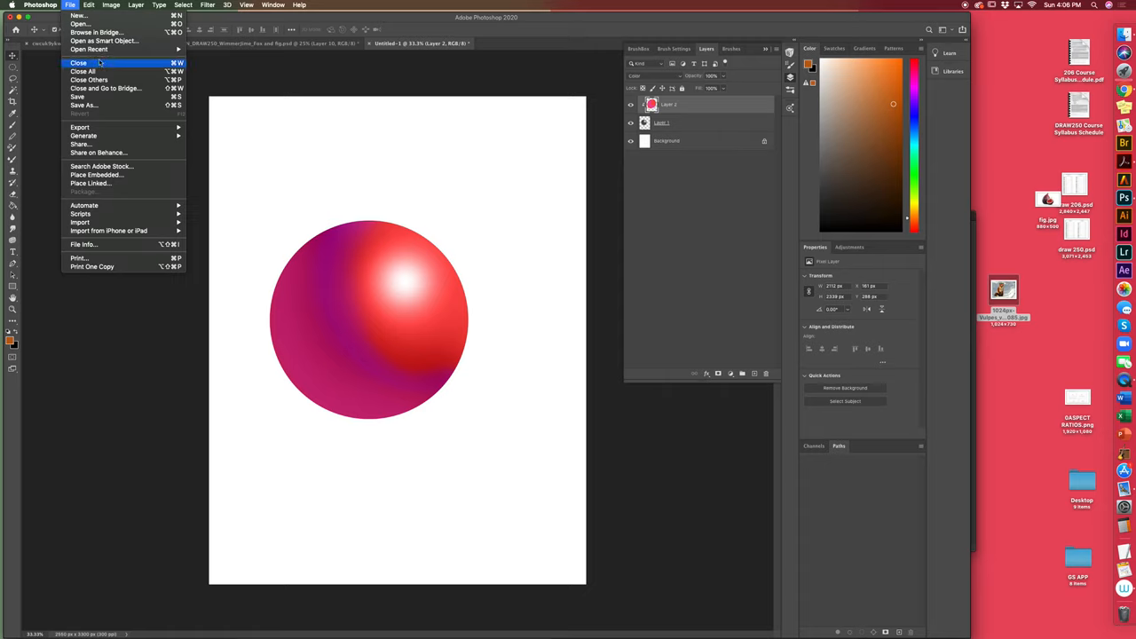
pyautogui.click(89, 6)
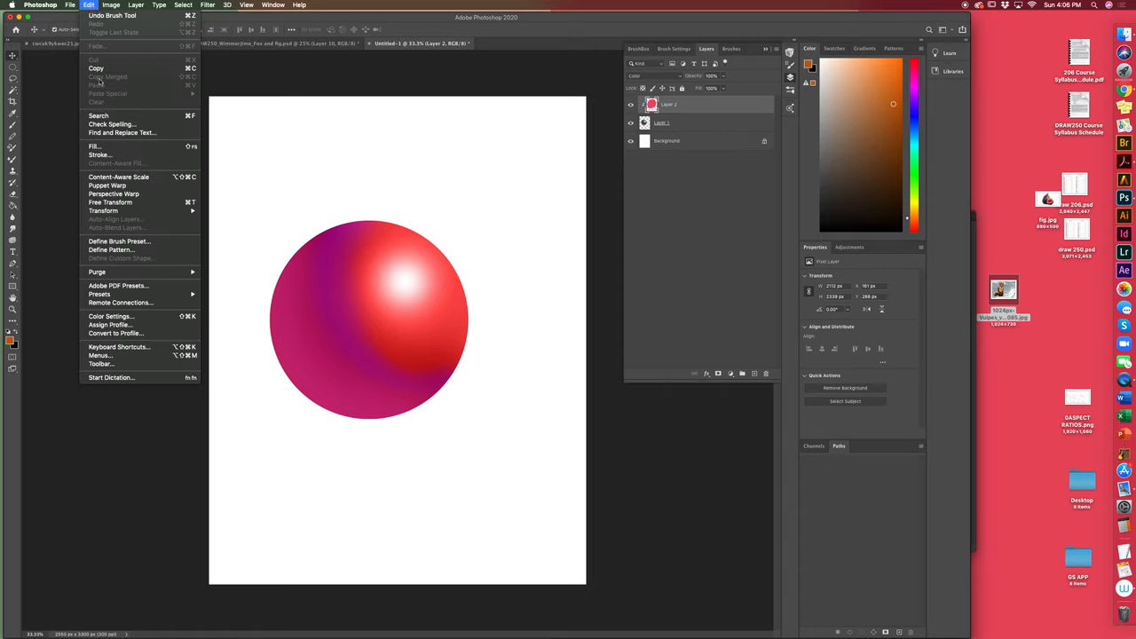
pyautogui.click(274, 5)
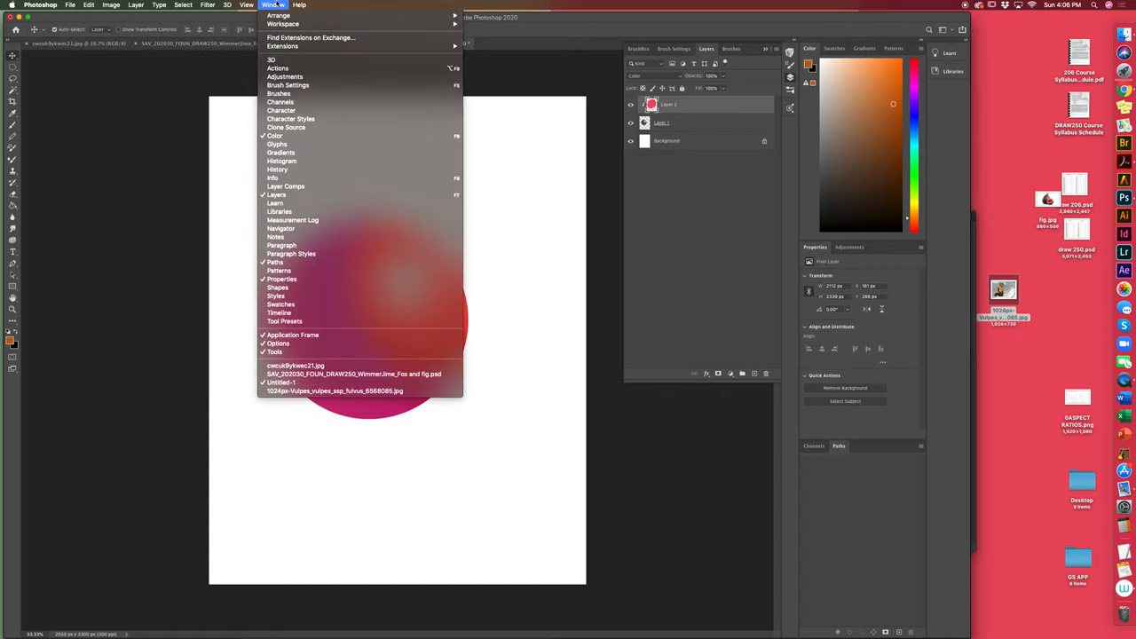
pyautogui.moveTo(278, 92)
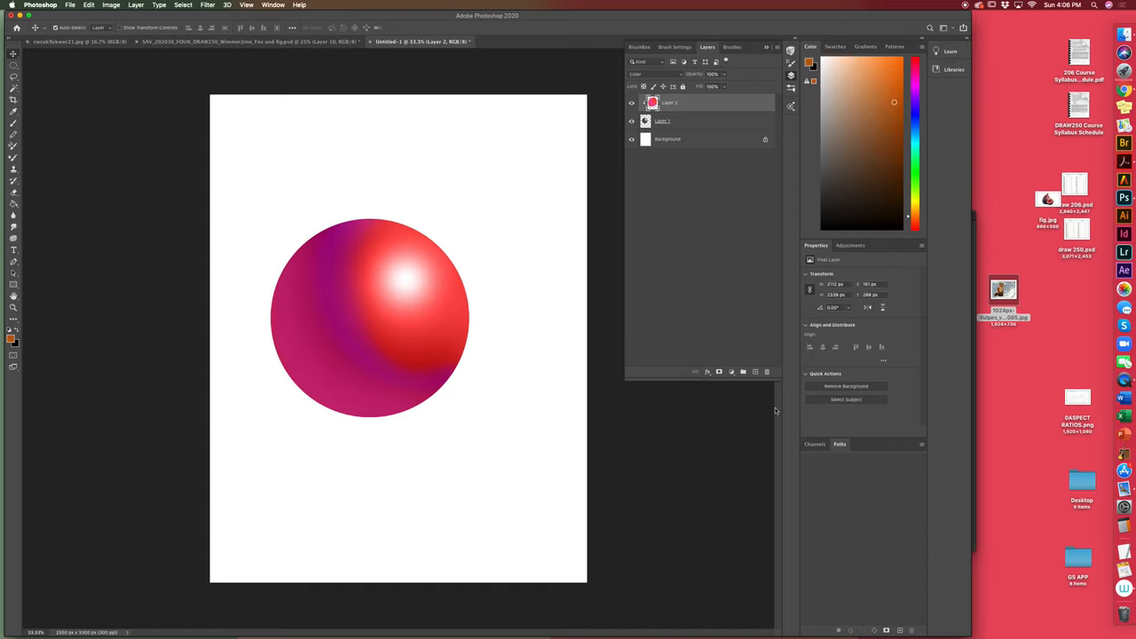
pyautogui.click(273, 5)
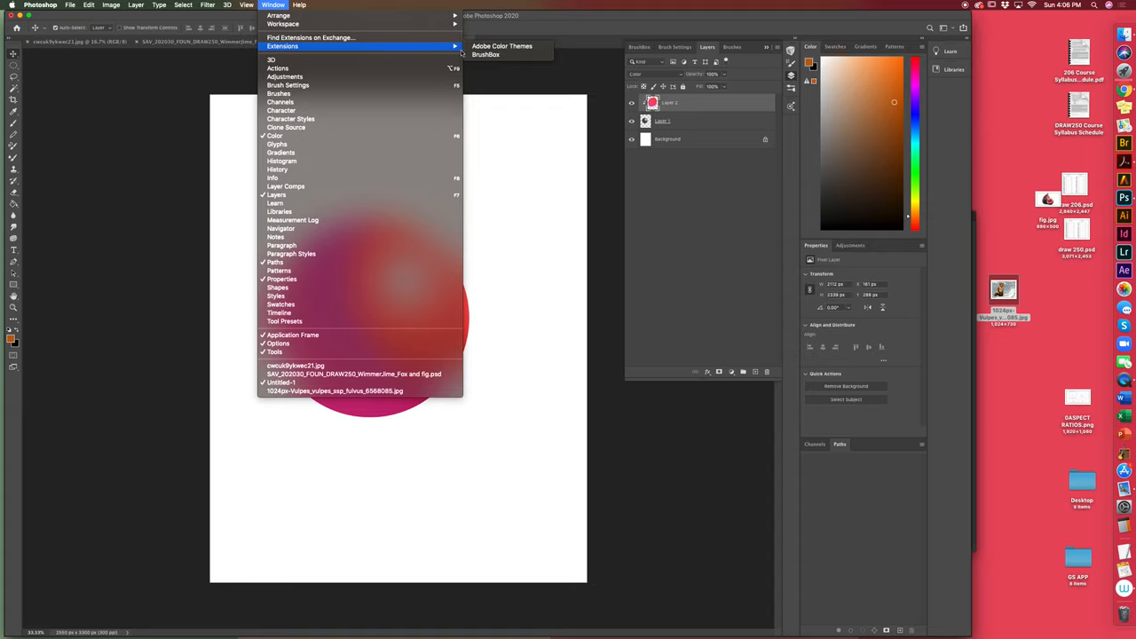
pyautogui.moveTo(505, 46)
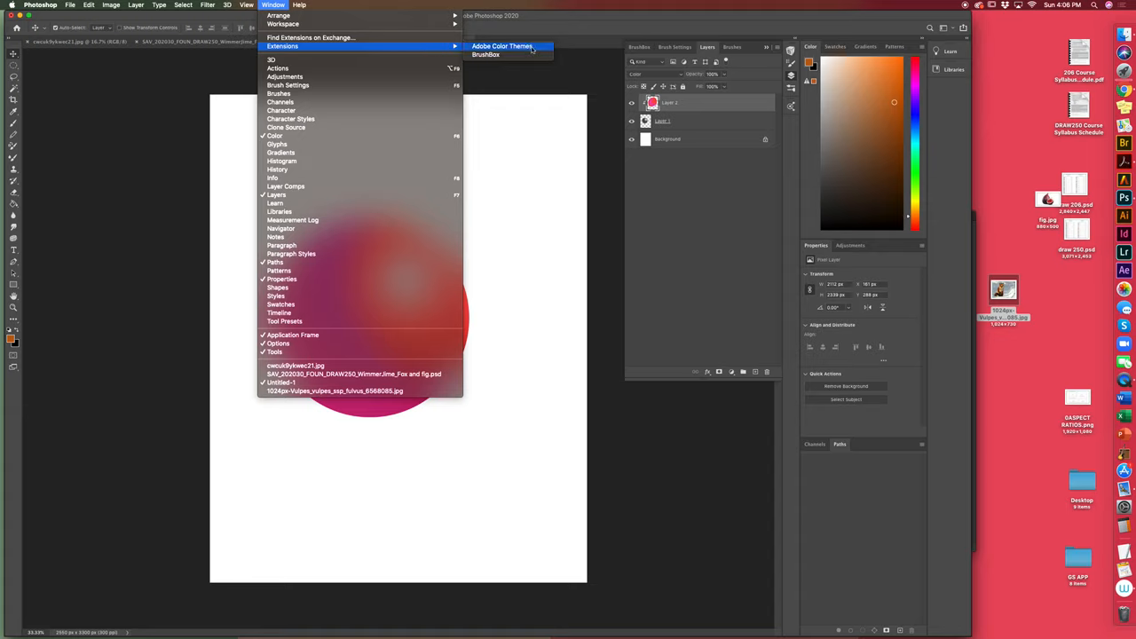
pyautogui.click(502, 46)
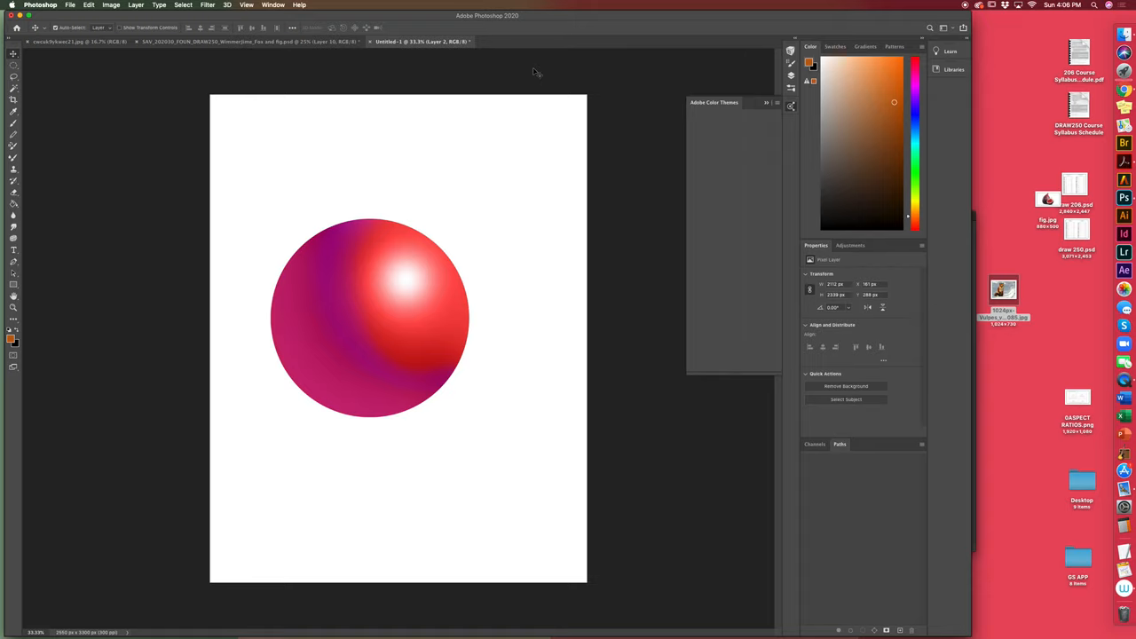
pyautogui.moveTo(533, 71)
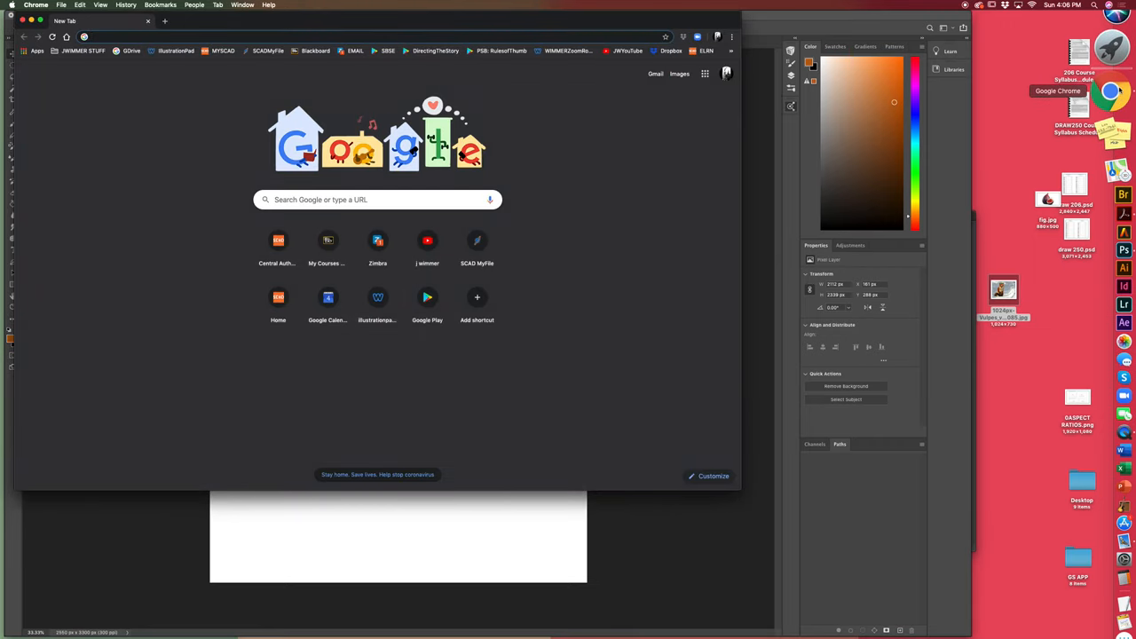
# Step: Search Google for 'adobe', open the Adobe Color site and dismiss the gradients popup
pyautogui.write('adobe spark')
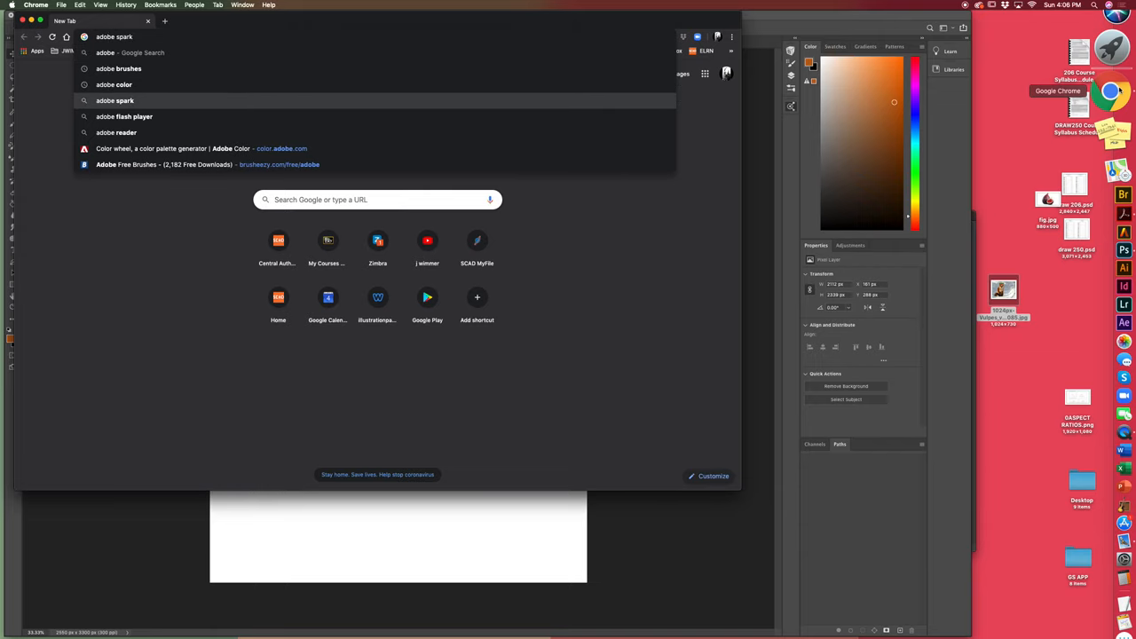
pyautogui.click(114, 85)
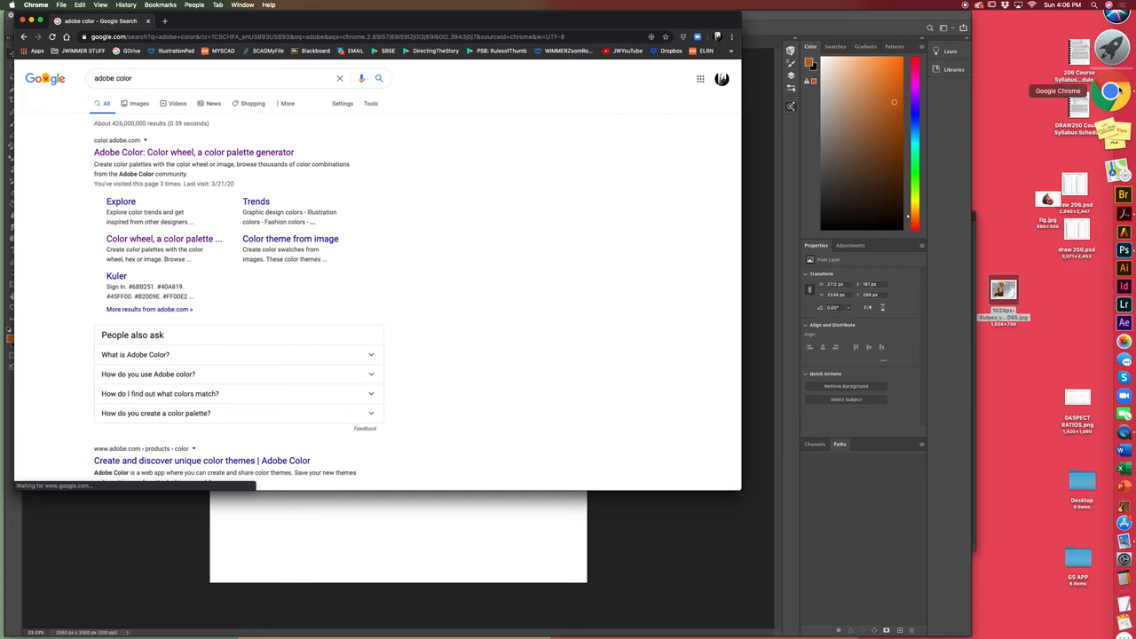
pyautogui.click(194, 153)
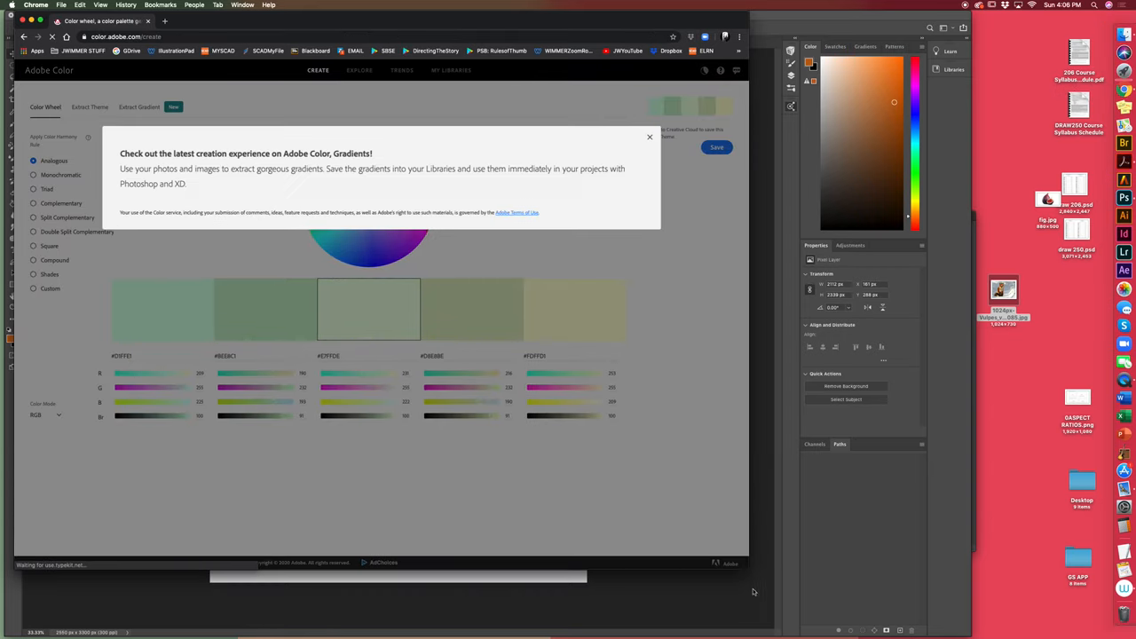
pyautogui.click(650, 136)
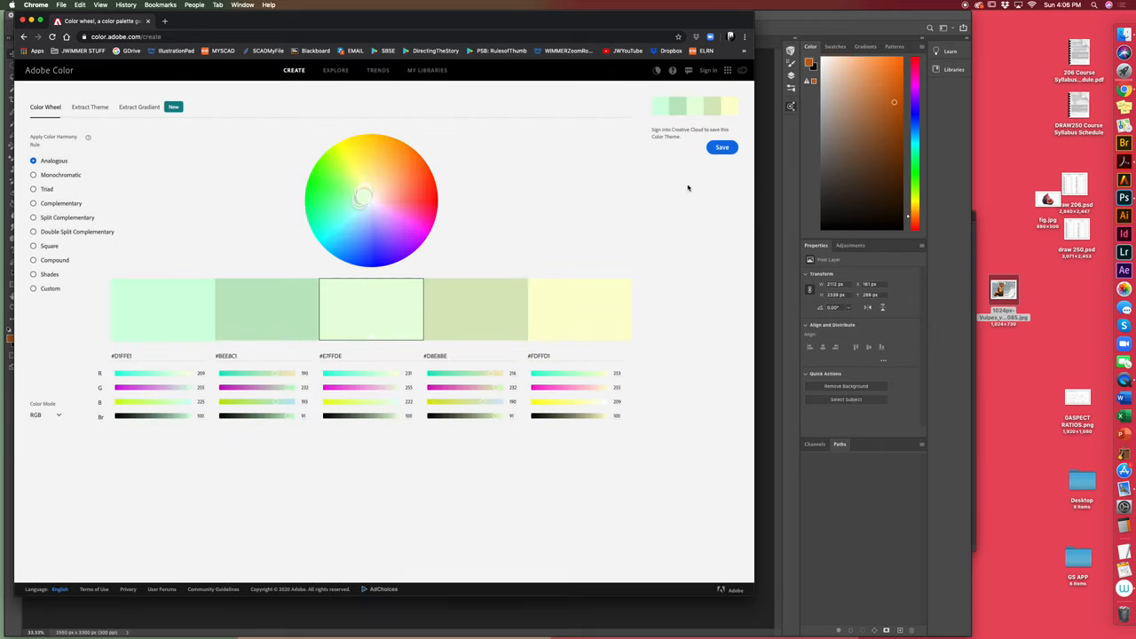
pyautogui.moveTo(639, 174)
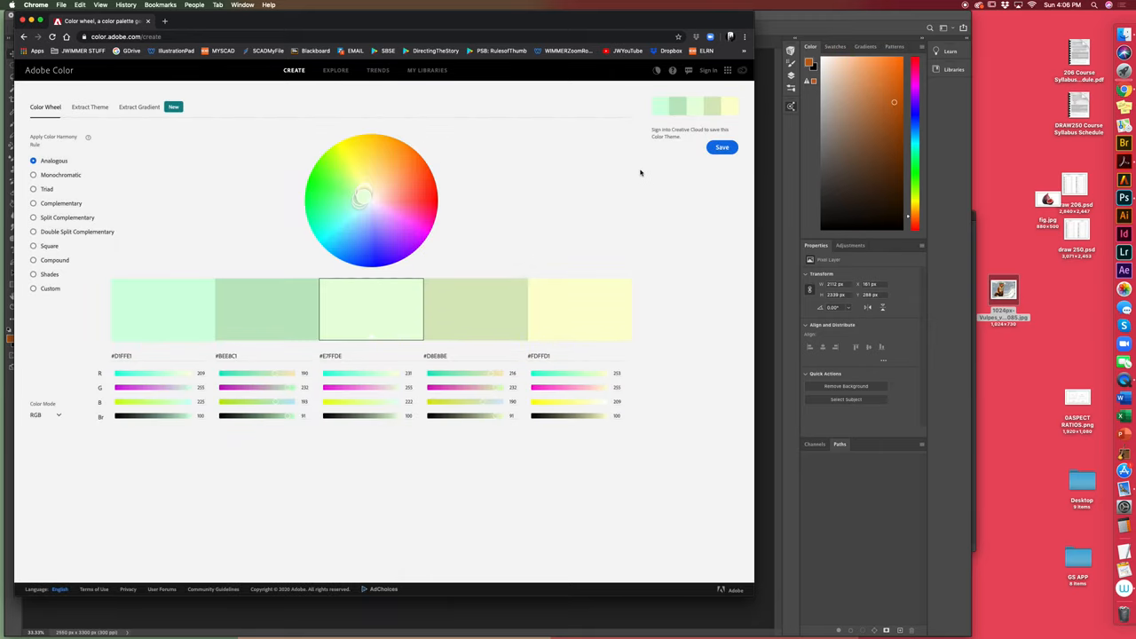
# Step: Try monochromatic and triad harmonies, then switch to extracting a theme from the fox image
pyautogui.click(33, 175)
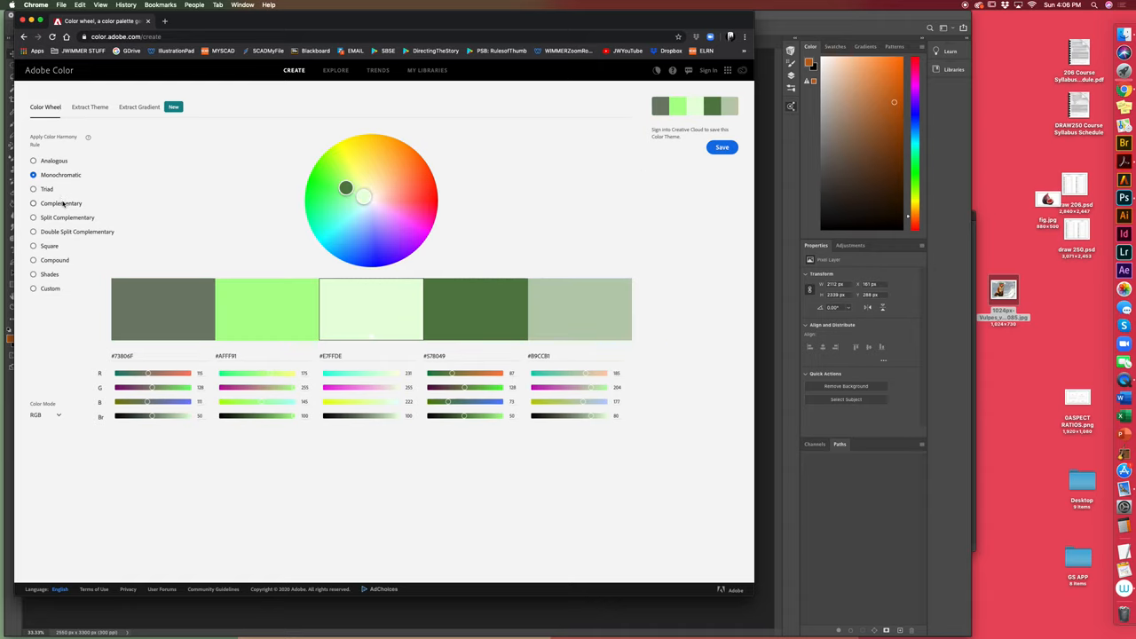
pyautogui.click(34, 188)
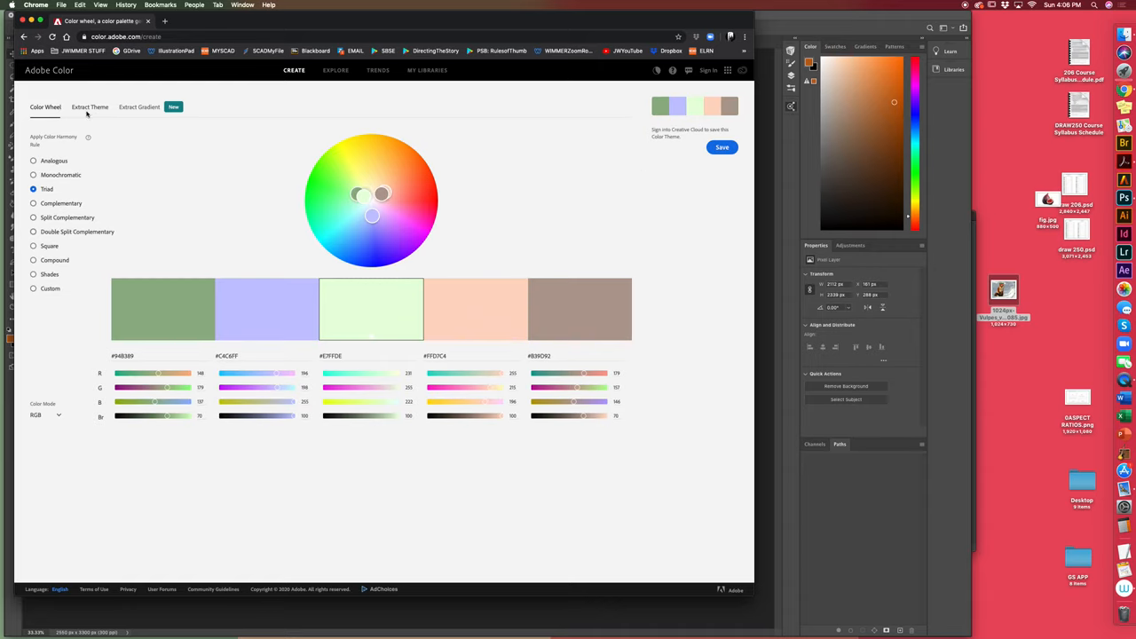
pyautogui.click(89, 107)
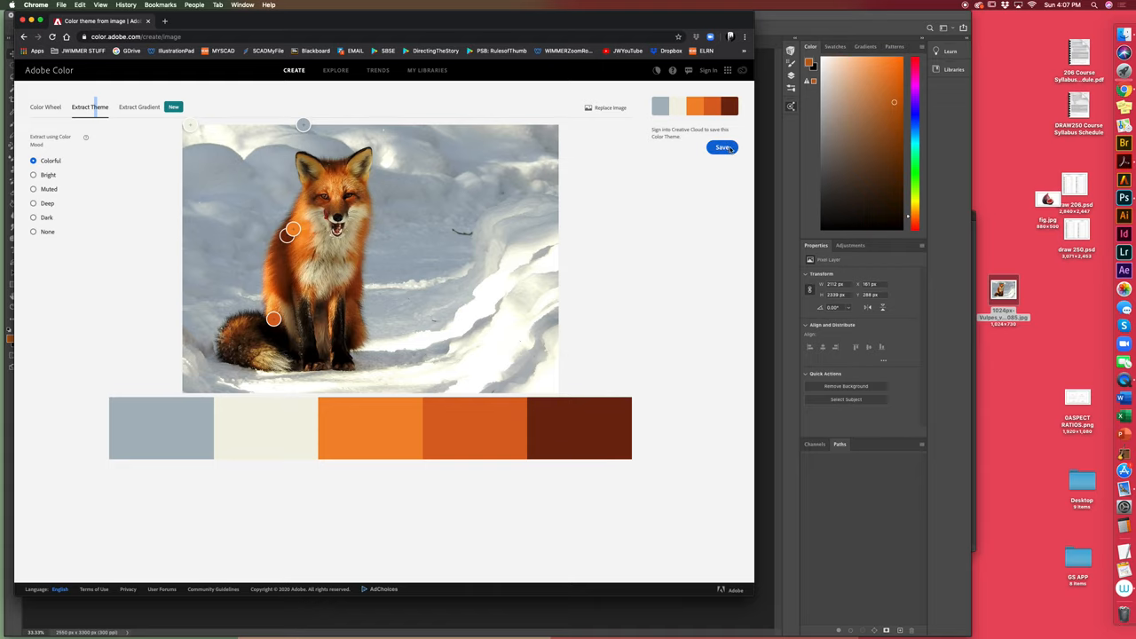
# Step: Start saving the fox theme and submit the account email beginning 'jime' to reach verification
pyautogui.click(723, 147)
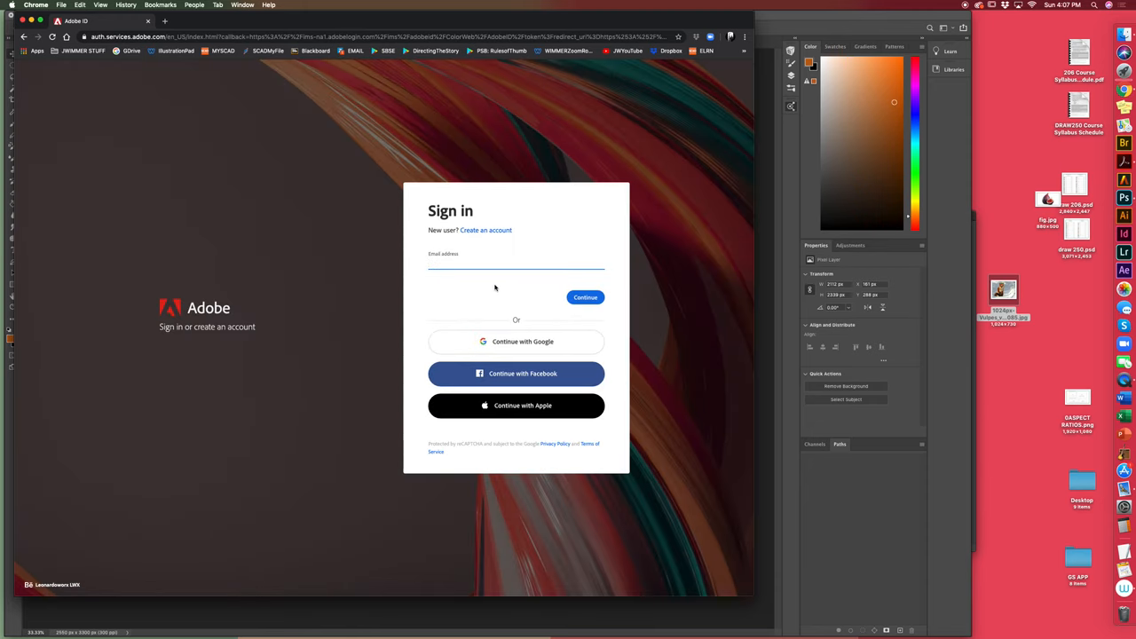
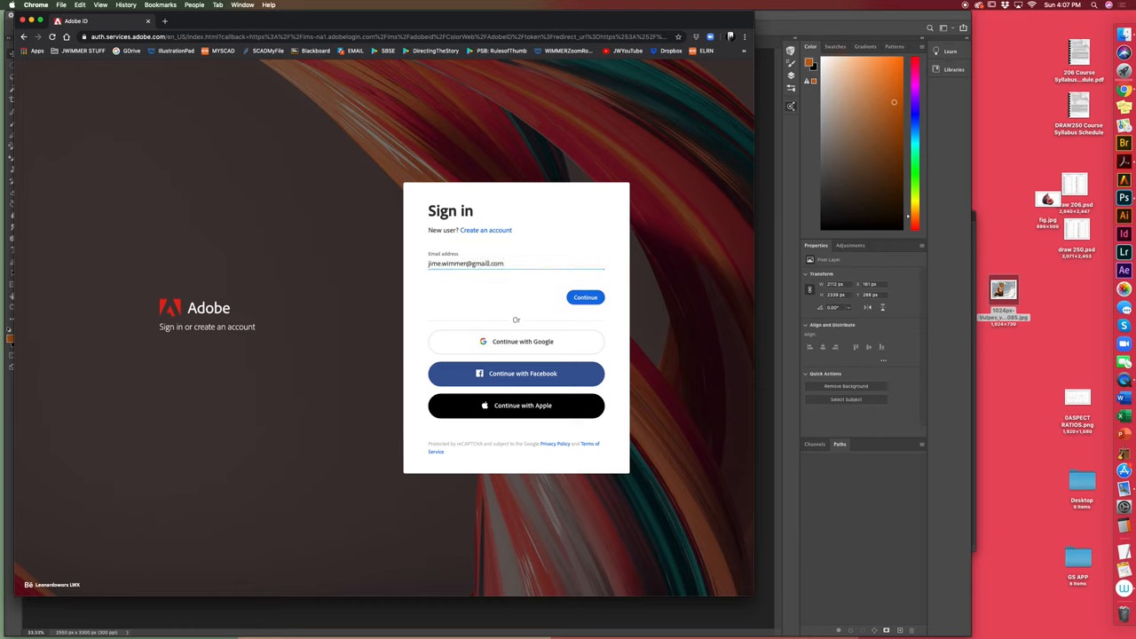
pyautogui.click(586, 298)
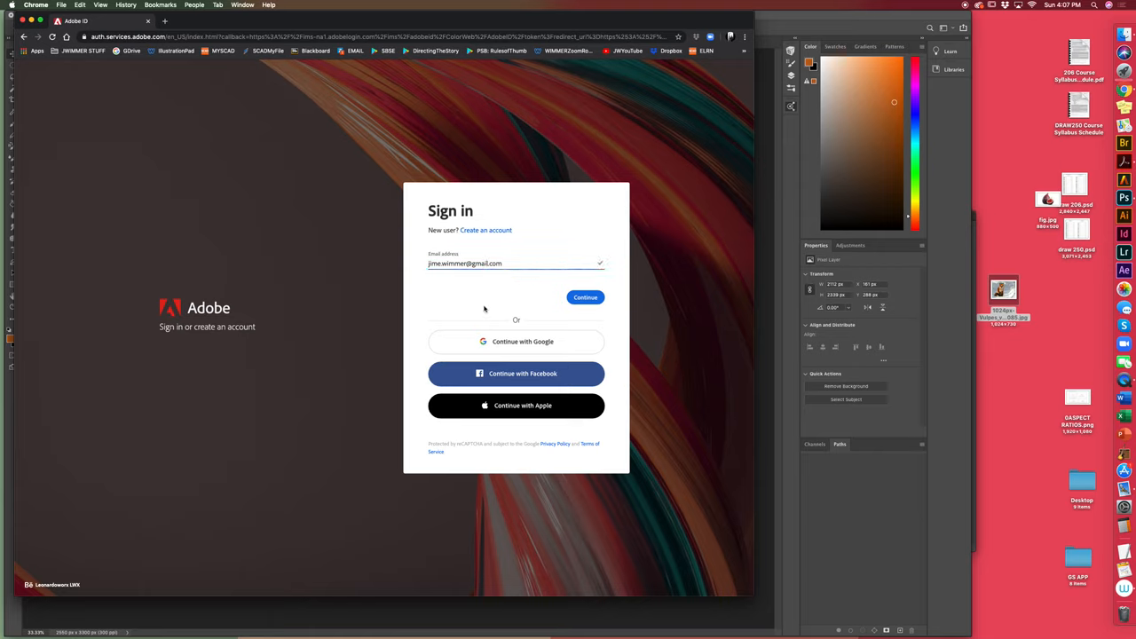
pyautogui.click(586, 298)
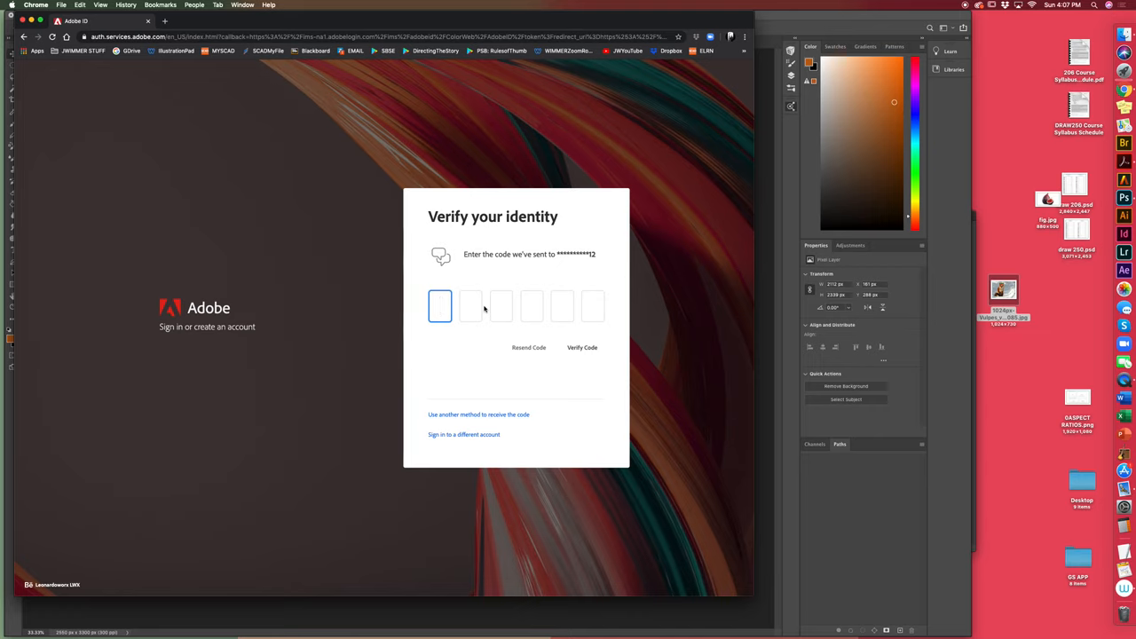
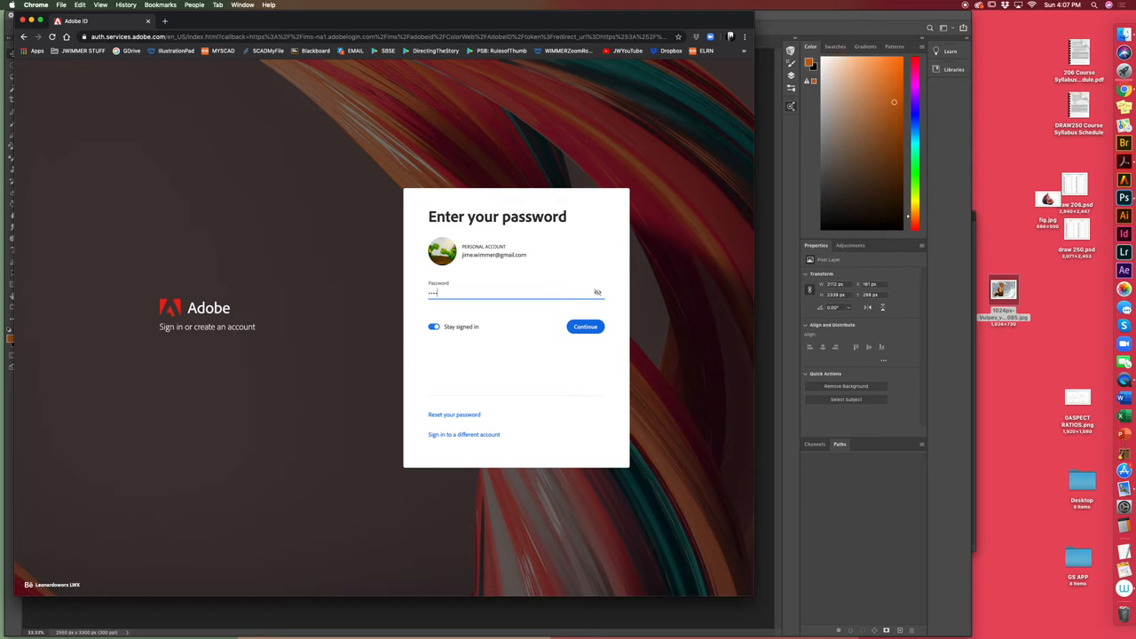
pyautogui.click(586, 326)
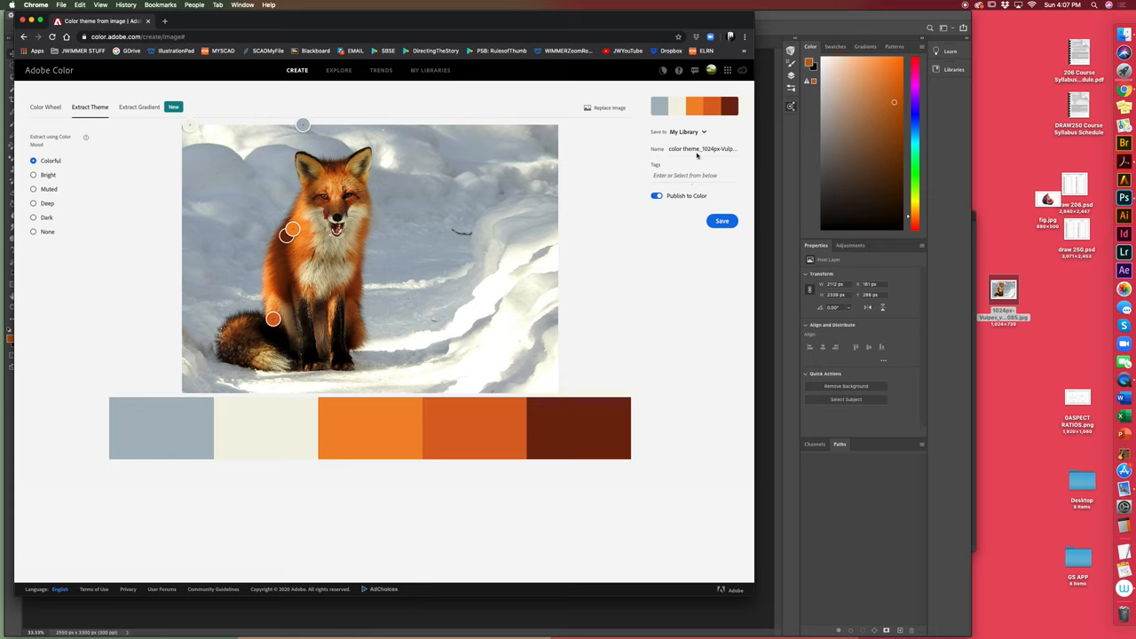
# Step: Name the extracted theme 'fox fig' and save it to My Library
pyautogui.click(701, 149)
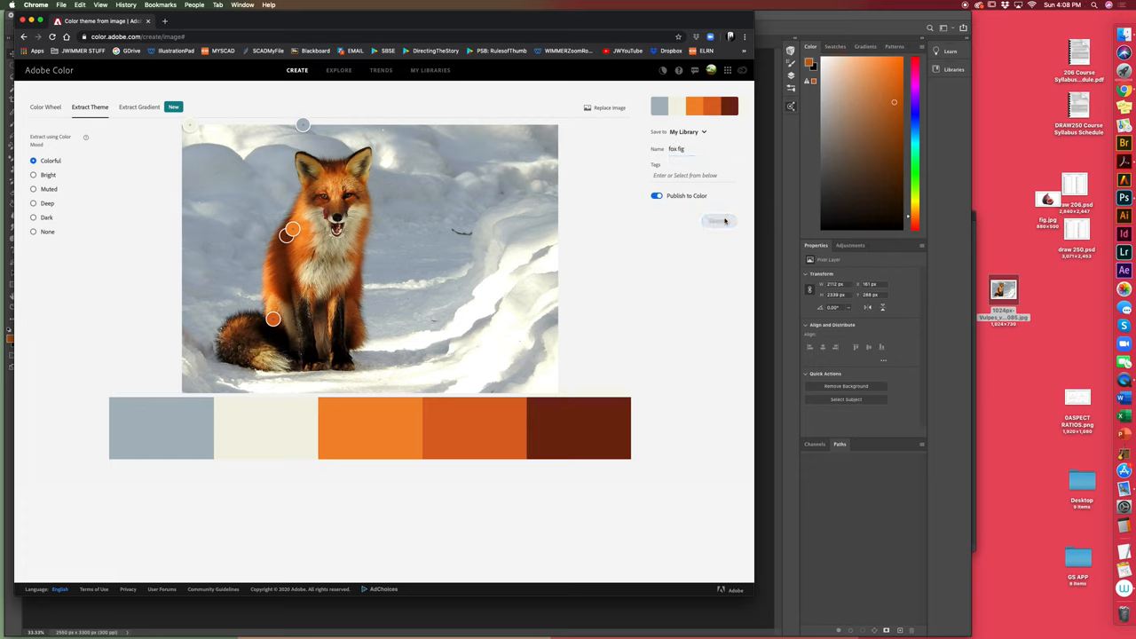
pyautogui.click(721, 220)
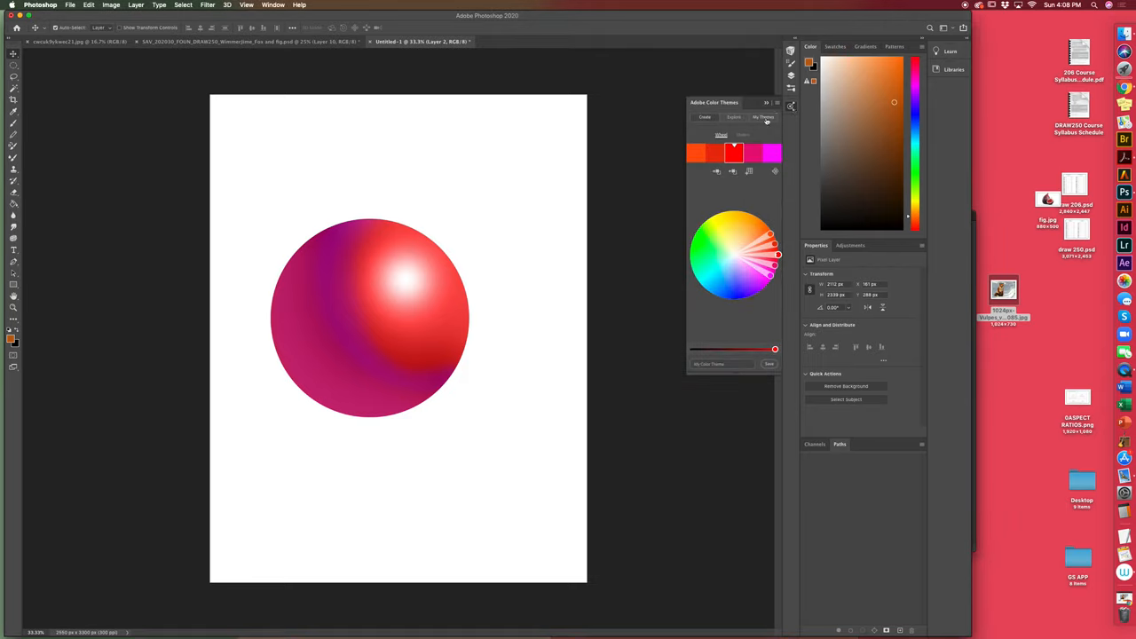
# Step: View the saved fox theme in My Themes, then browse publicly shared themes in Explore
pyautogui.click(764, 118)
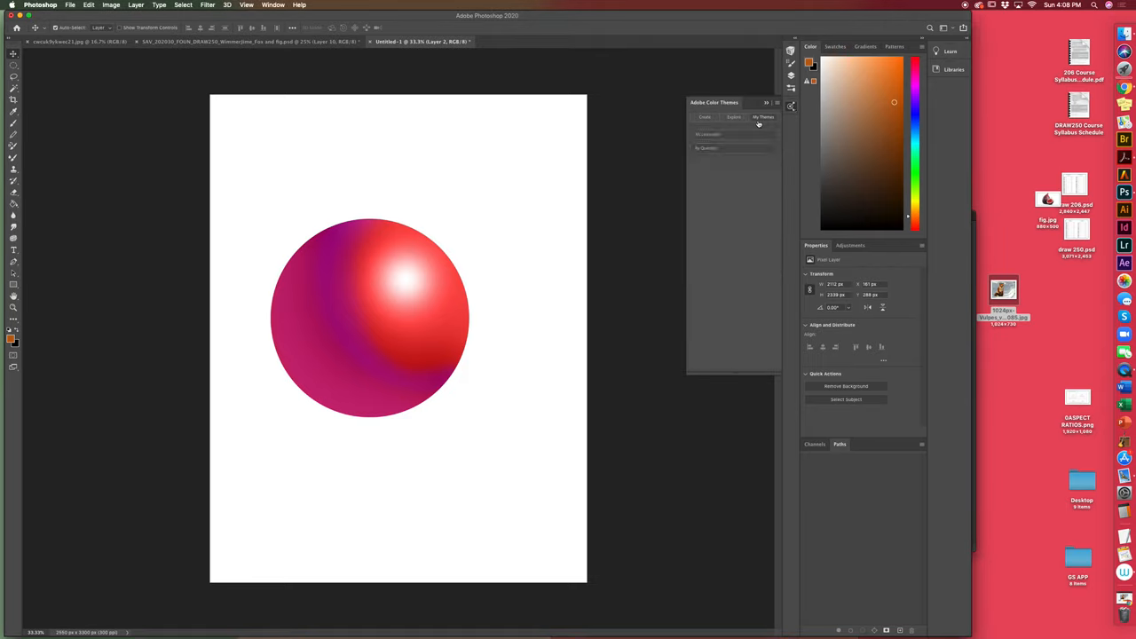
pyautogui.click(764, 117)
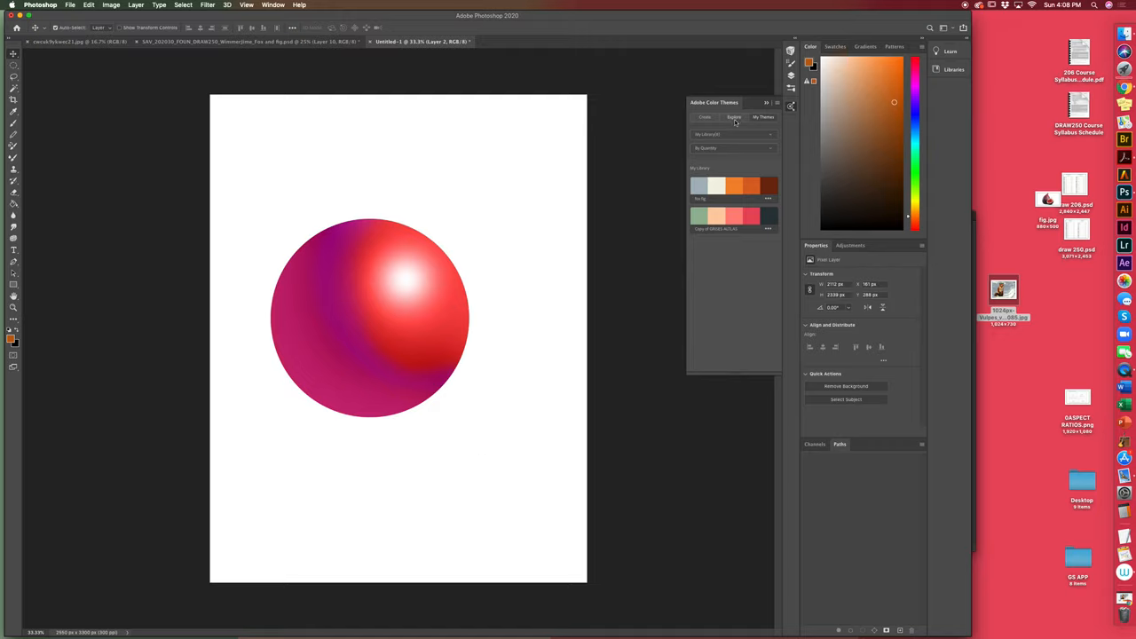
pyautogui.click(733, 117)
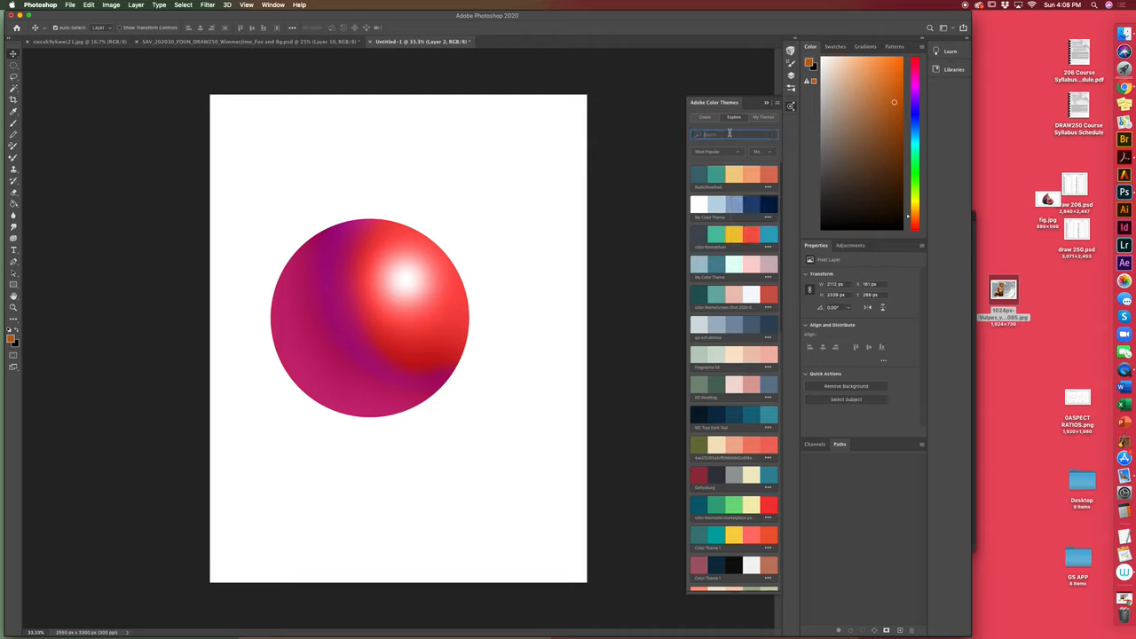
# Step: Search shared themes for 'red', load a bright multicolour result into Create, then close the sphere document
pyautogui.write('red')
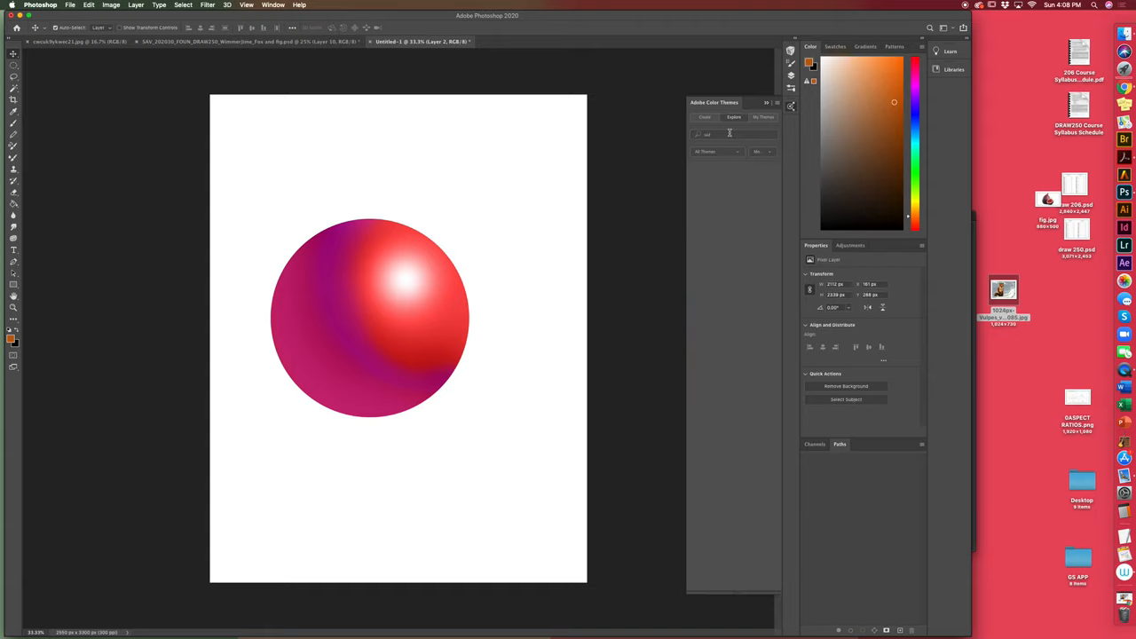
pyautogui.click(731, 135)
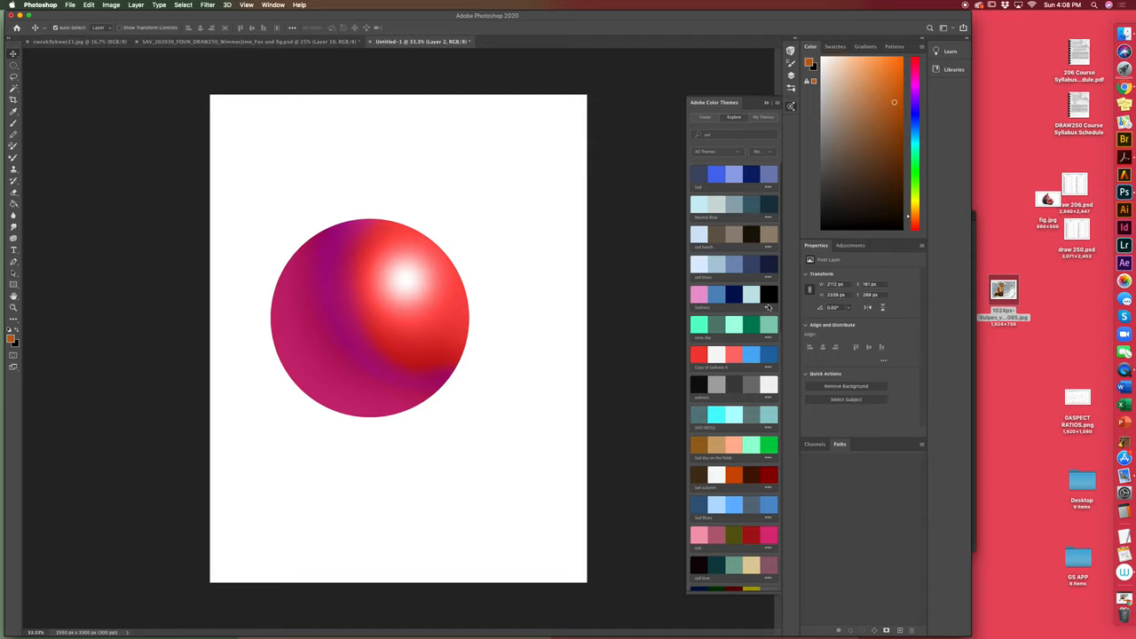
pyautogui.click(767, 337)
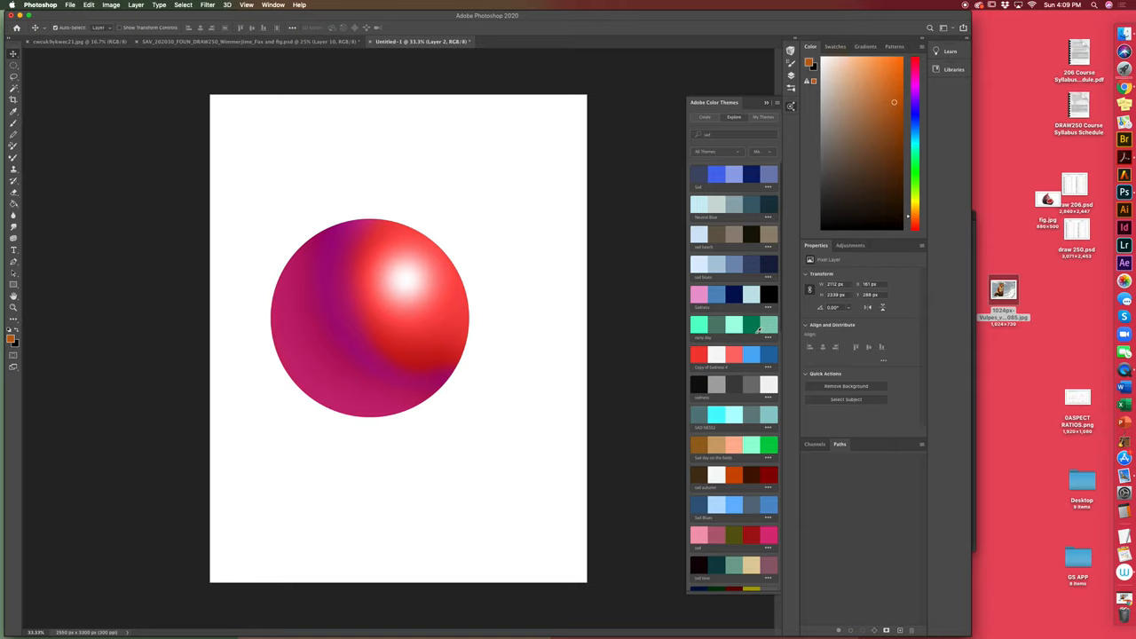
pyautogui.click(764, 117)
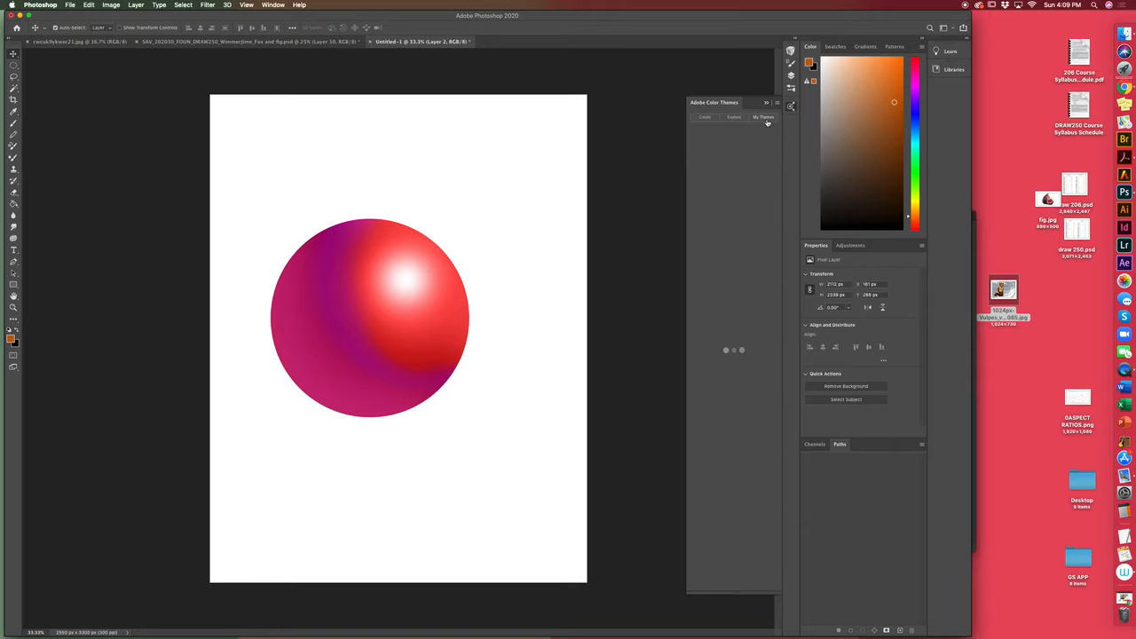
pyautogui.click(764, 117)
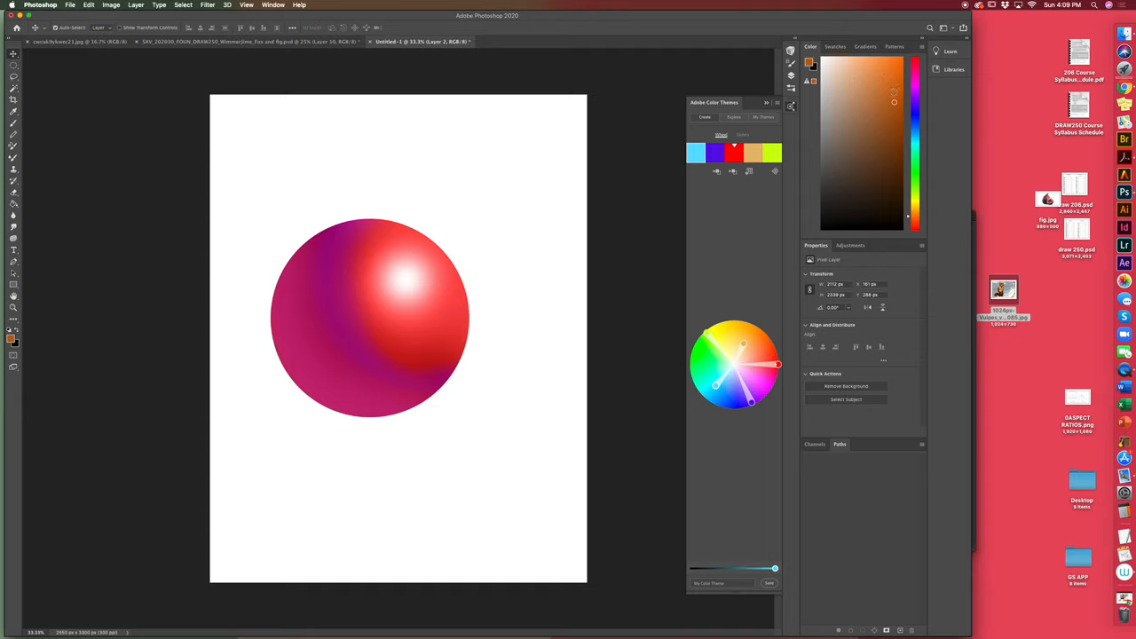
pyautogui.click(274, 6)
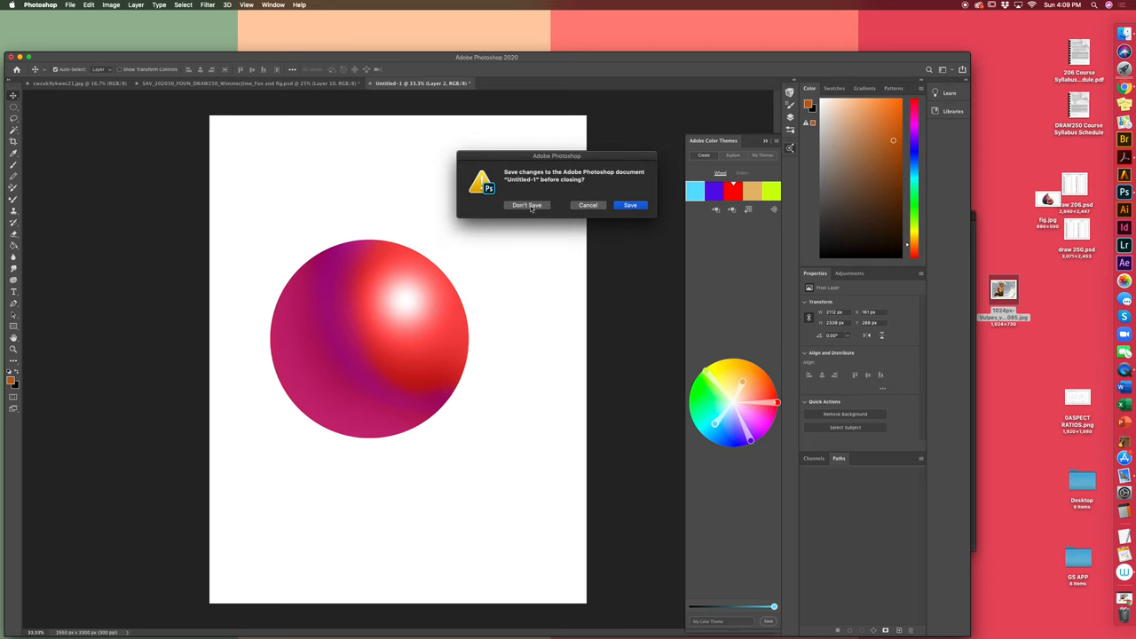
# Step: Discard the sphere painting's changes and make the dwarf heads image active
pyautogui.click(526, 206)
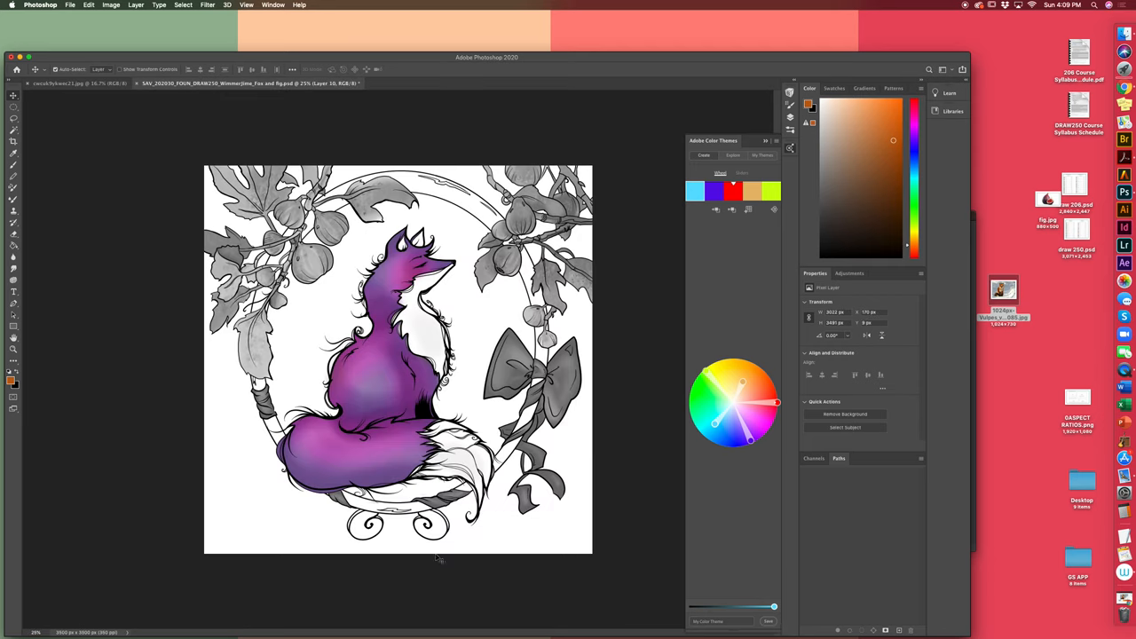
pyautogui.moveTo(302, 550)
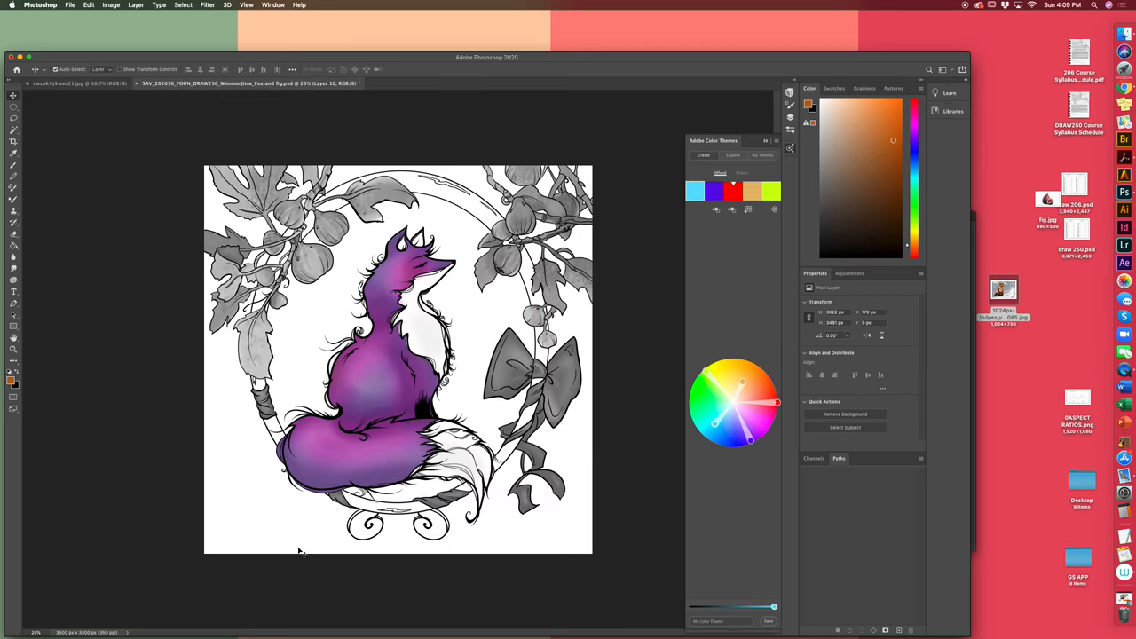
pyautogui.click(80, 84)
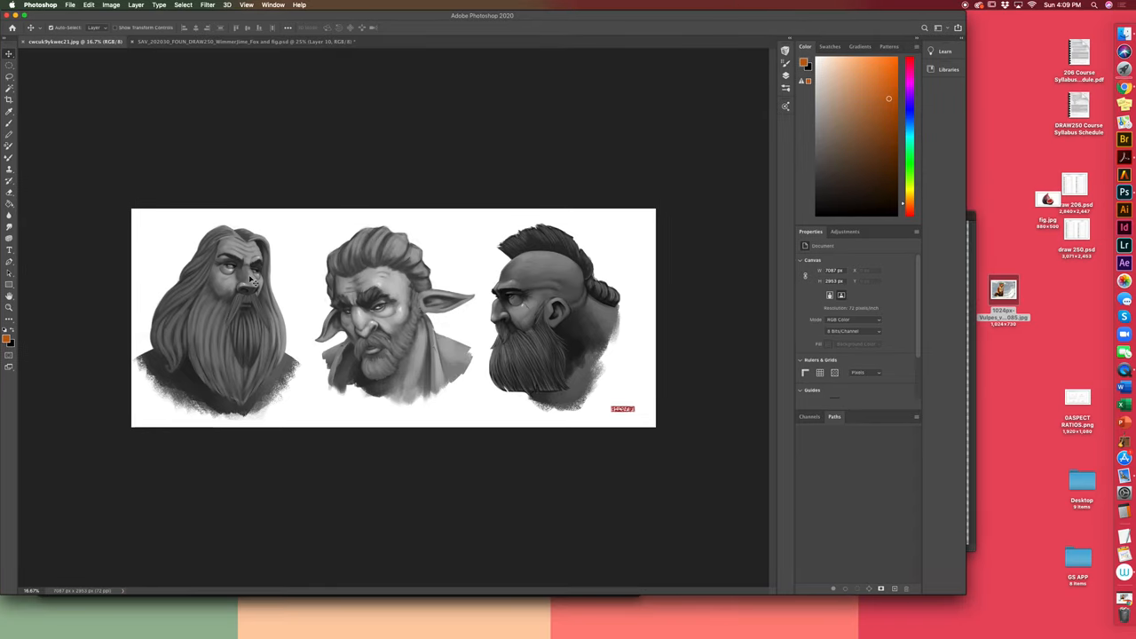
# Step: Show the Layers panel and brush blue over the left dwarf's head on a colour layer
pyautogui.click(274, 5)
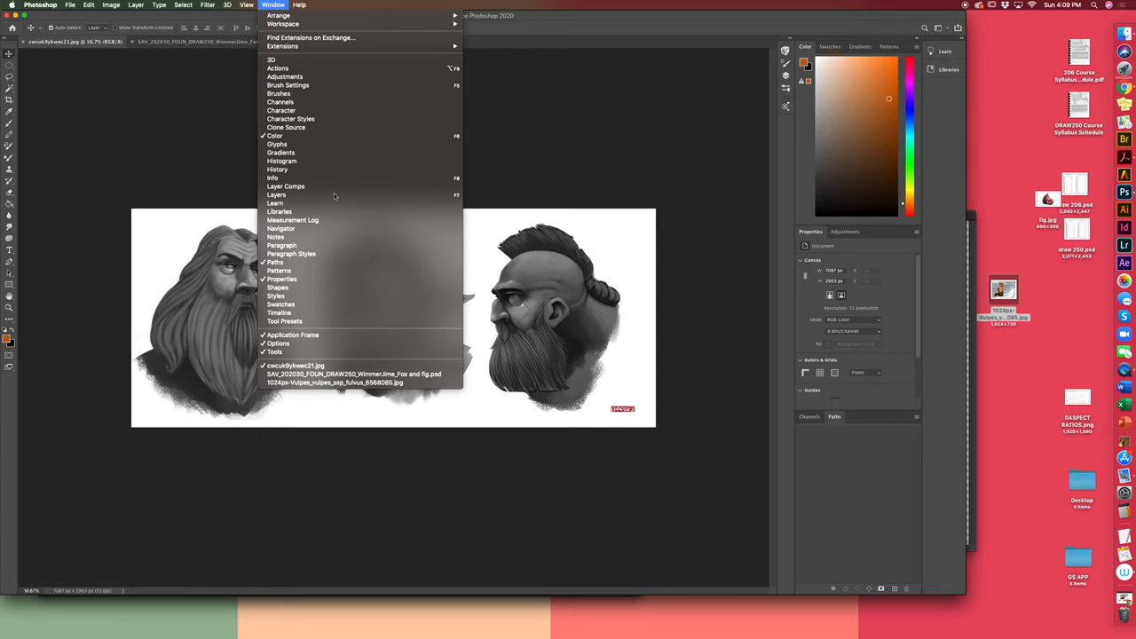
pyautogui.click(277, 193)
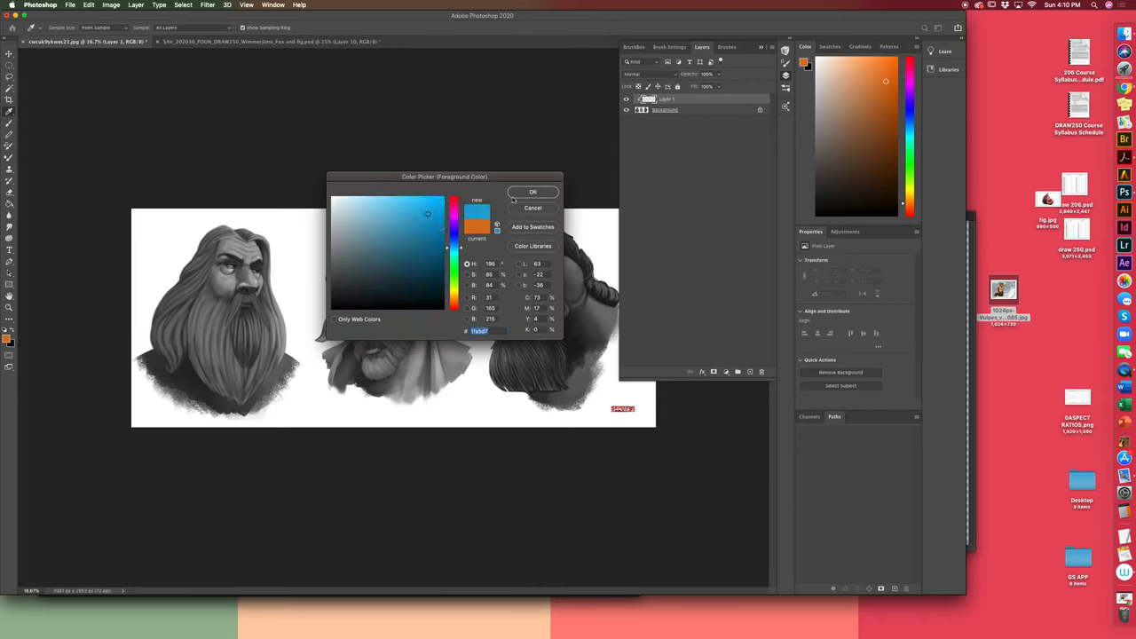
pyautogui.click(532, 191)
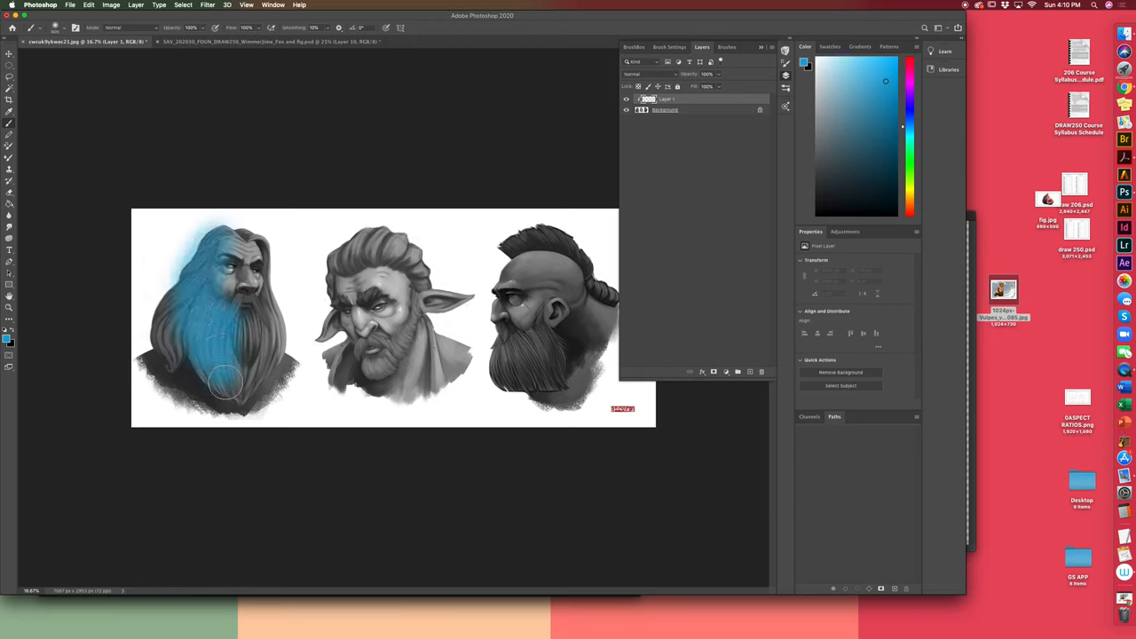
pyautogui.click(643, 74)
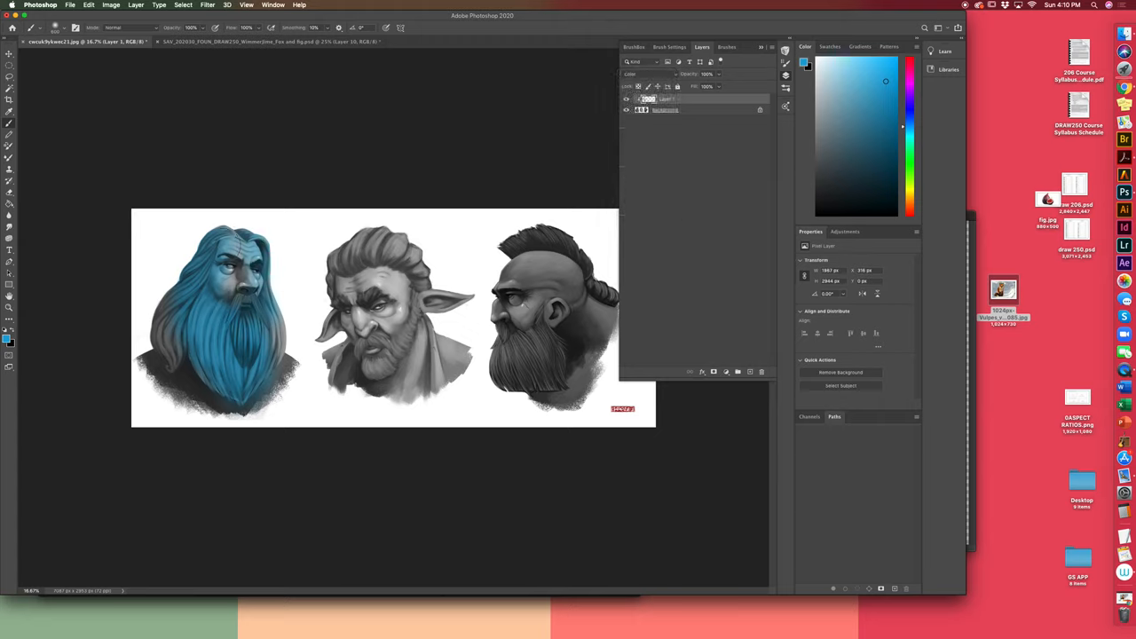
pyautogui.click(648, 74)
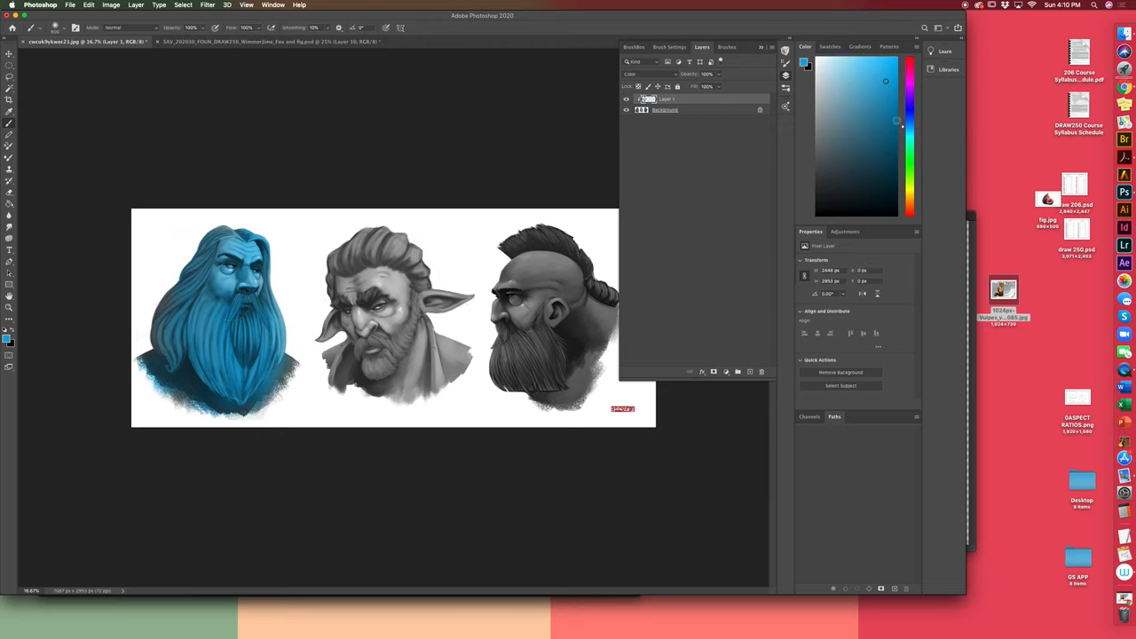
# Step: Add yellow accents to the head, then bring the fox illustration forward
pyautogui.click(909, 80)
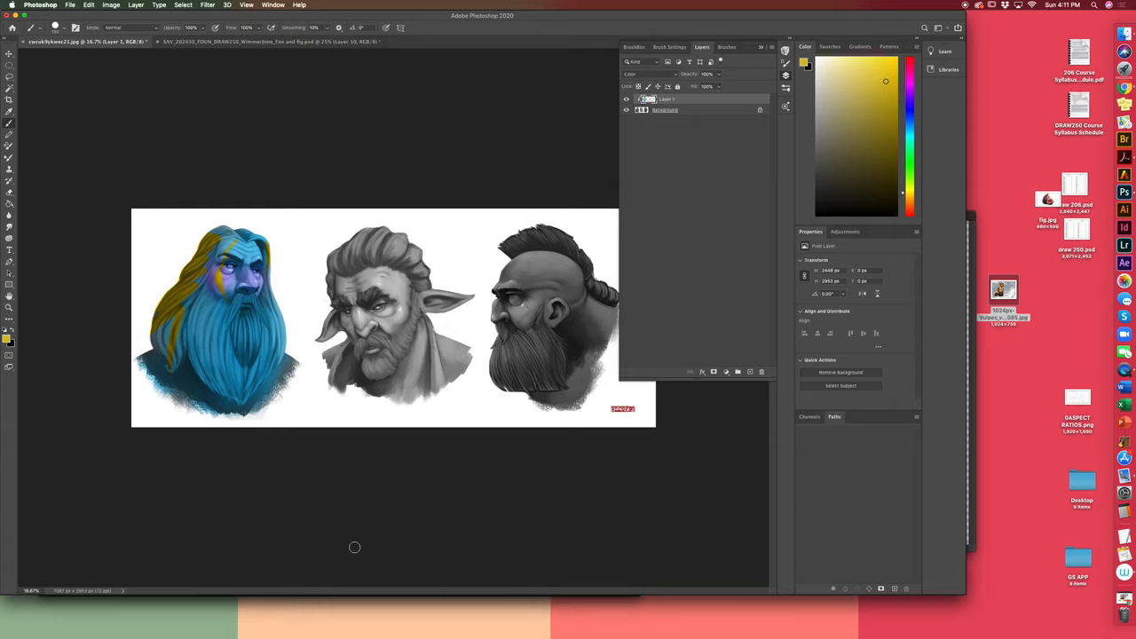
pyautogui.moveTo(762, 52)
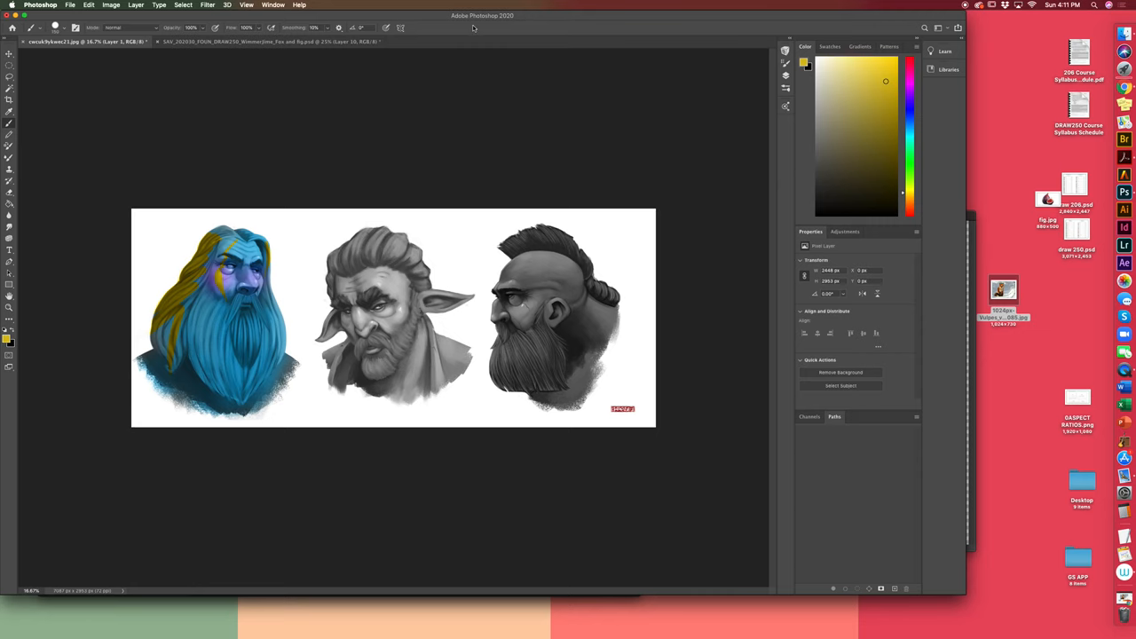
pyautogui.click(267, 43)
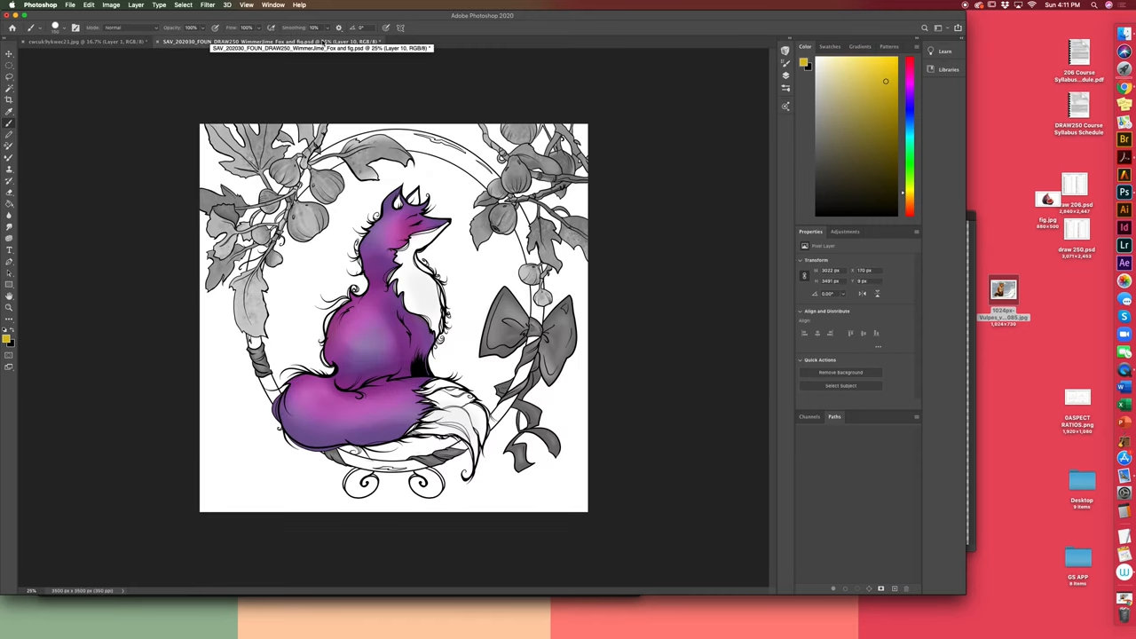